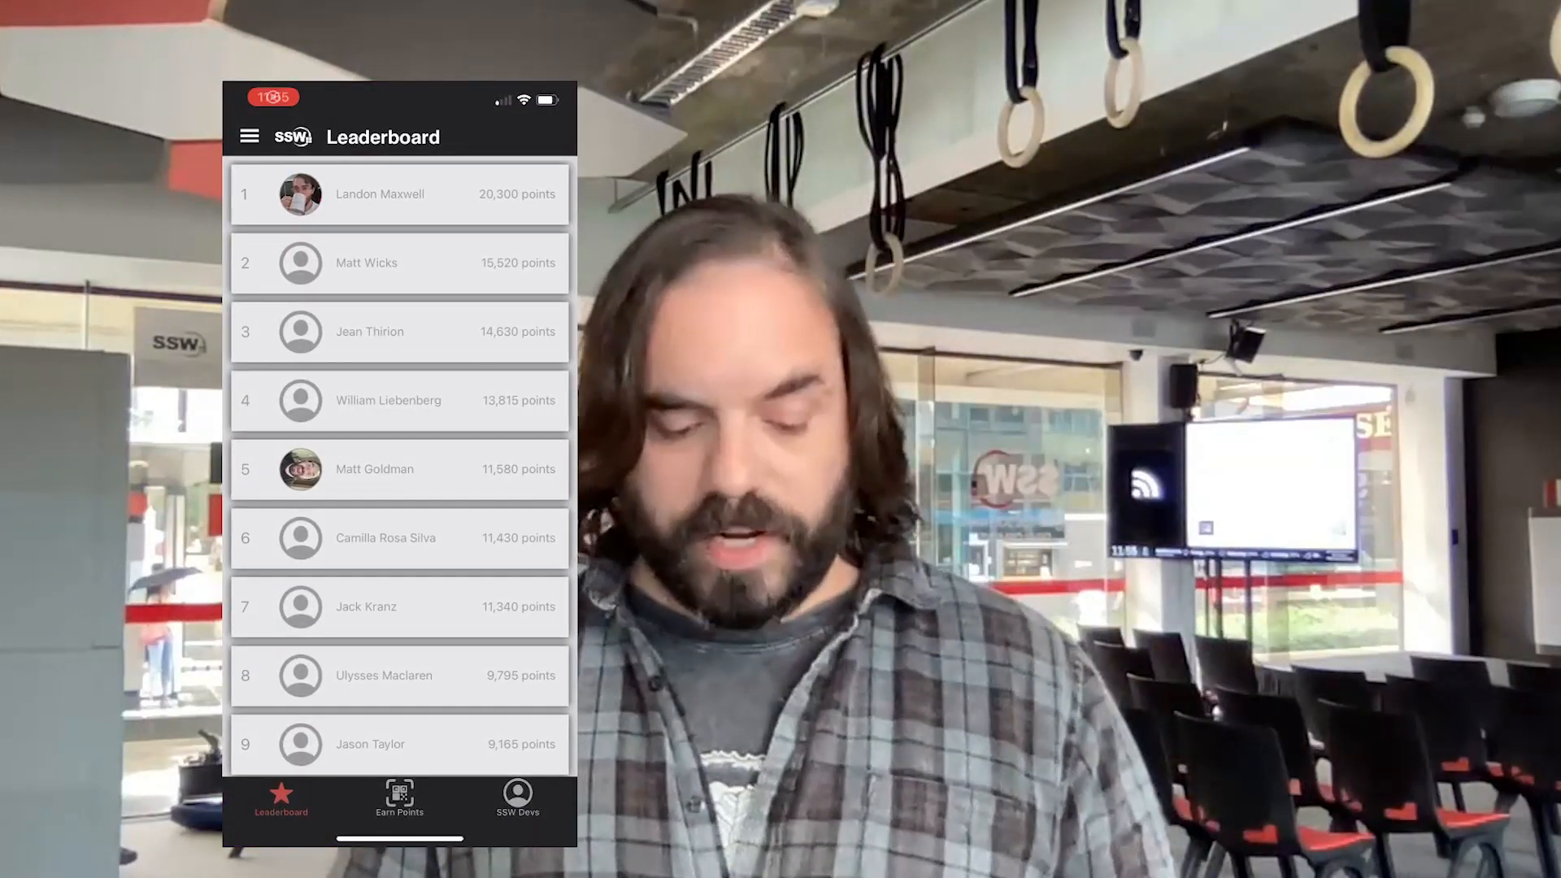
Scroll through the points leaderboard in the SSW Rewards mobile app.
scroll("down", 3)
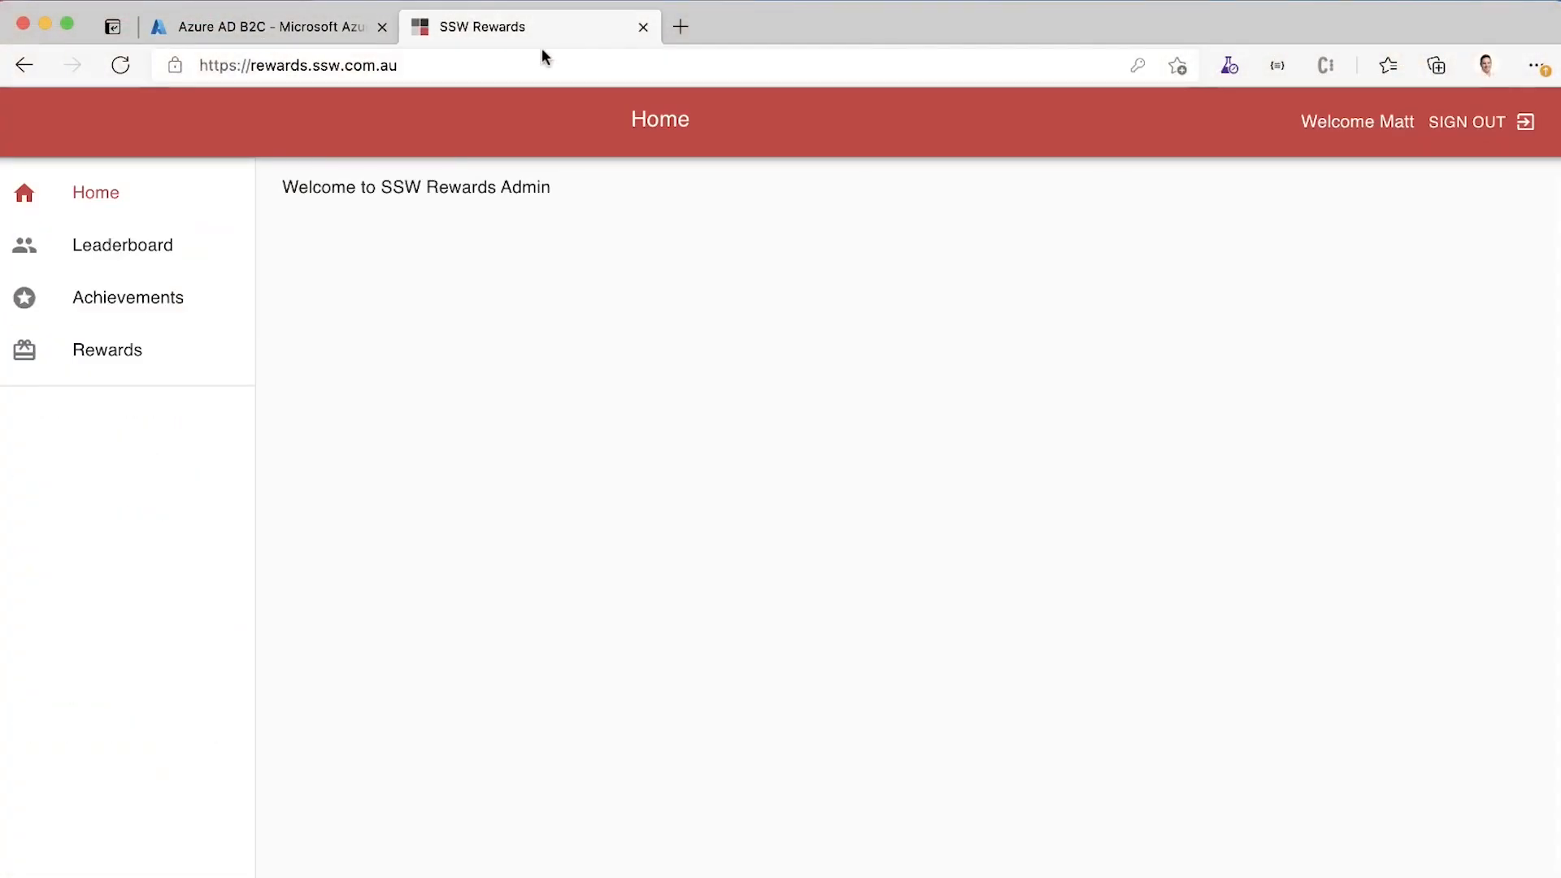
Browse Leaderboard, Achievements and Rewards, then cancel out of the Add Achievement form.
left_click(122, 245)
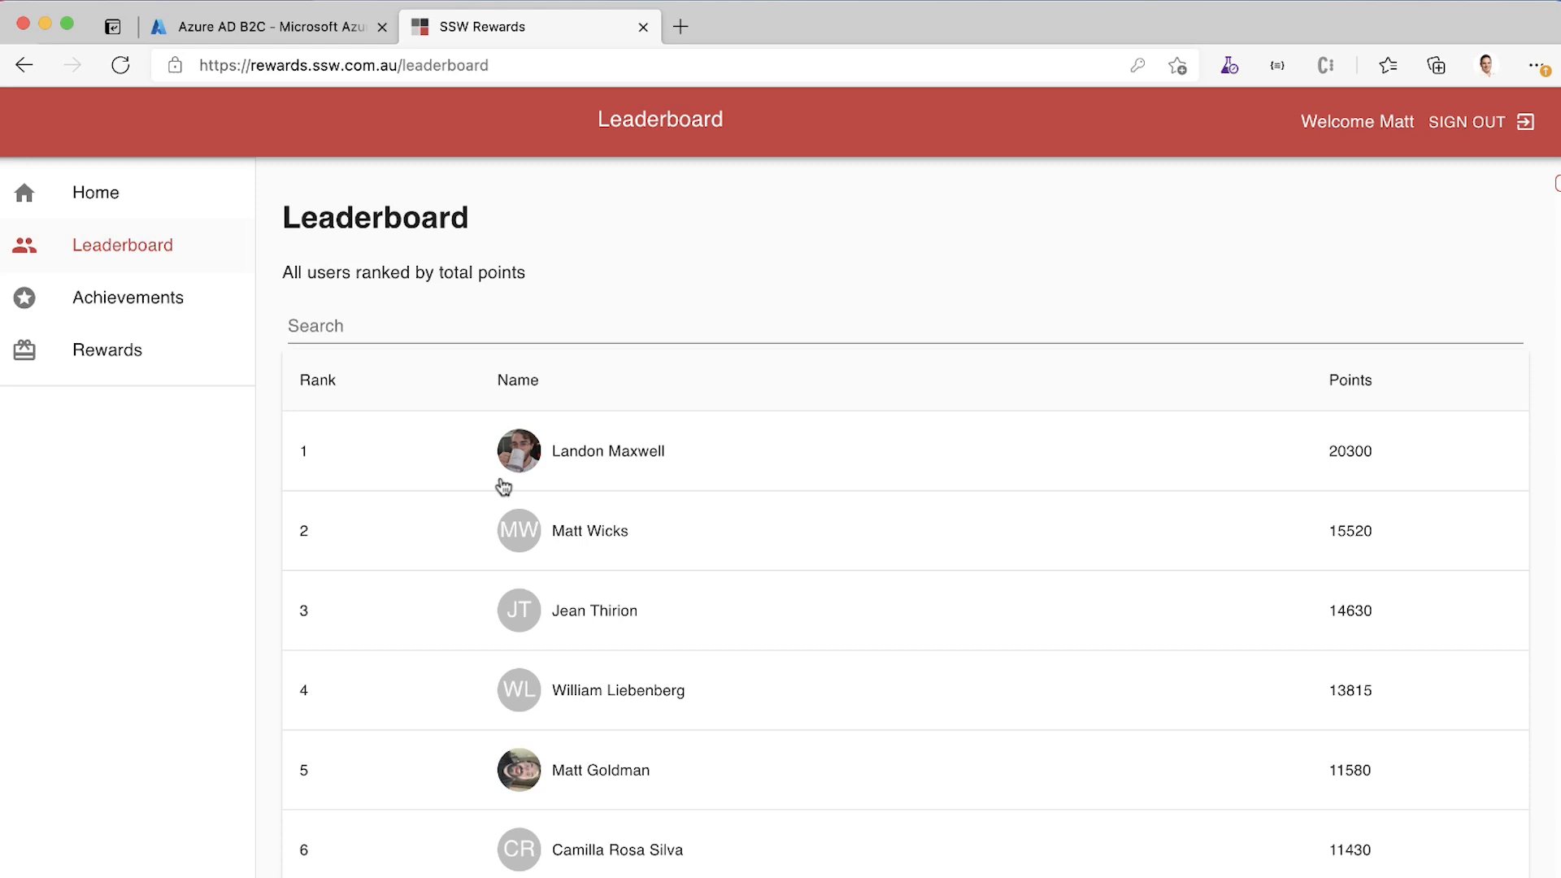
left_click(127, 298)
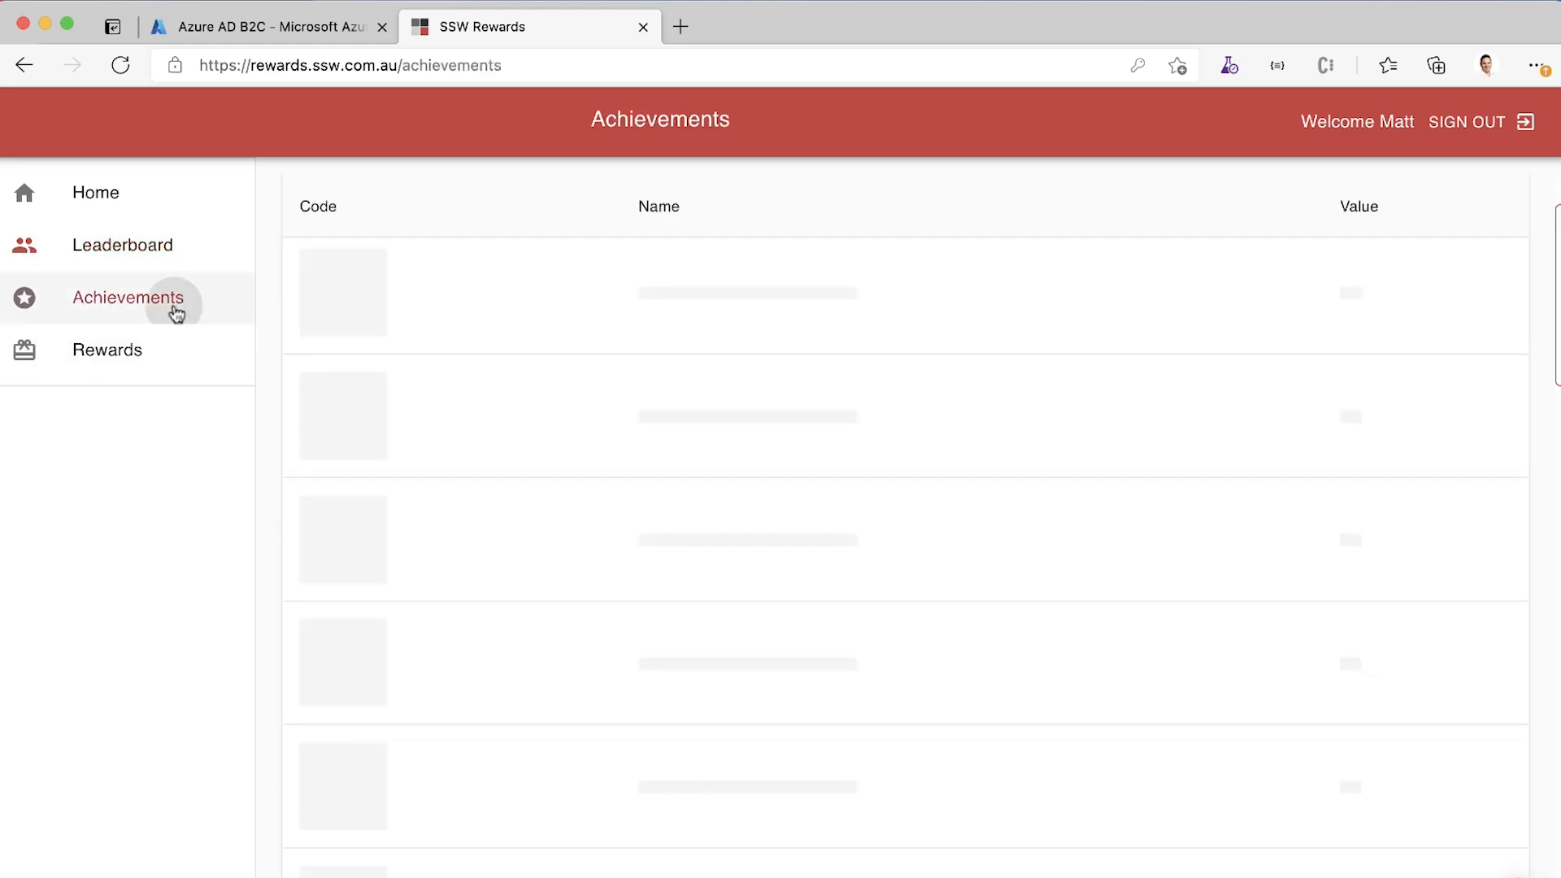
left_click(108, 350)
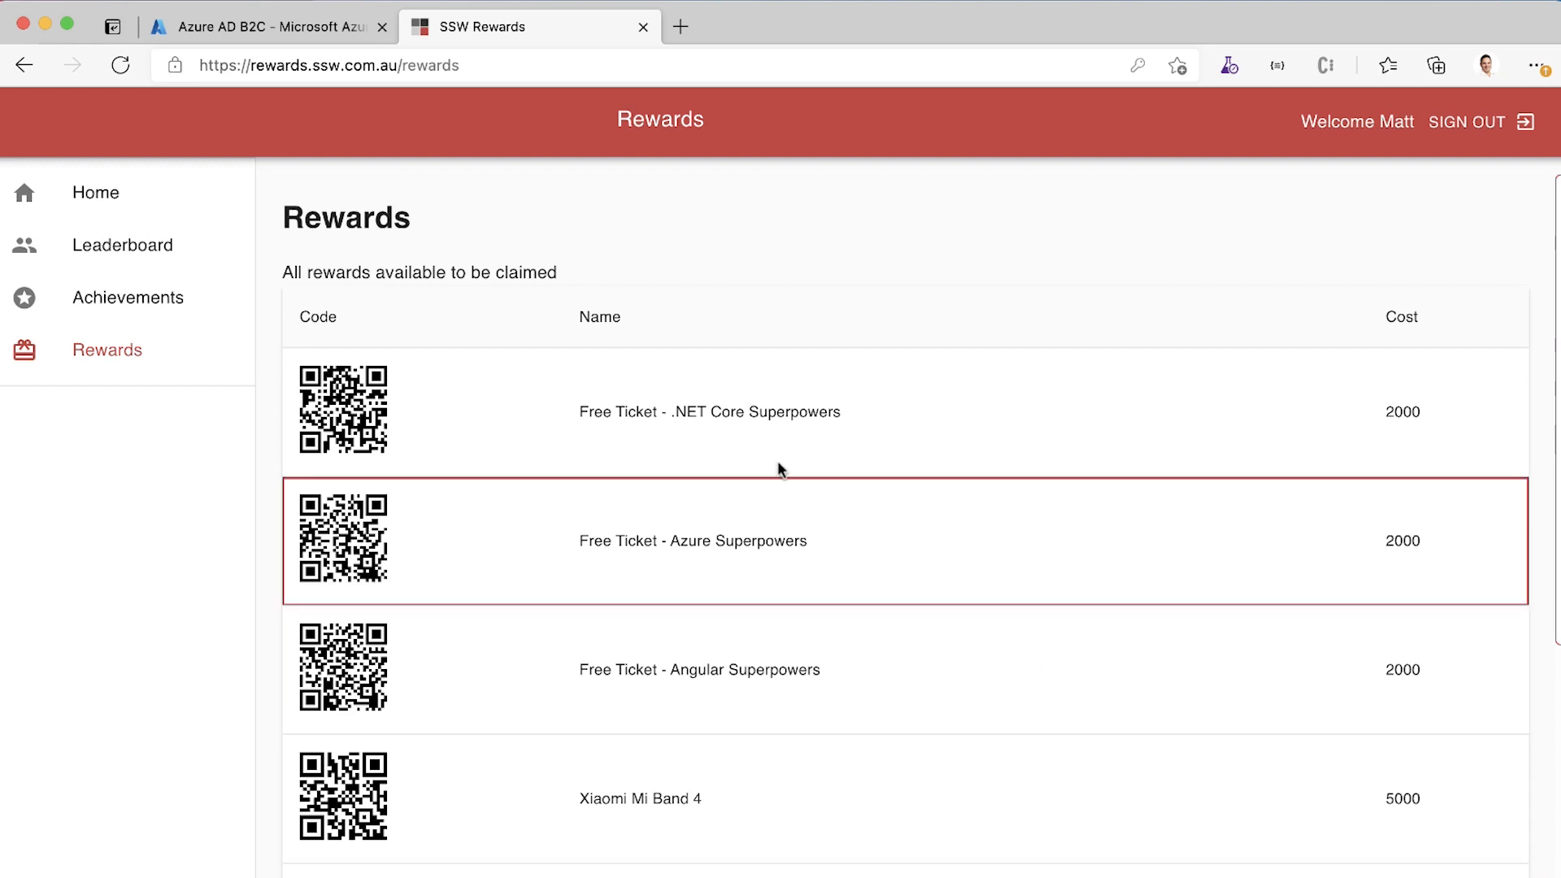
left_click(127, 296)
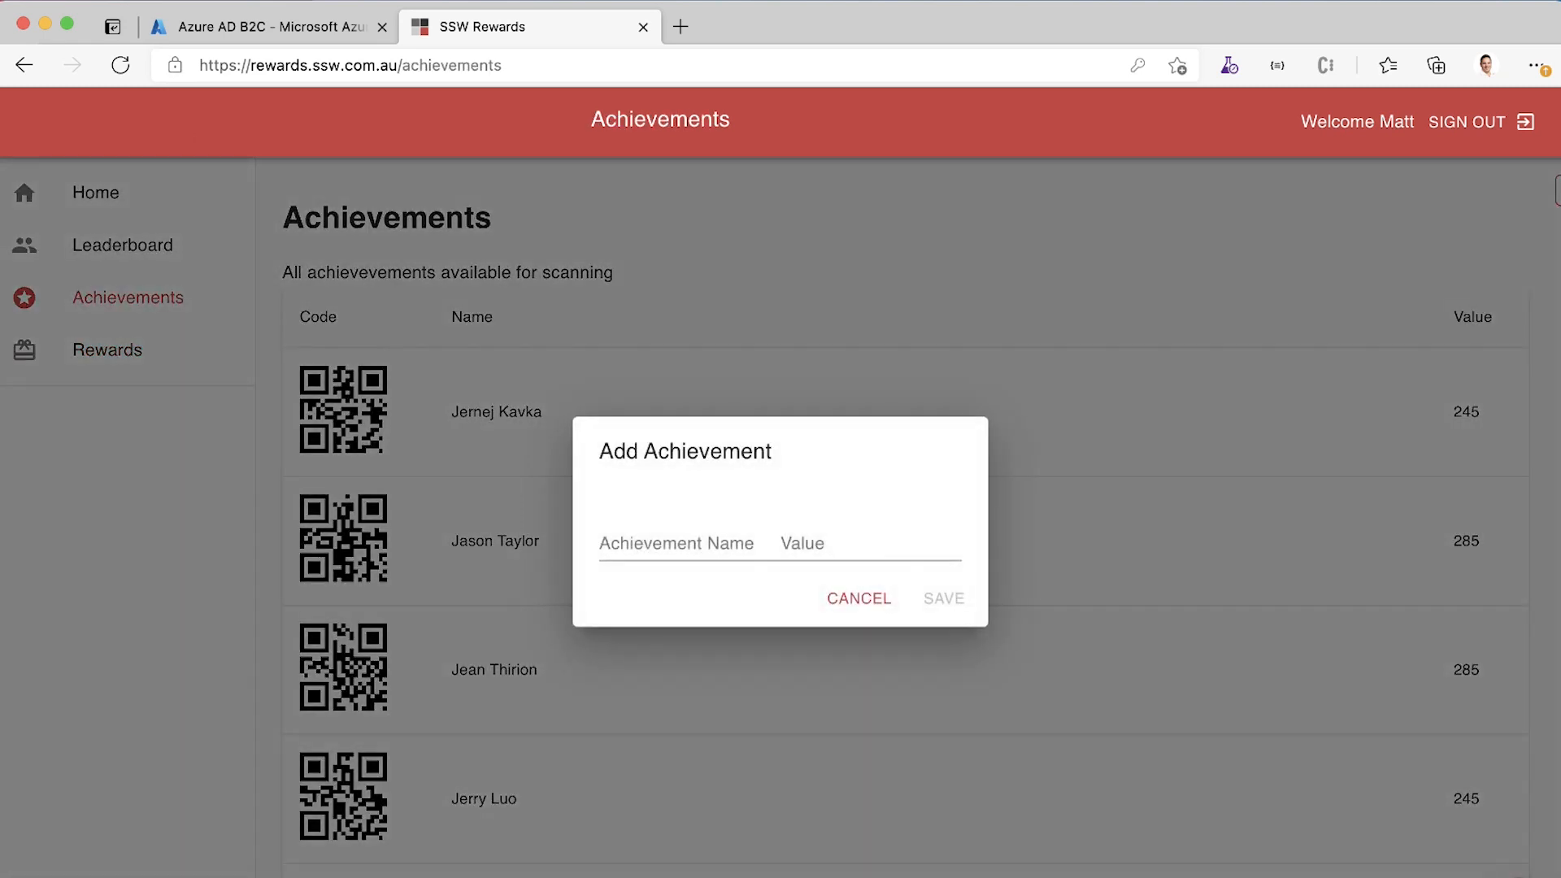
mouse_move(860, 598)
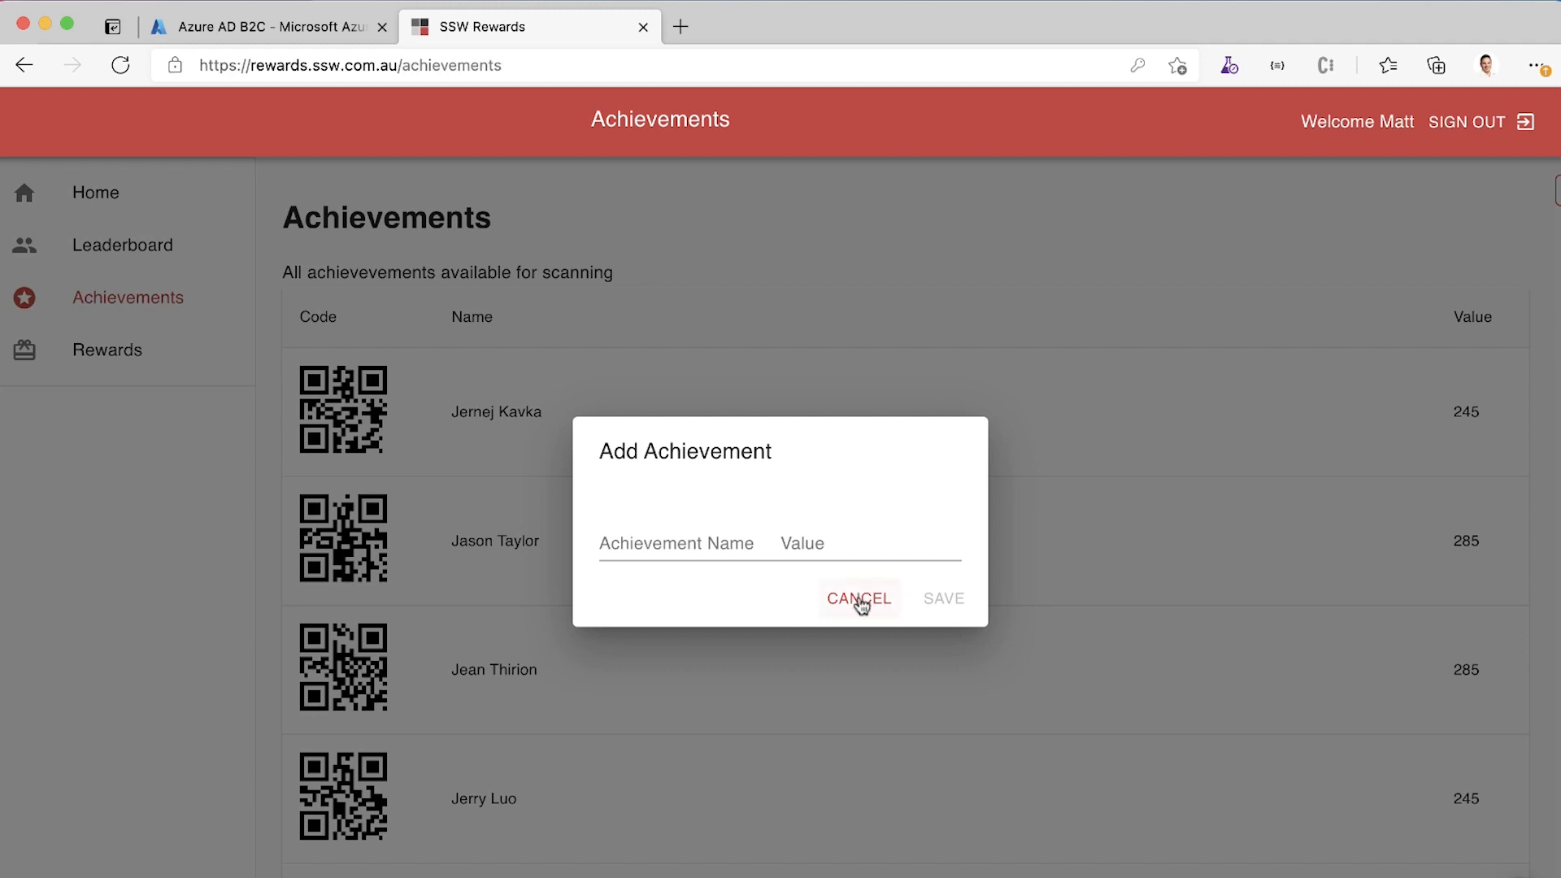
left_click(264, 26)
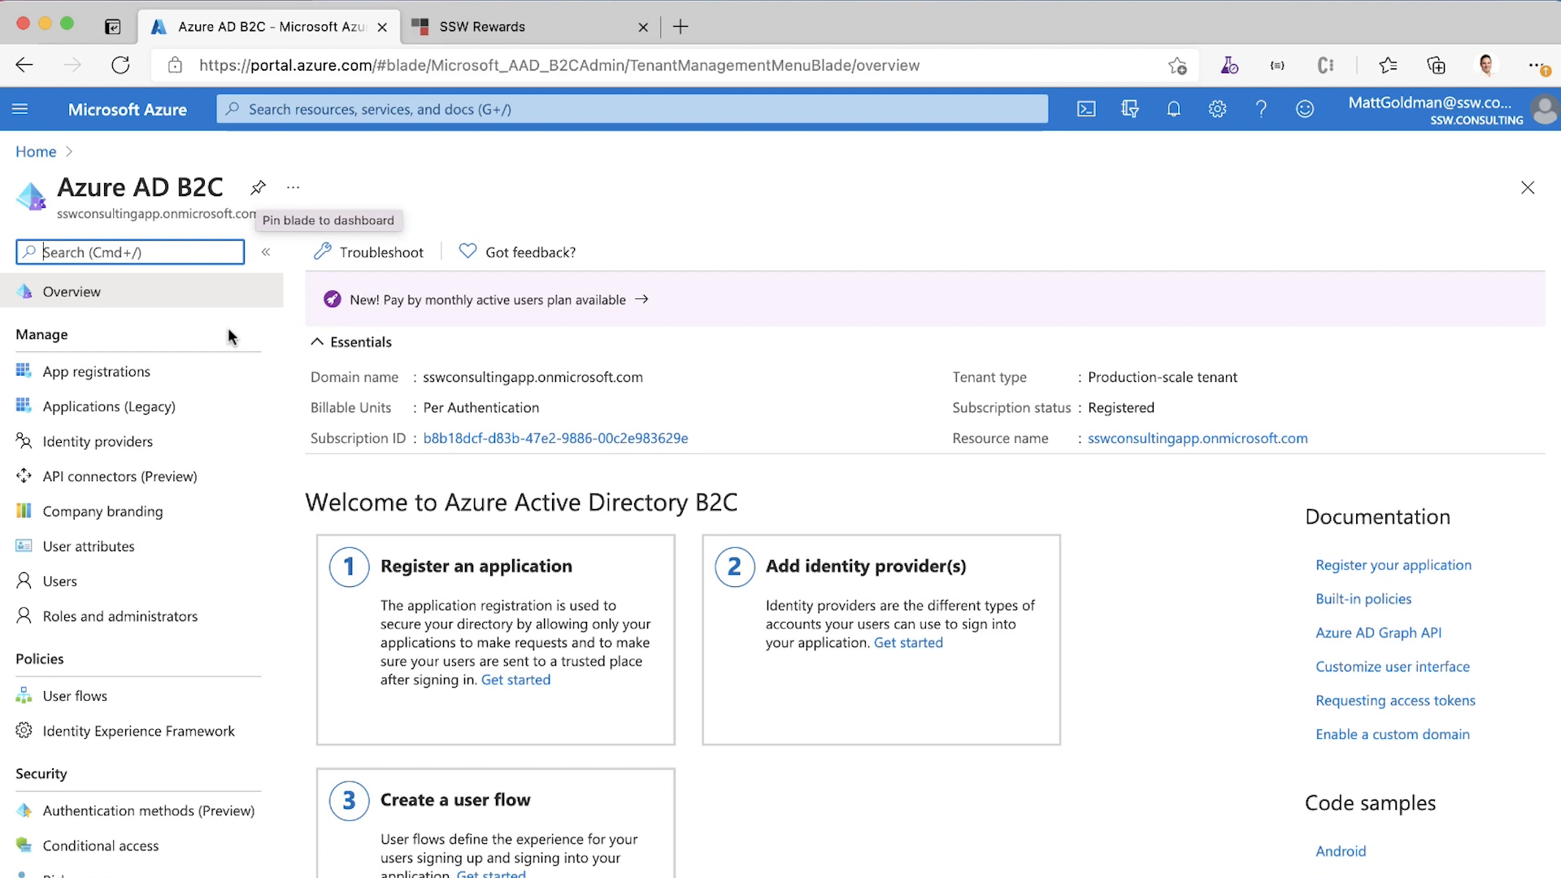
Show the tenant's User flows list under Policies in the Azure AD B2C blade.
left_click(74, 694)
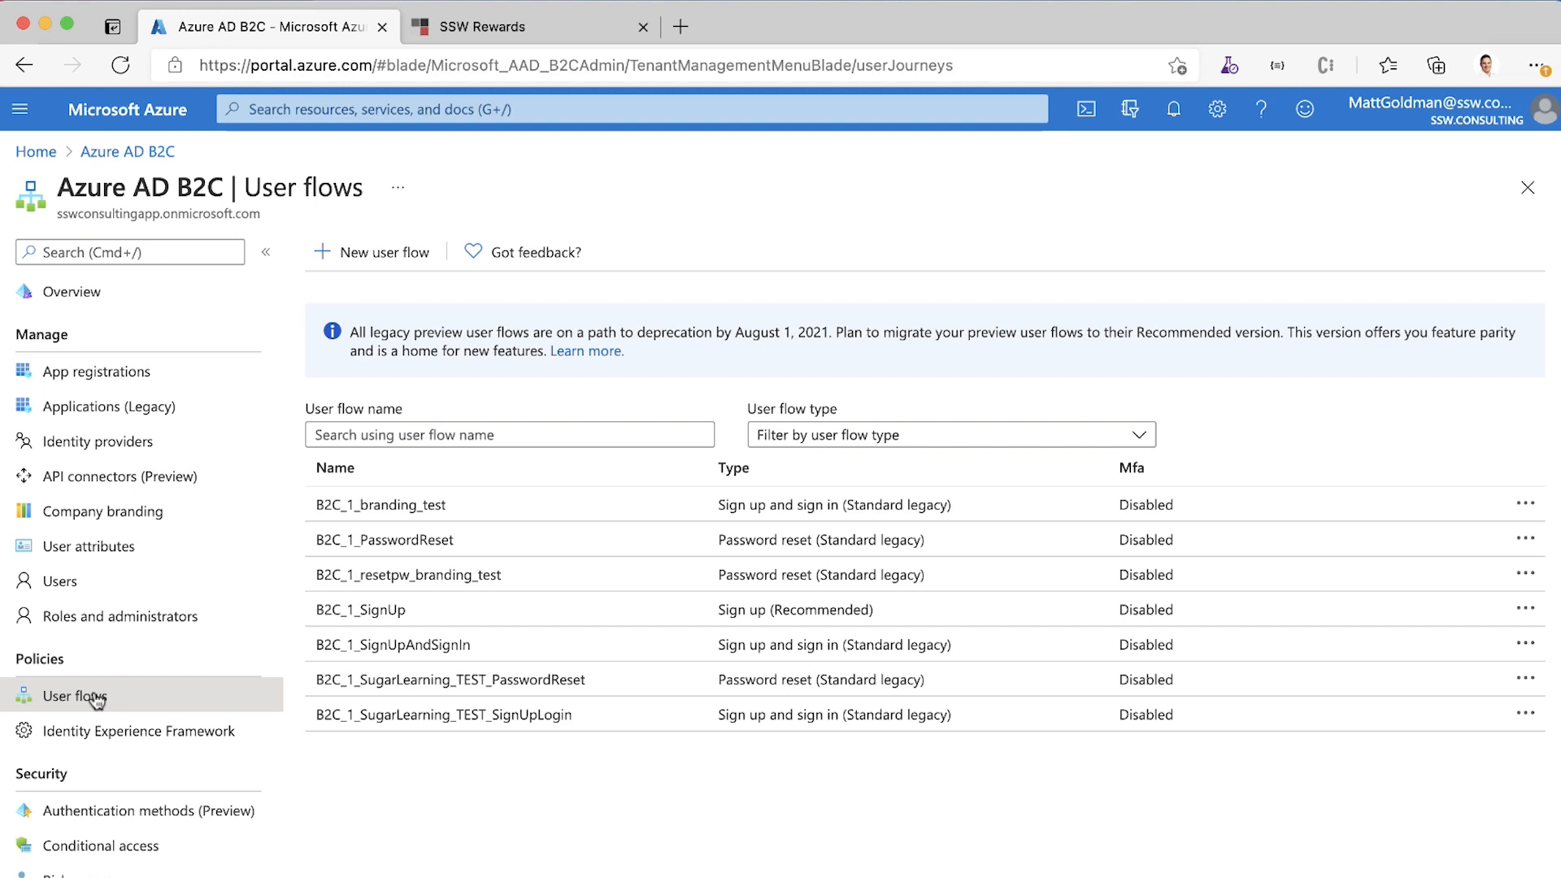
mouse_move(94, 737)
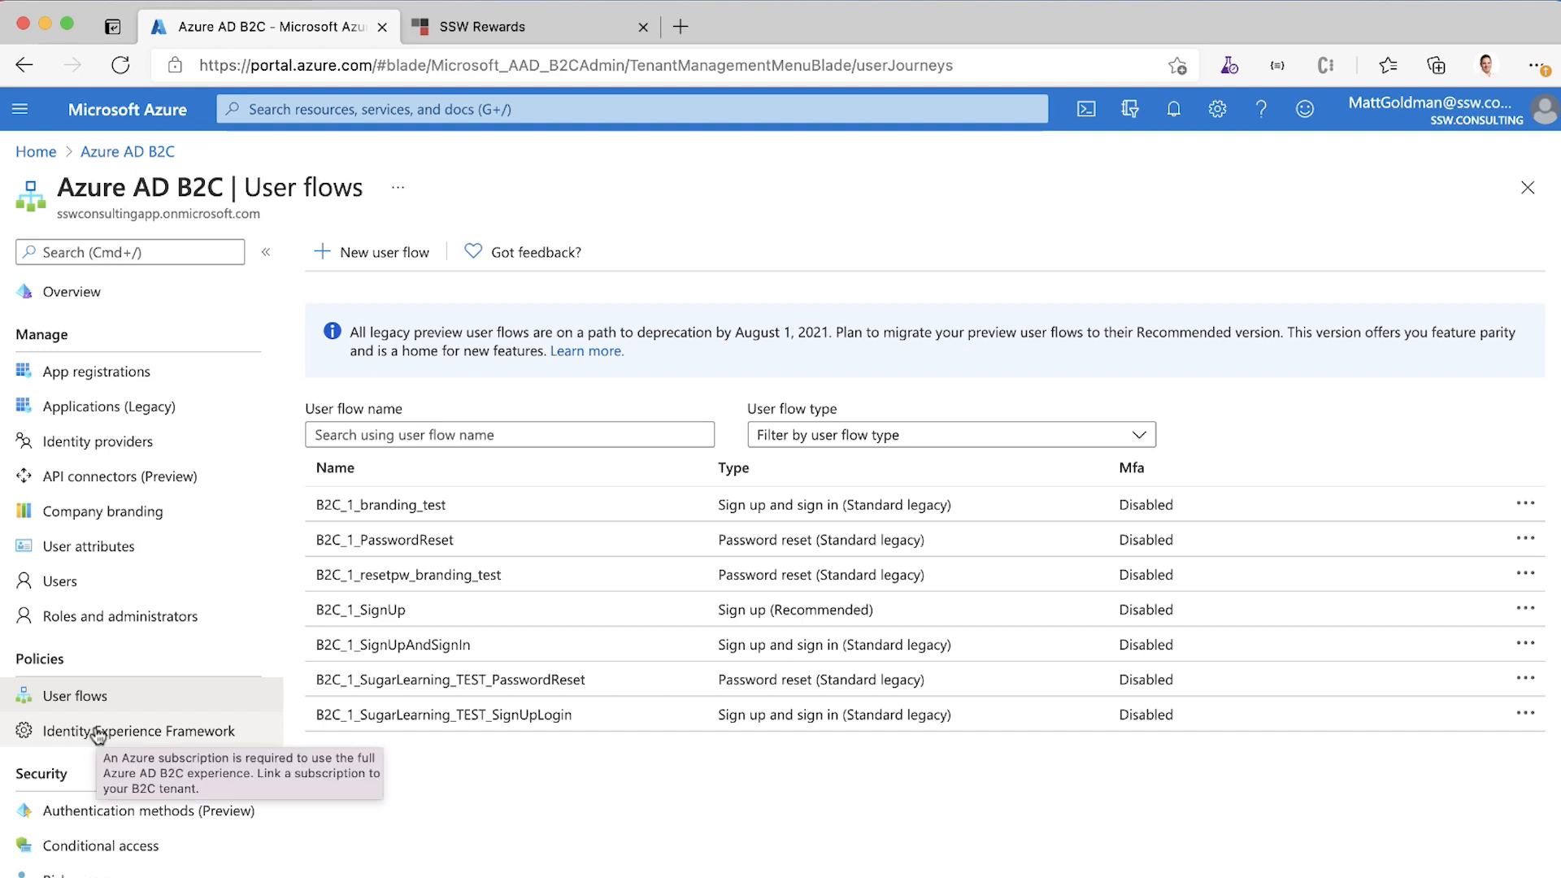
left_click(138, 730)
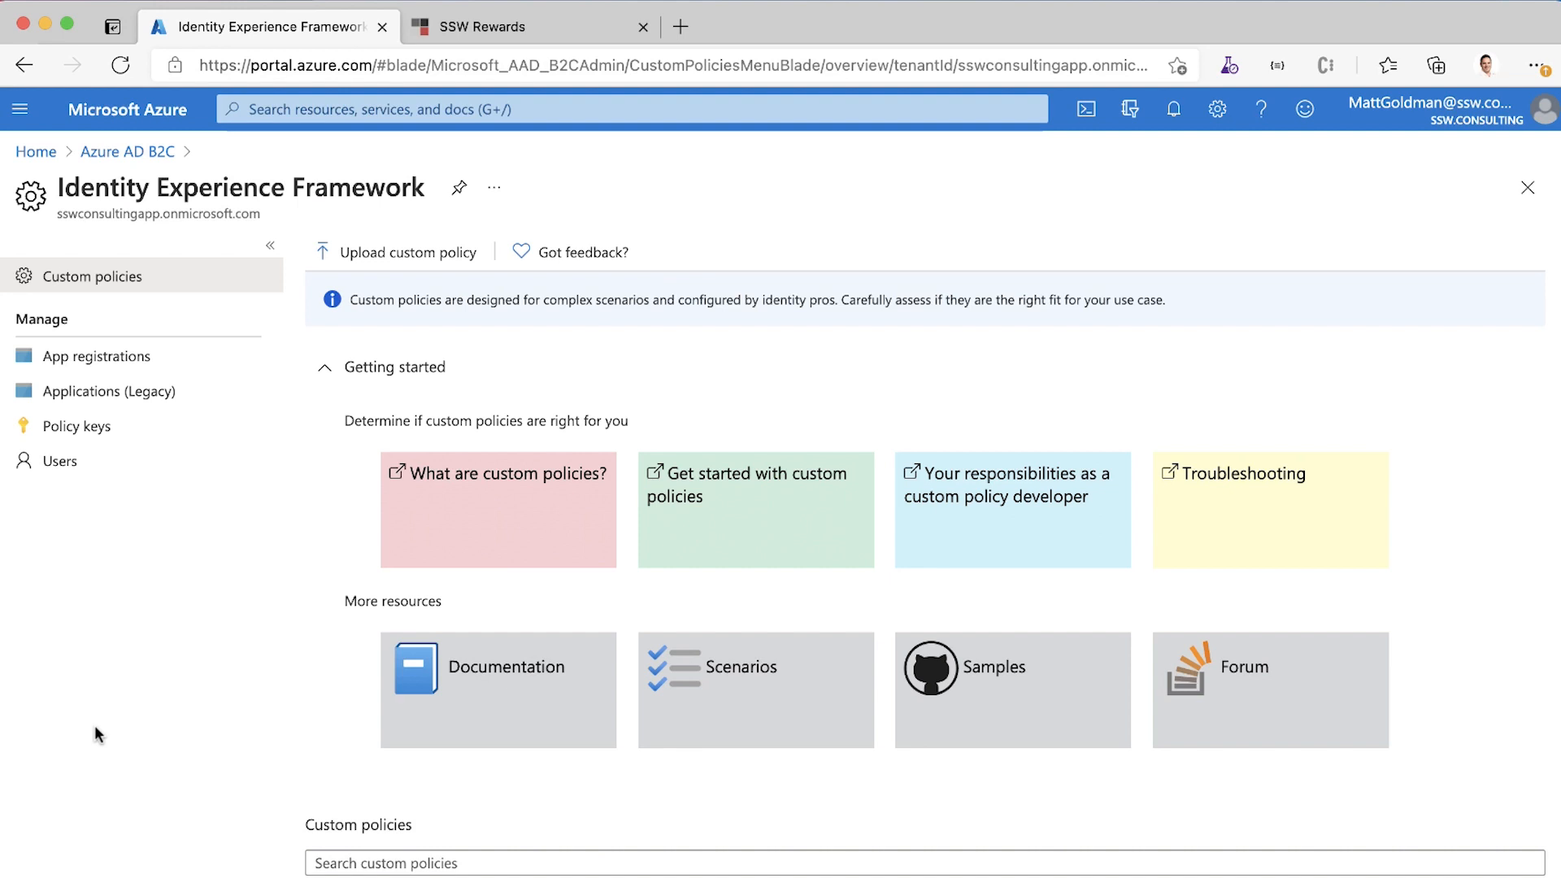
mouse_move(956, 681)
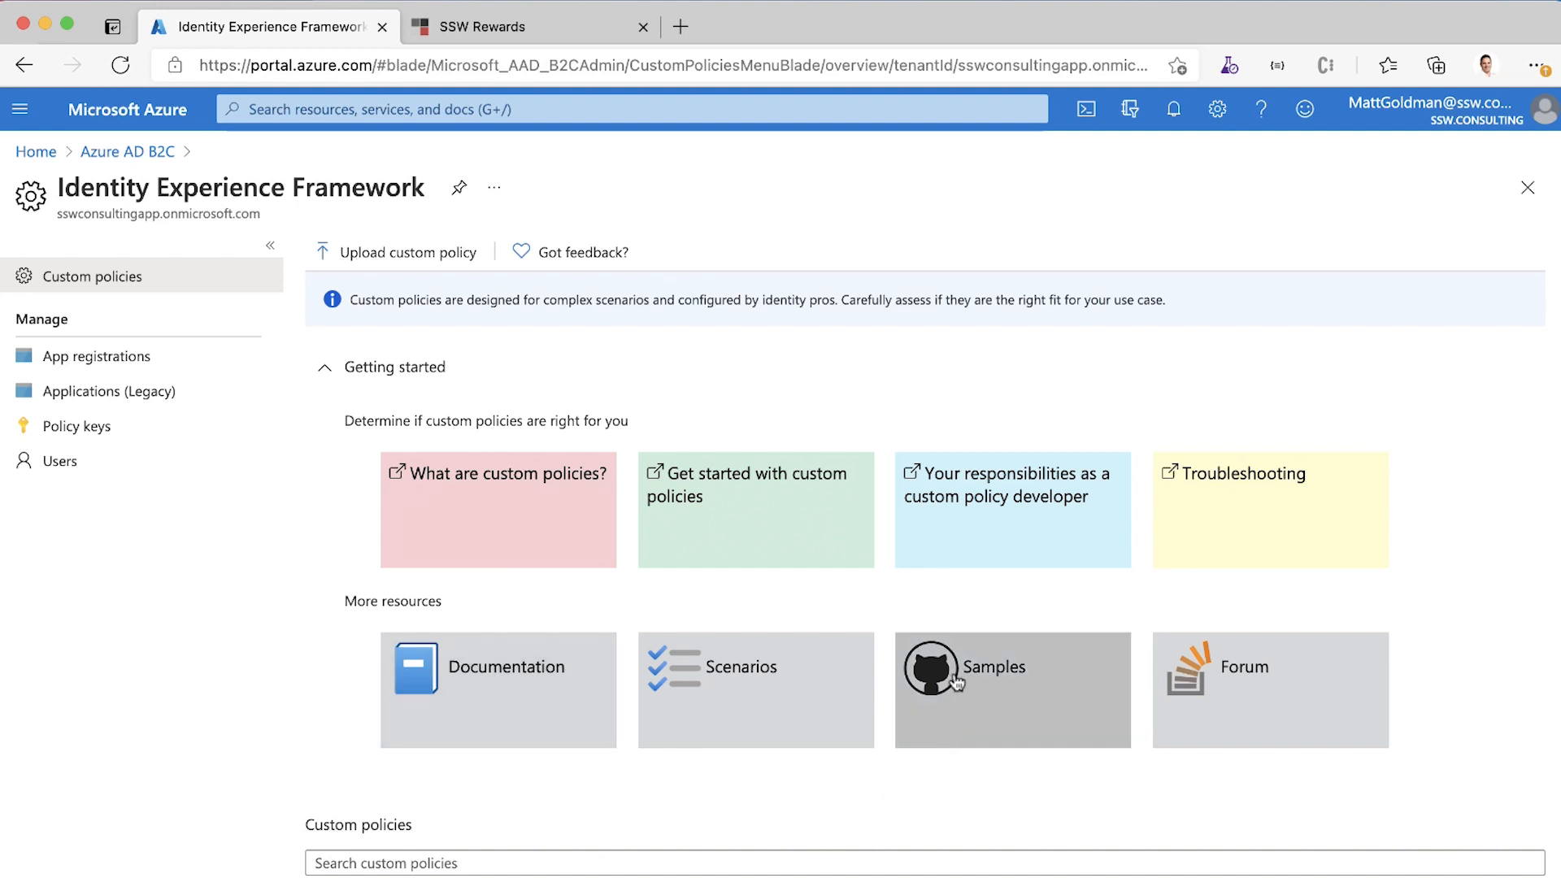
View the Samples link's Microsoft Docs code samples in a new tab, then return to the portal.
right_click(955, 683)
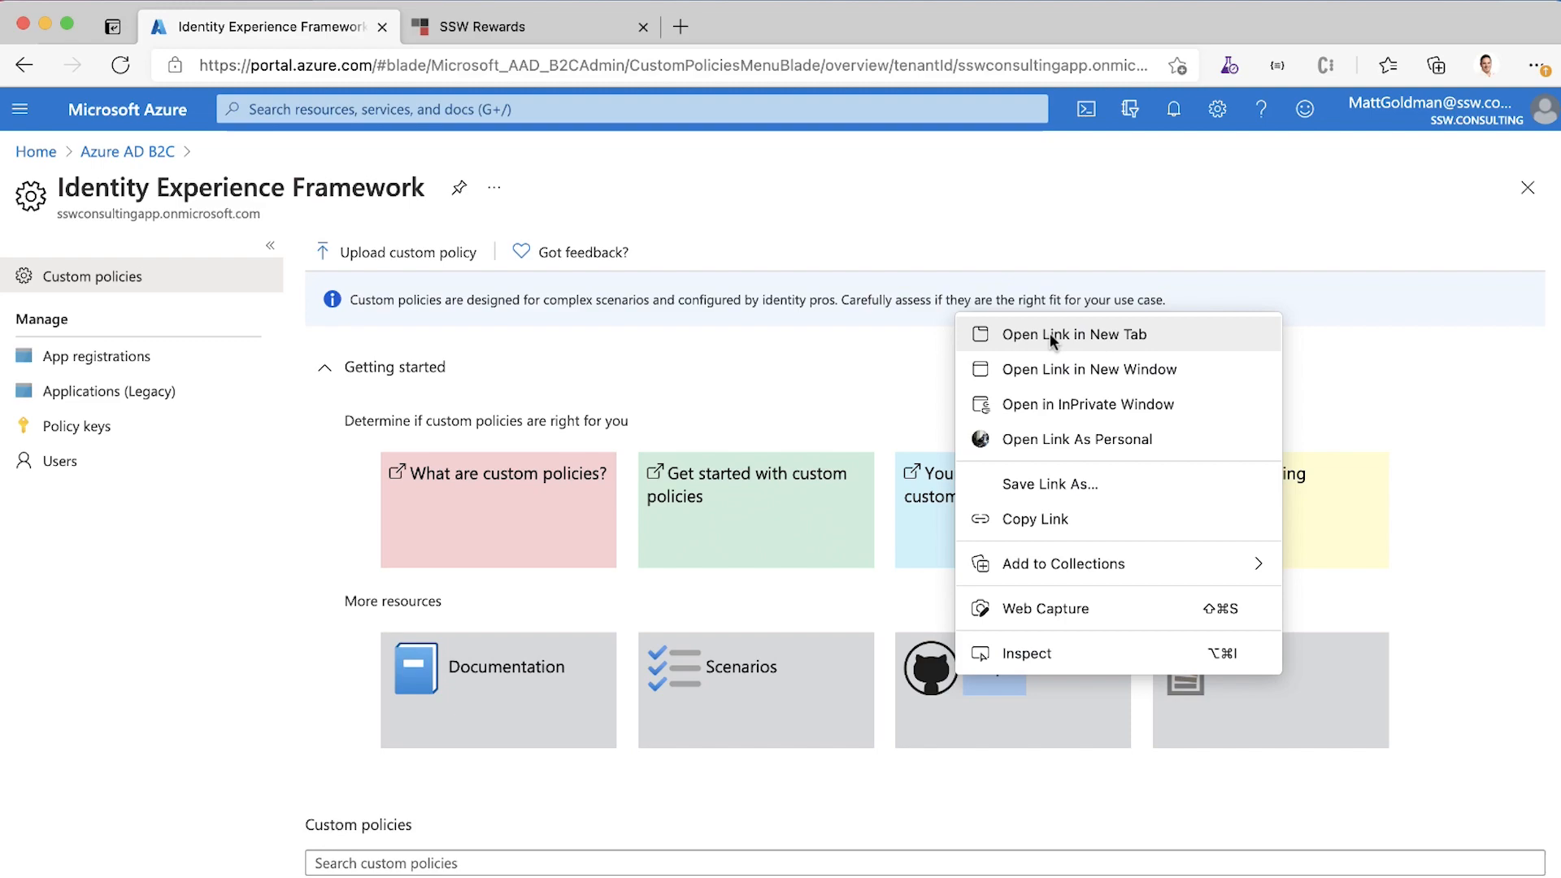
left_click(1073, 333)
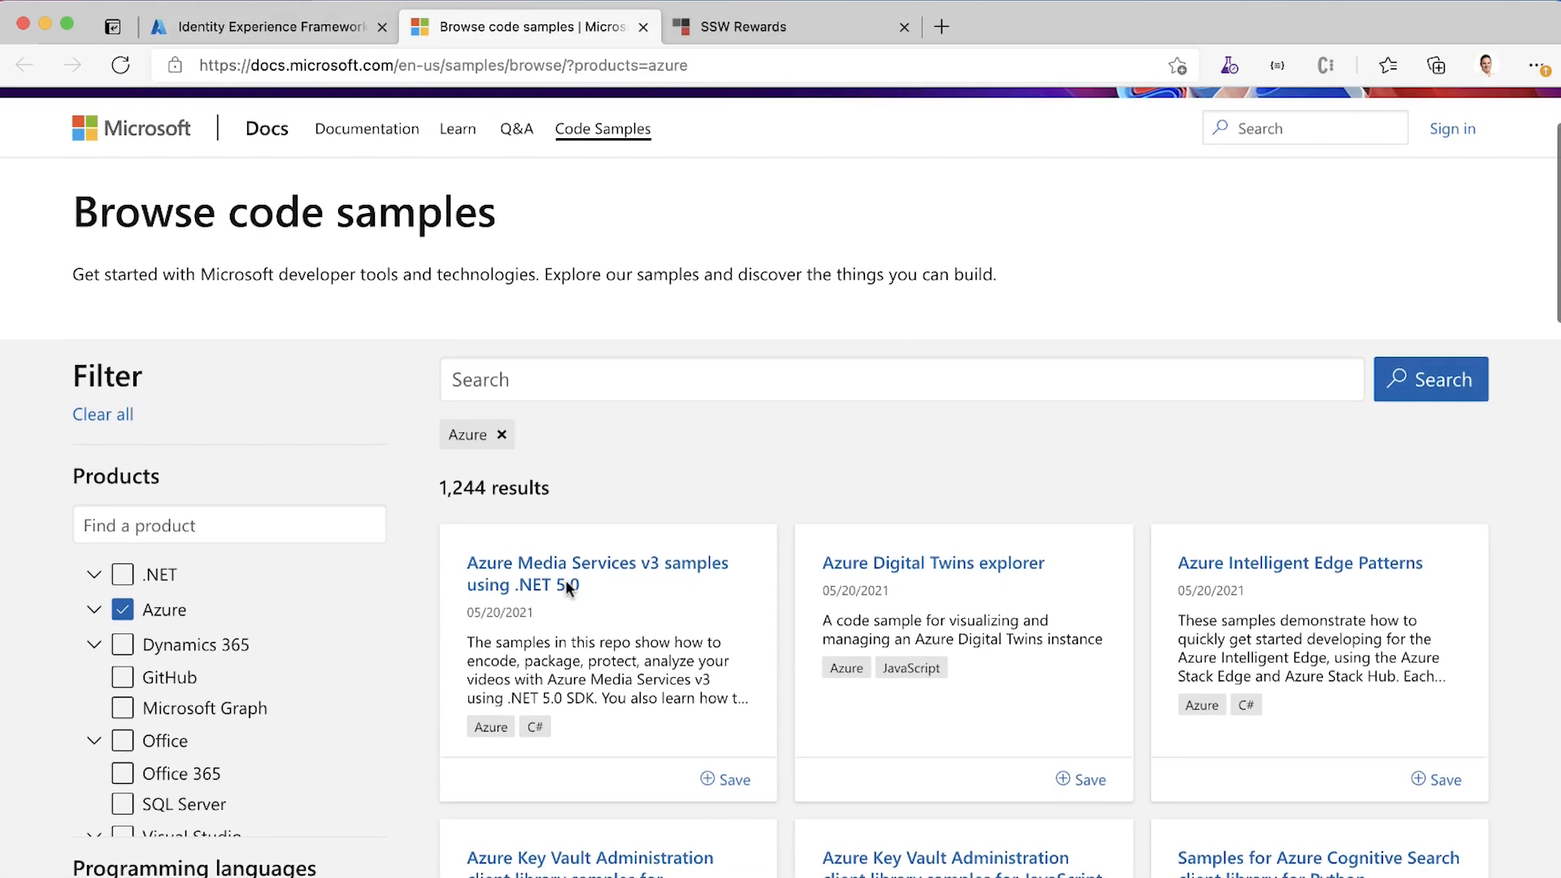
scroll("down", 3)
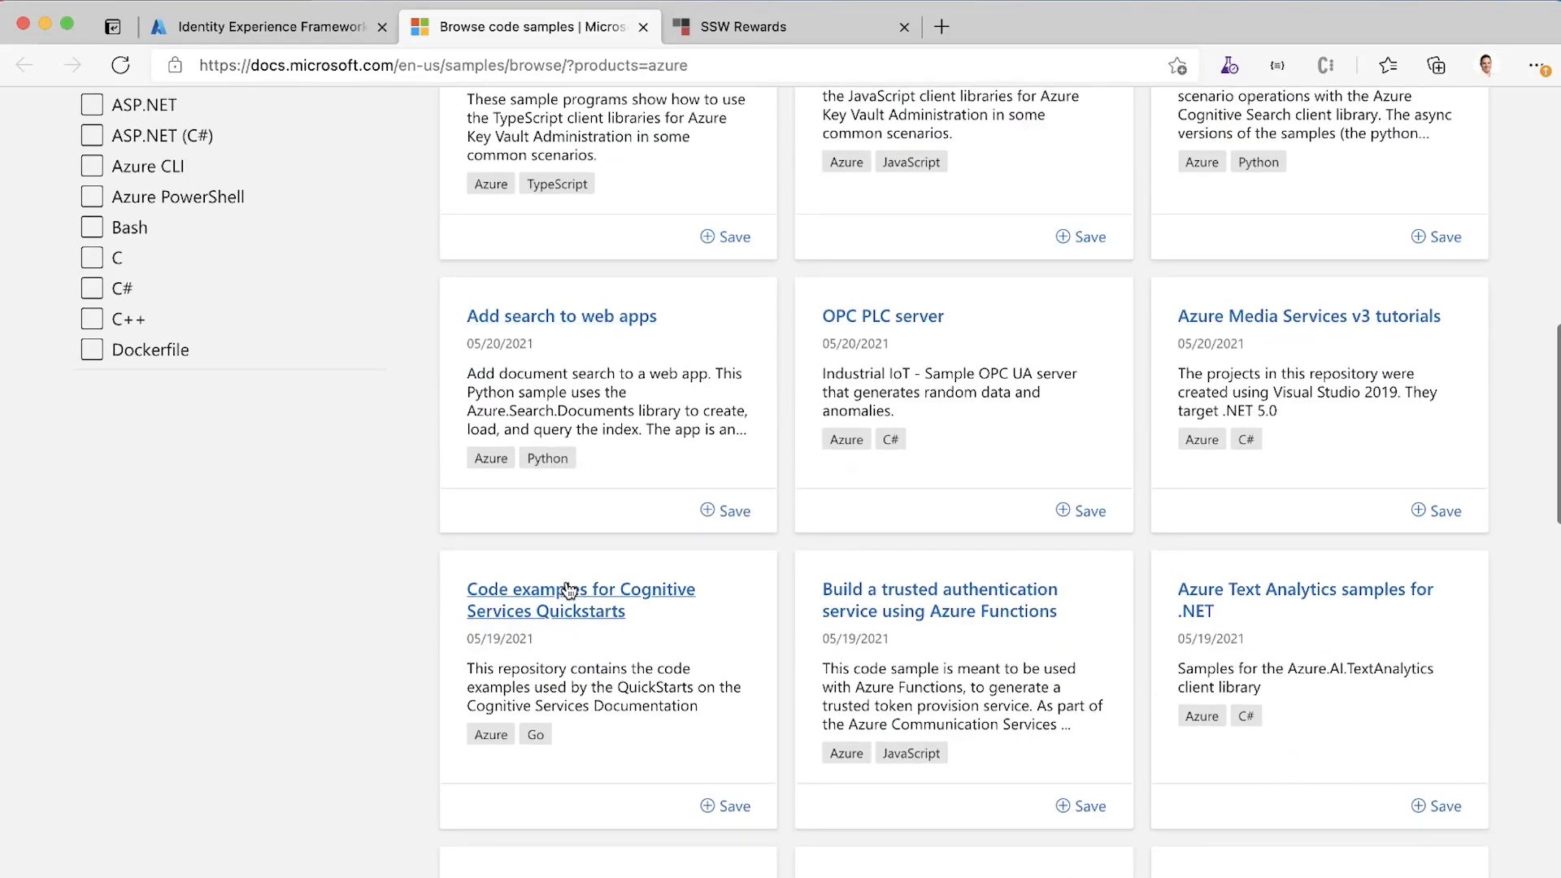
scroll("down", 3)
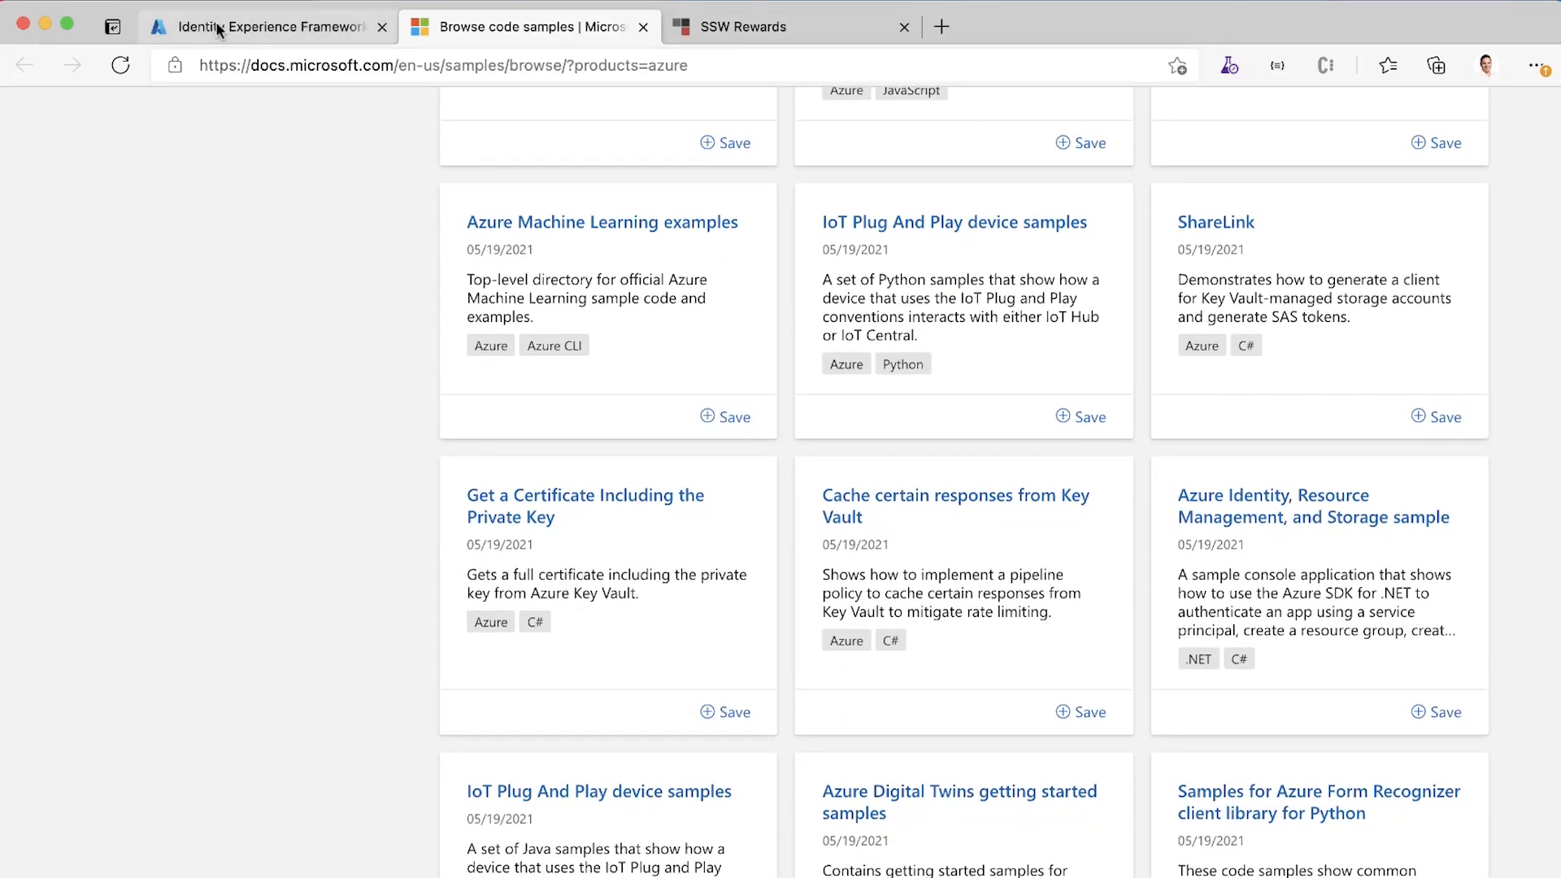
left_click(263, 26)
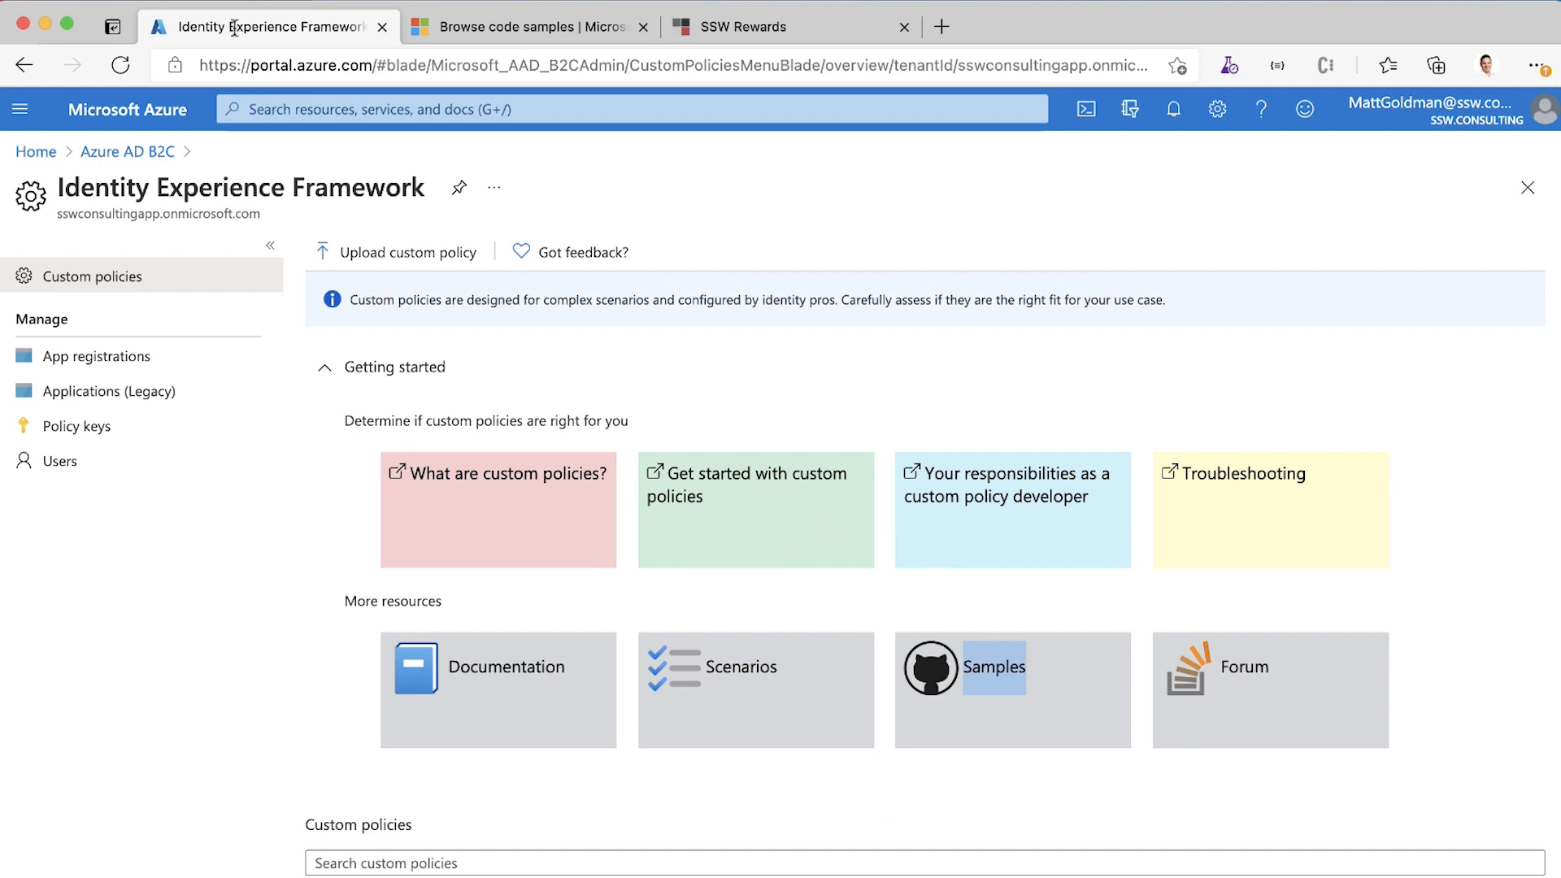
scroll("down", 3)
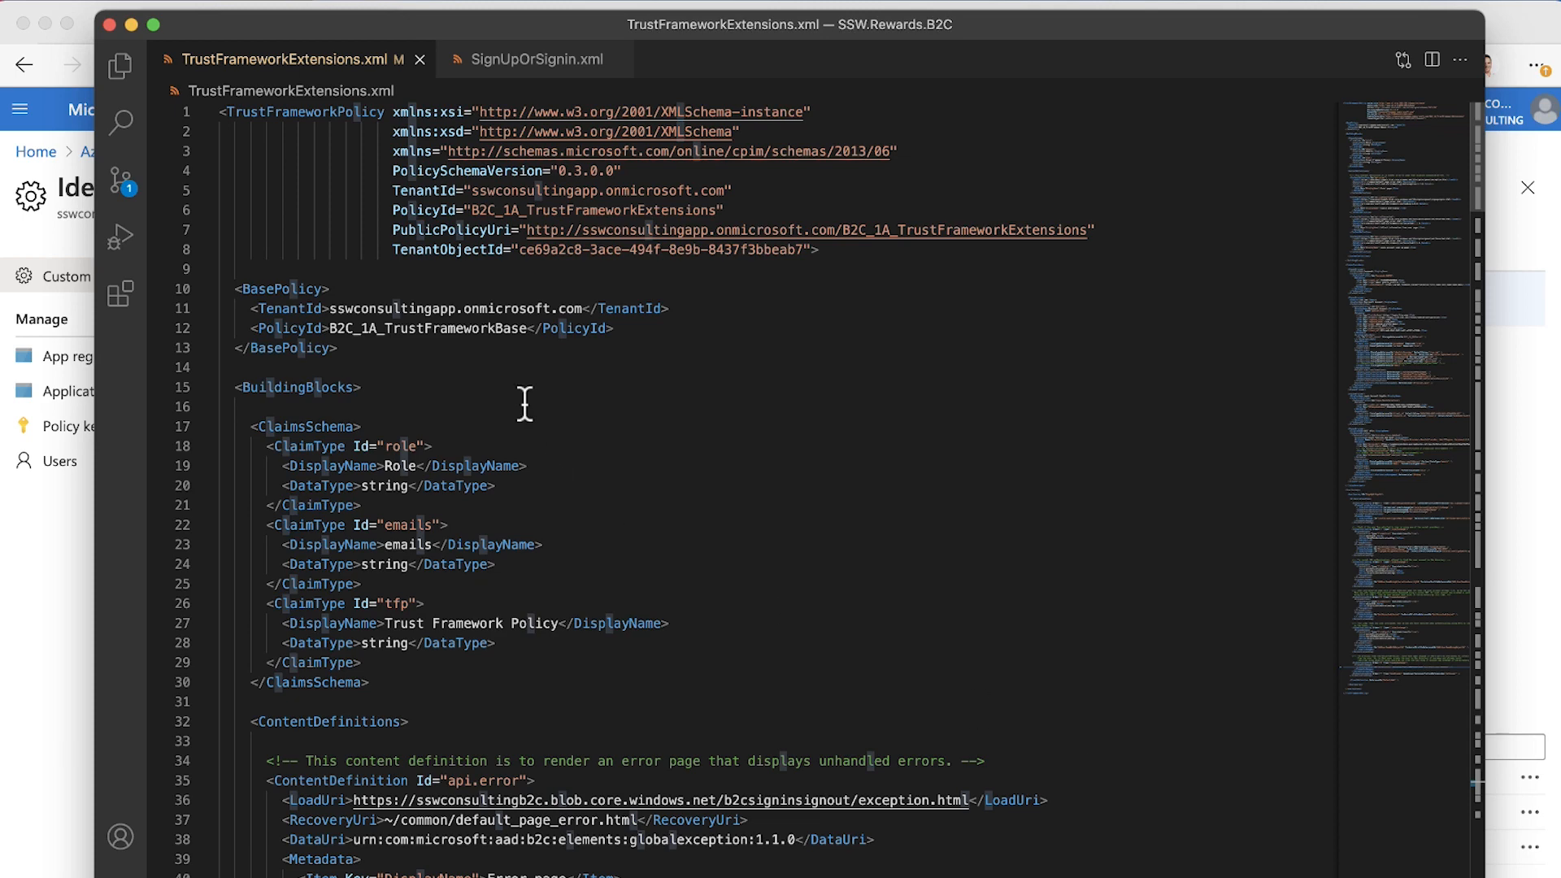
left_click(120, 65)
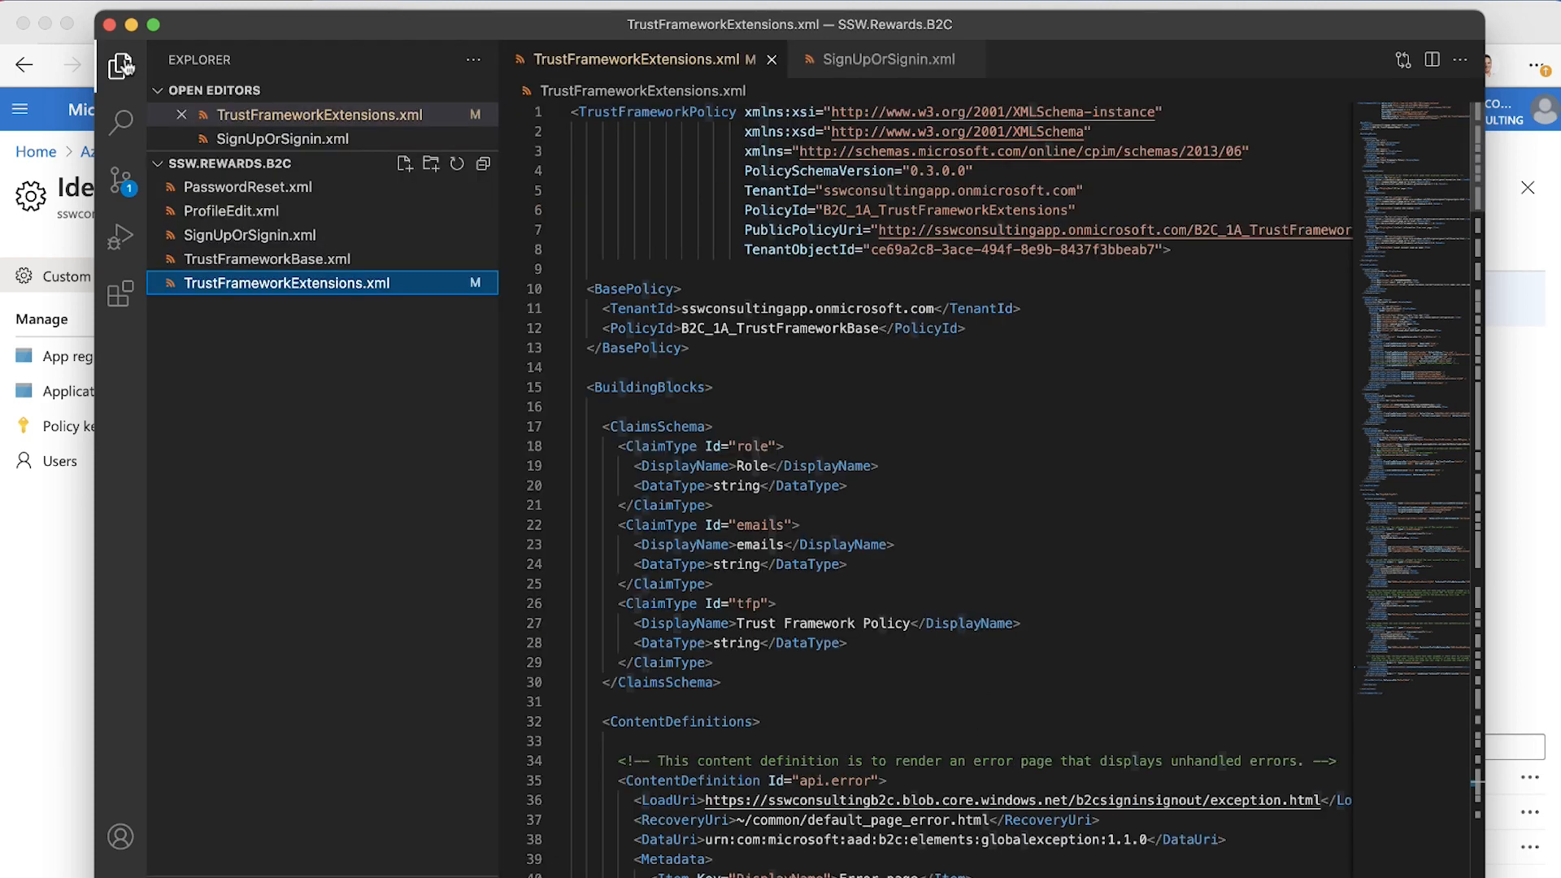
left_click(118, 65)
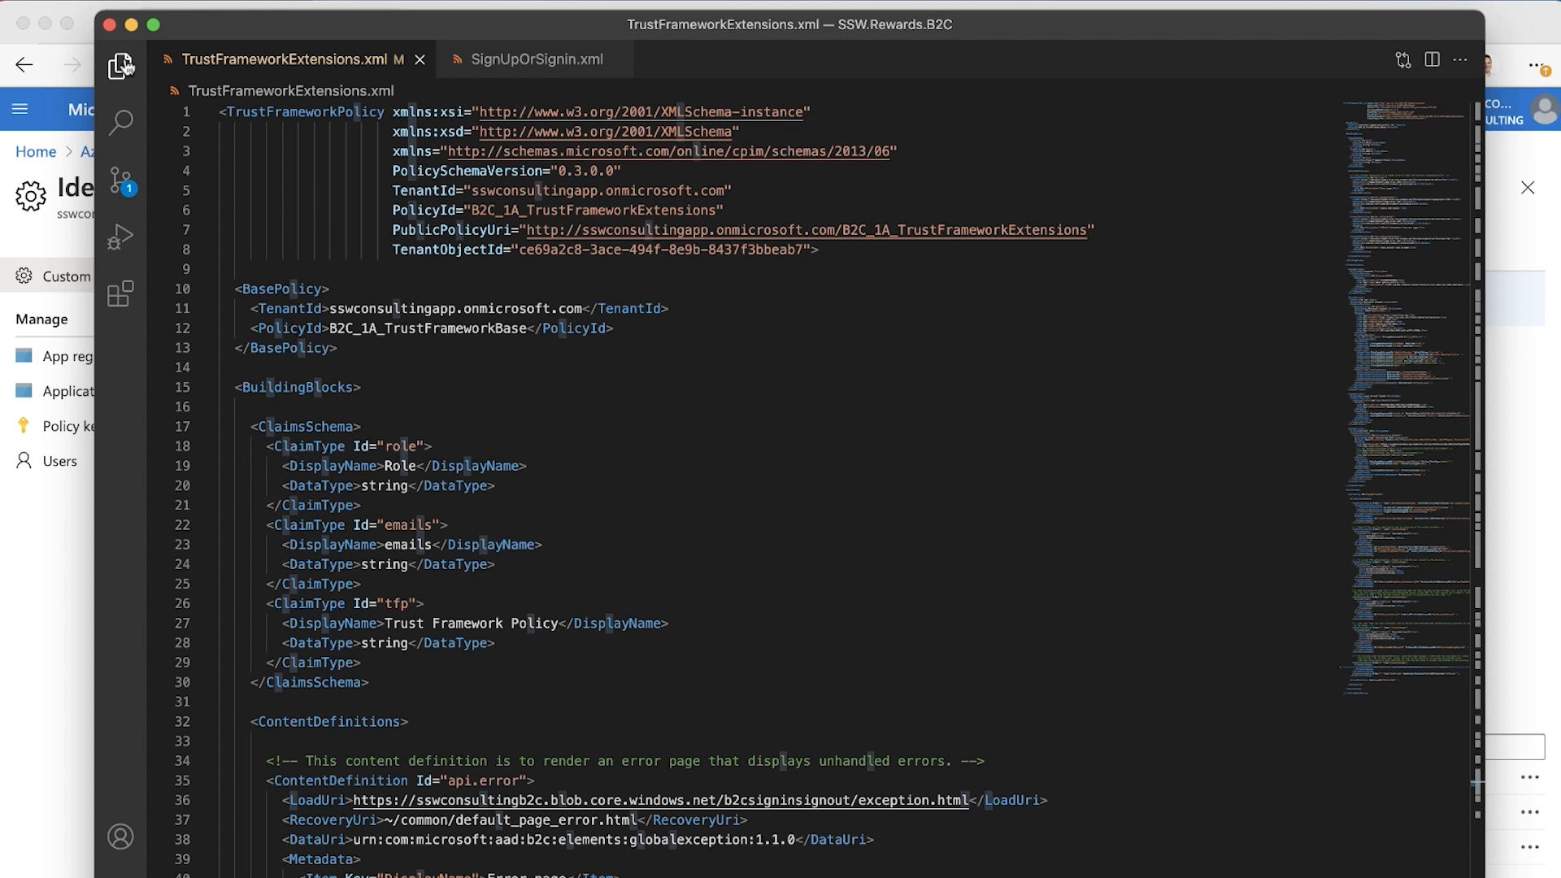
mouse_move(345, 331)
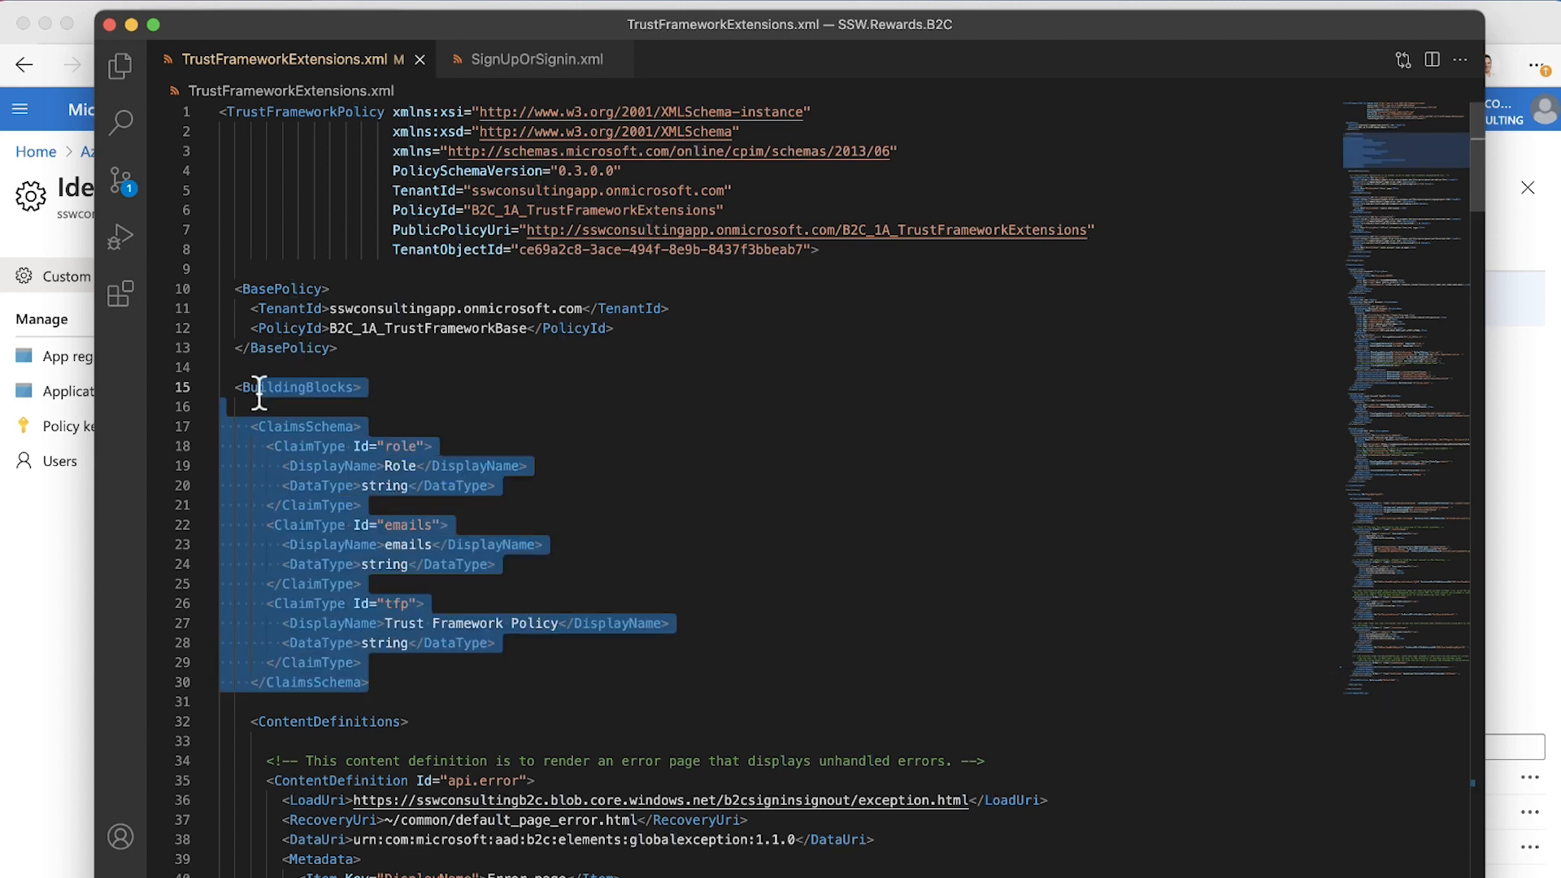
left_click(517, 642)
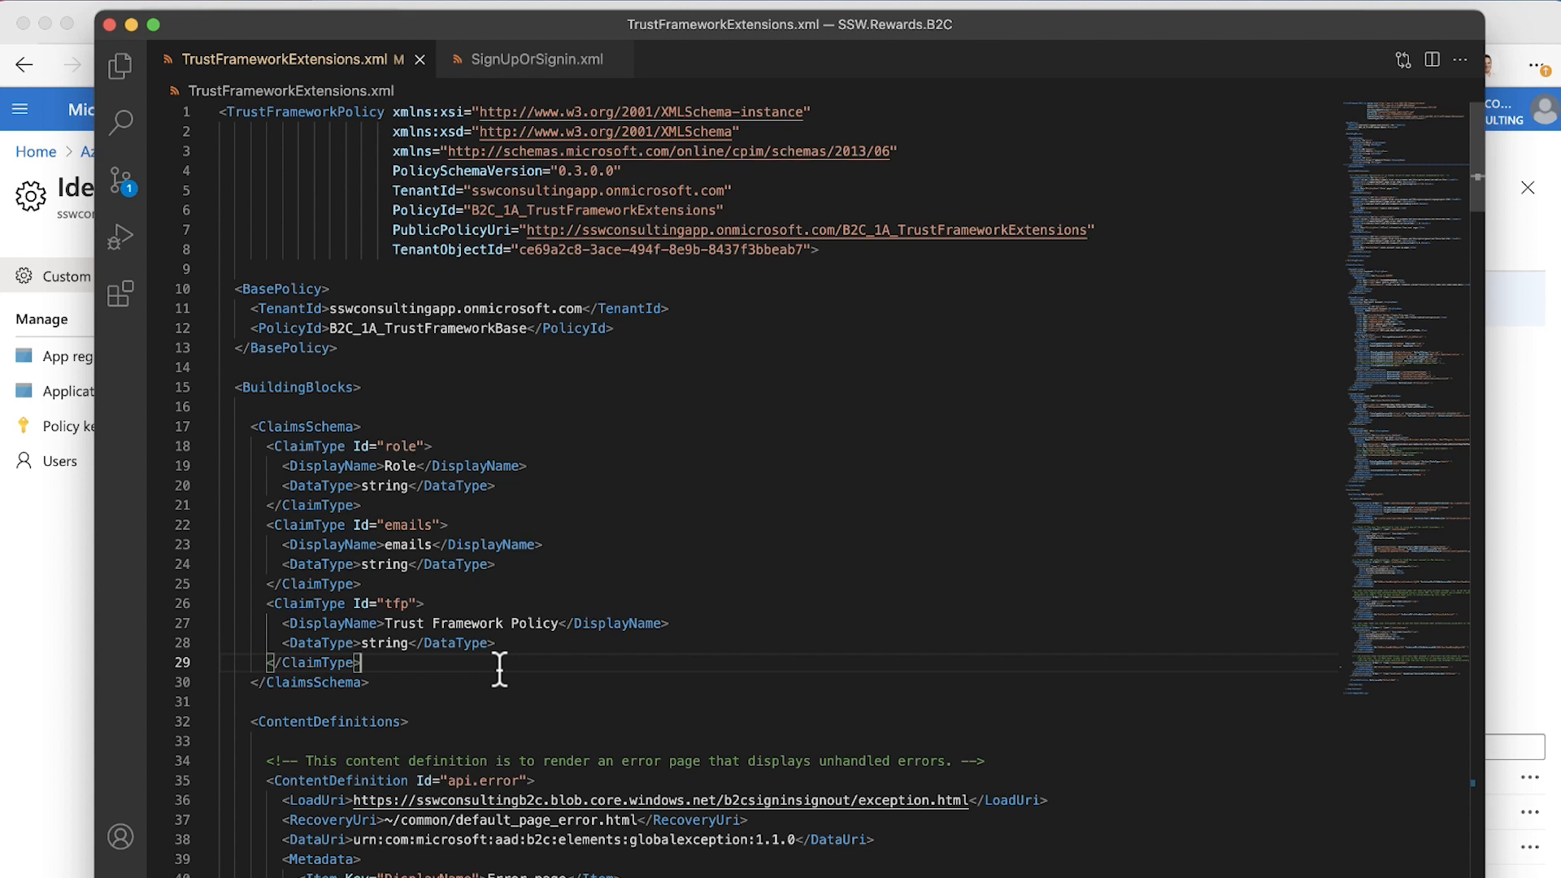
mouse_move(418, 465)
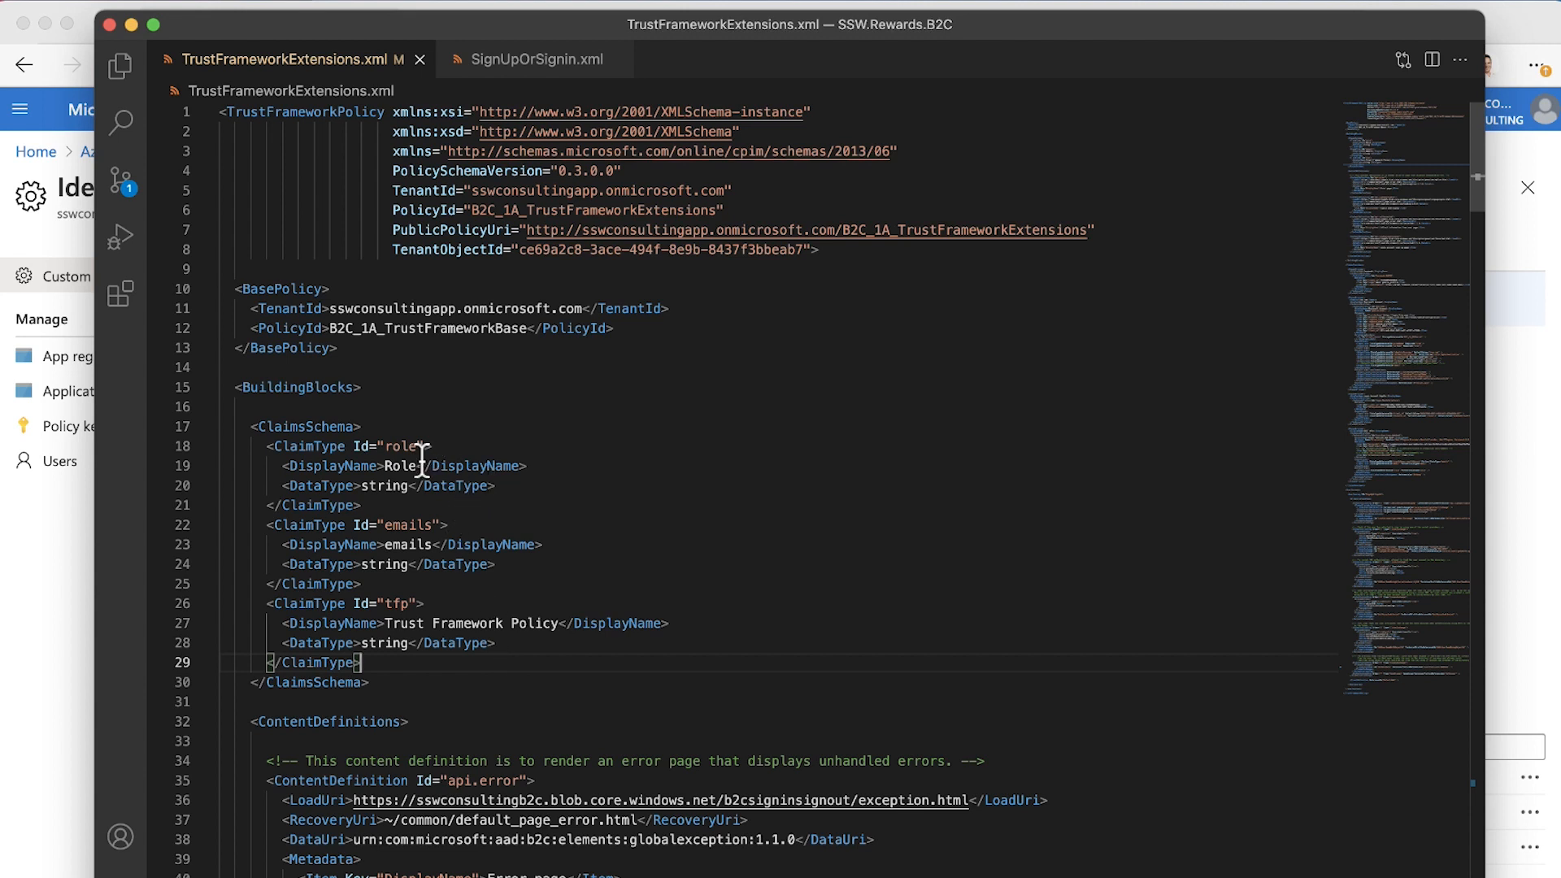
mouse_move(400, 445)
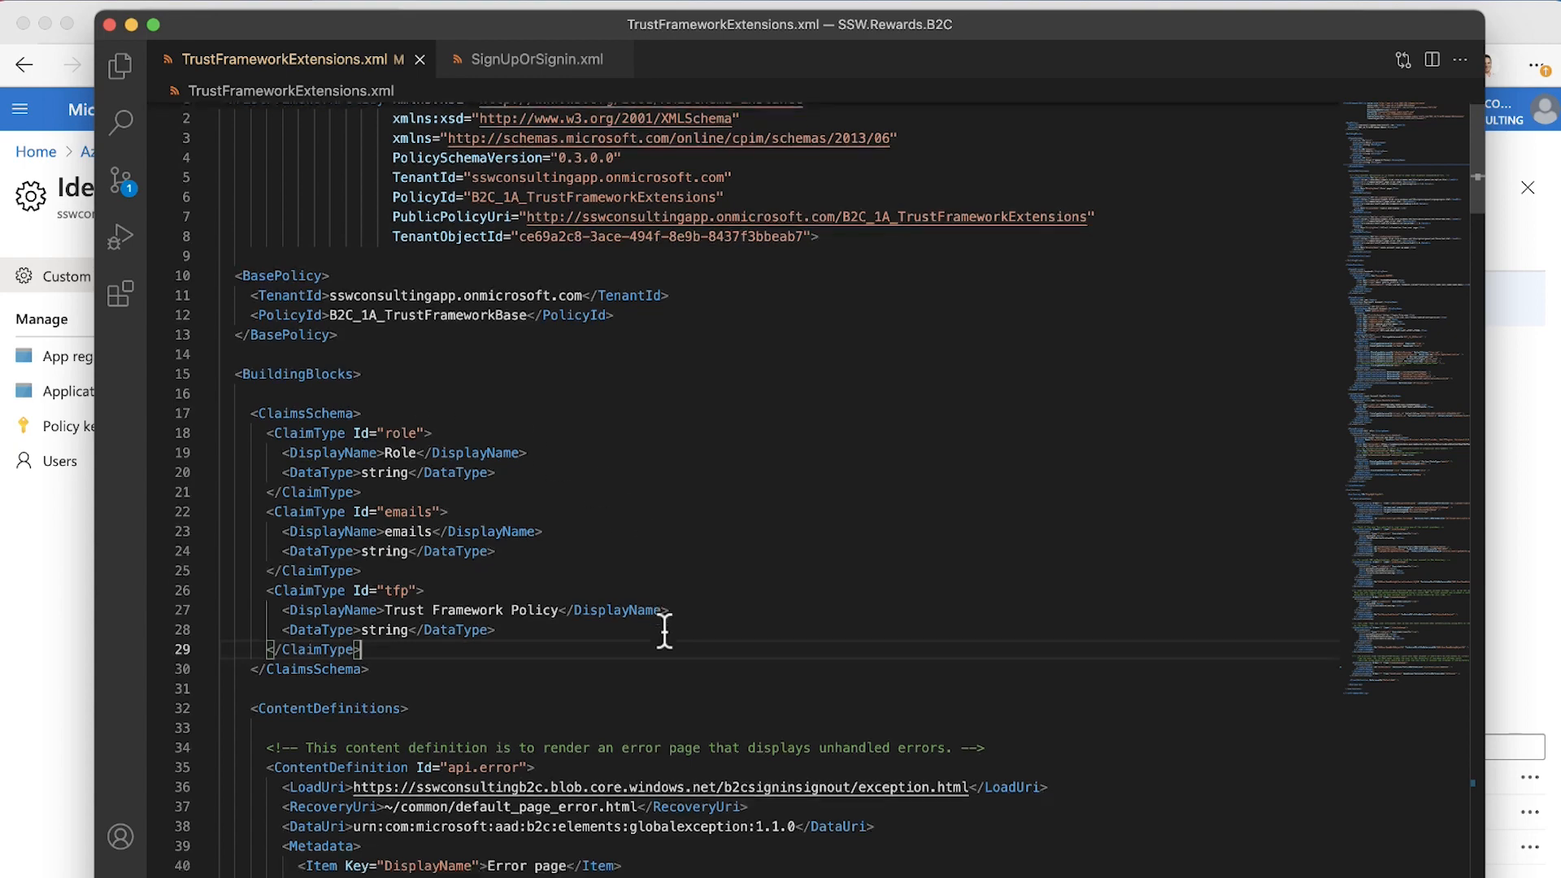
scroll("down", 3)
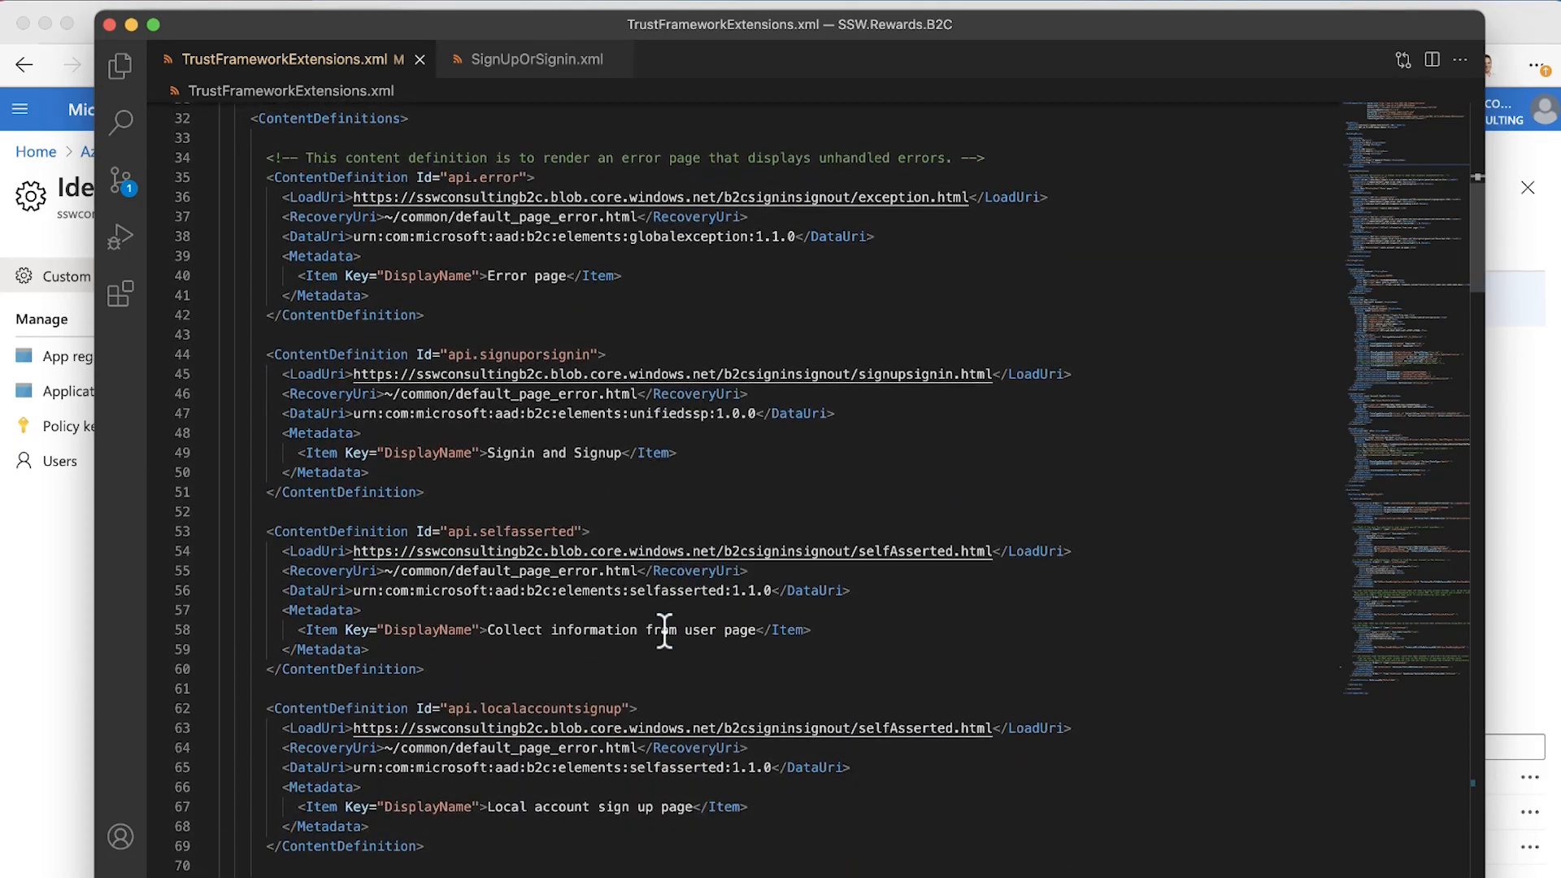
scroll("down", 3)
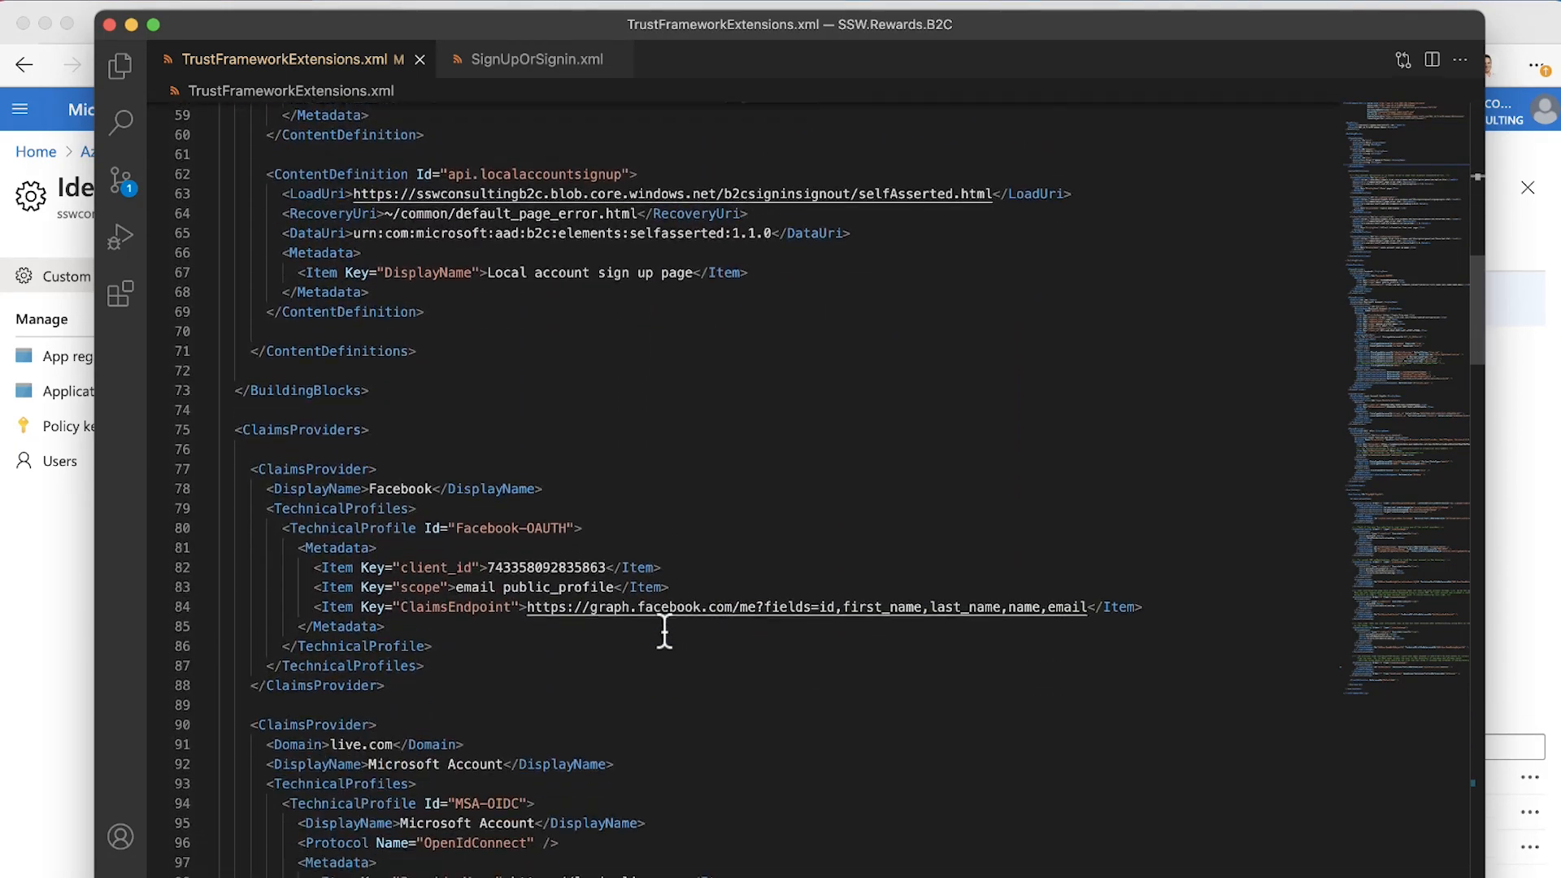
scroll("down", 3)
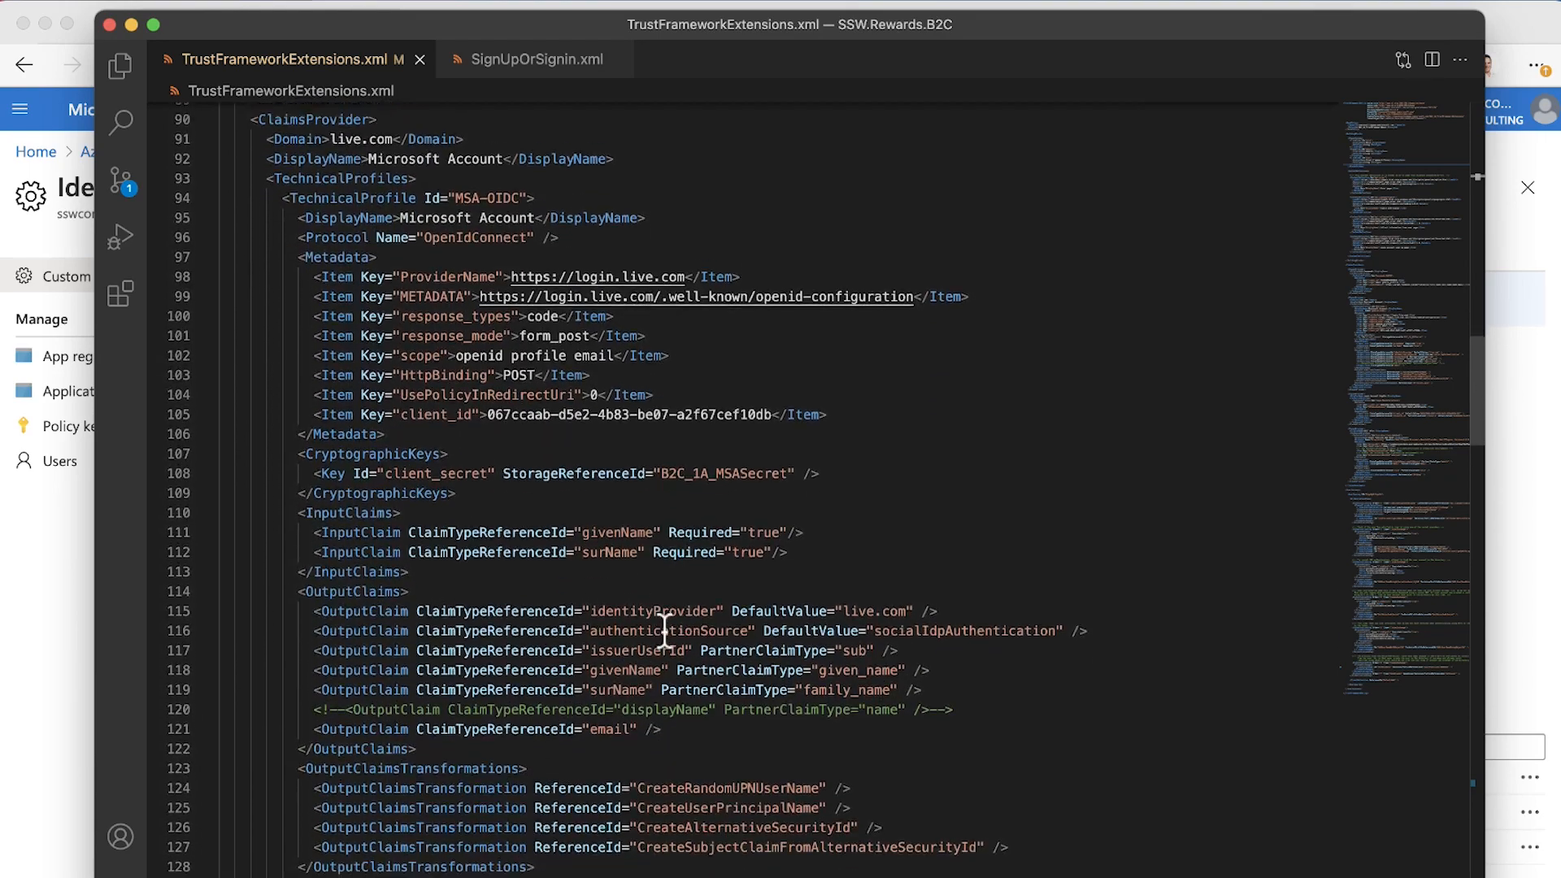
scroll("down", 3)
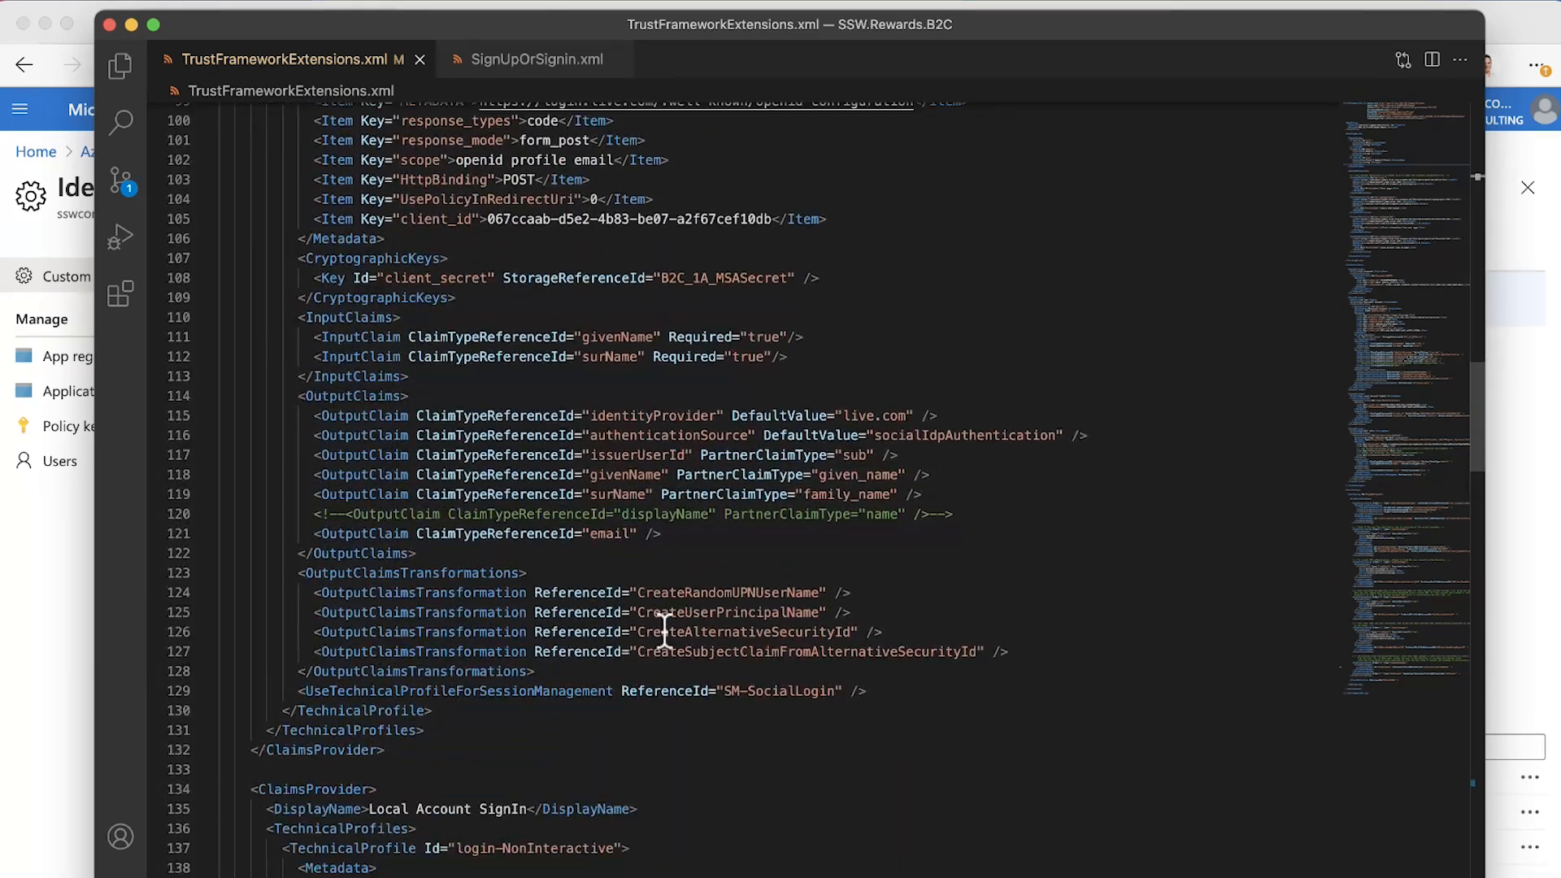
scroll("down", 3)
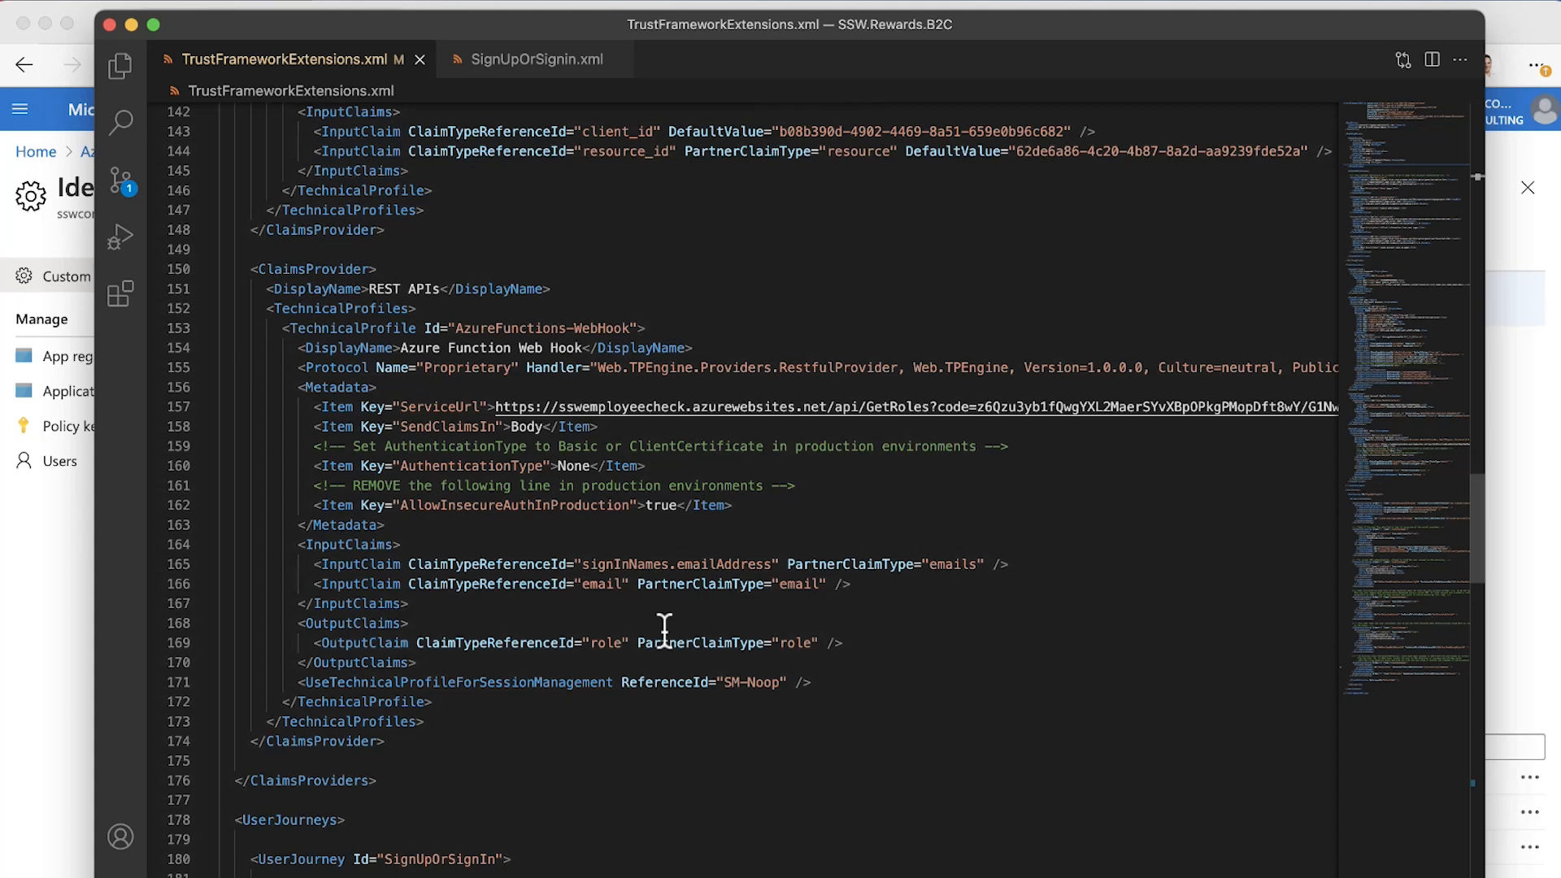
scroll("down", 3)
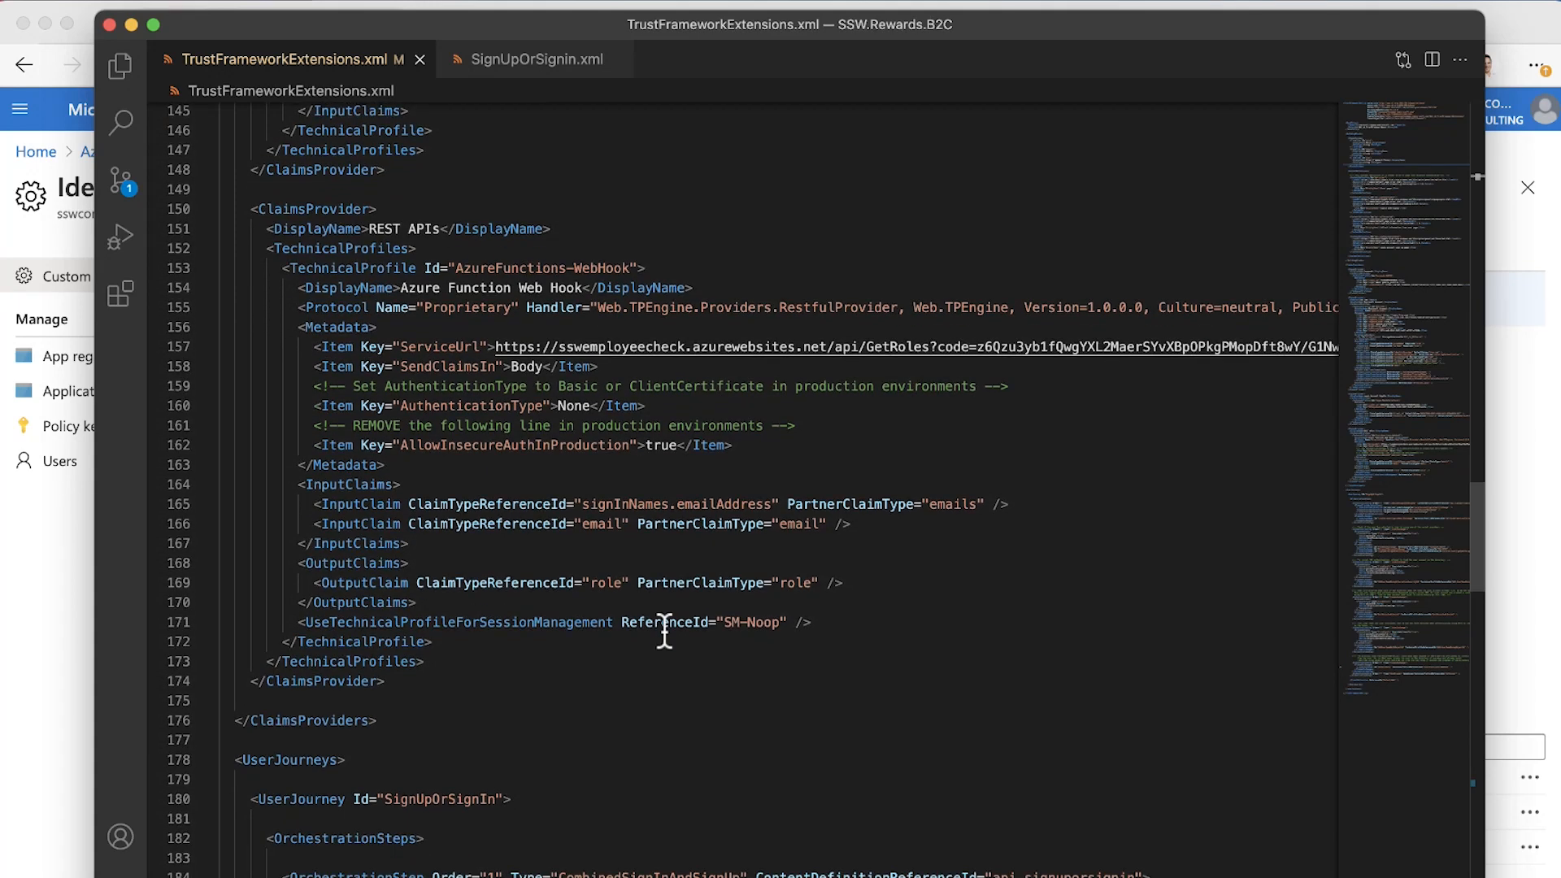
mouse_move(665, 684)
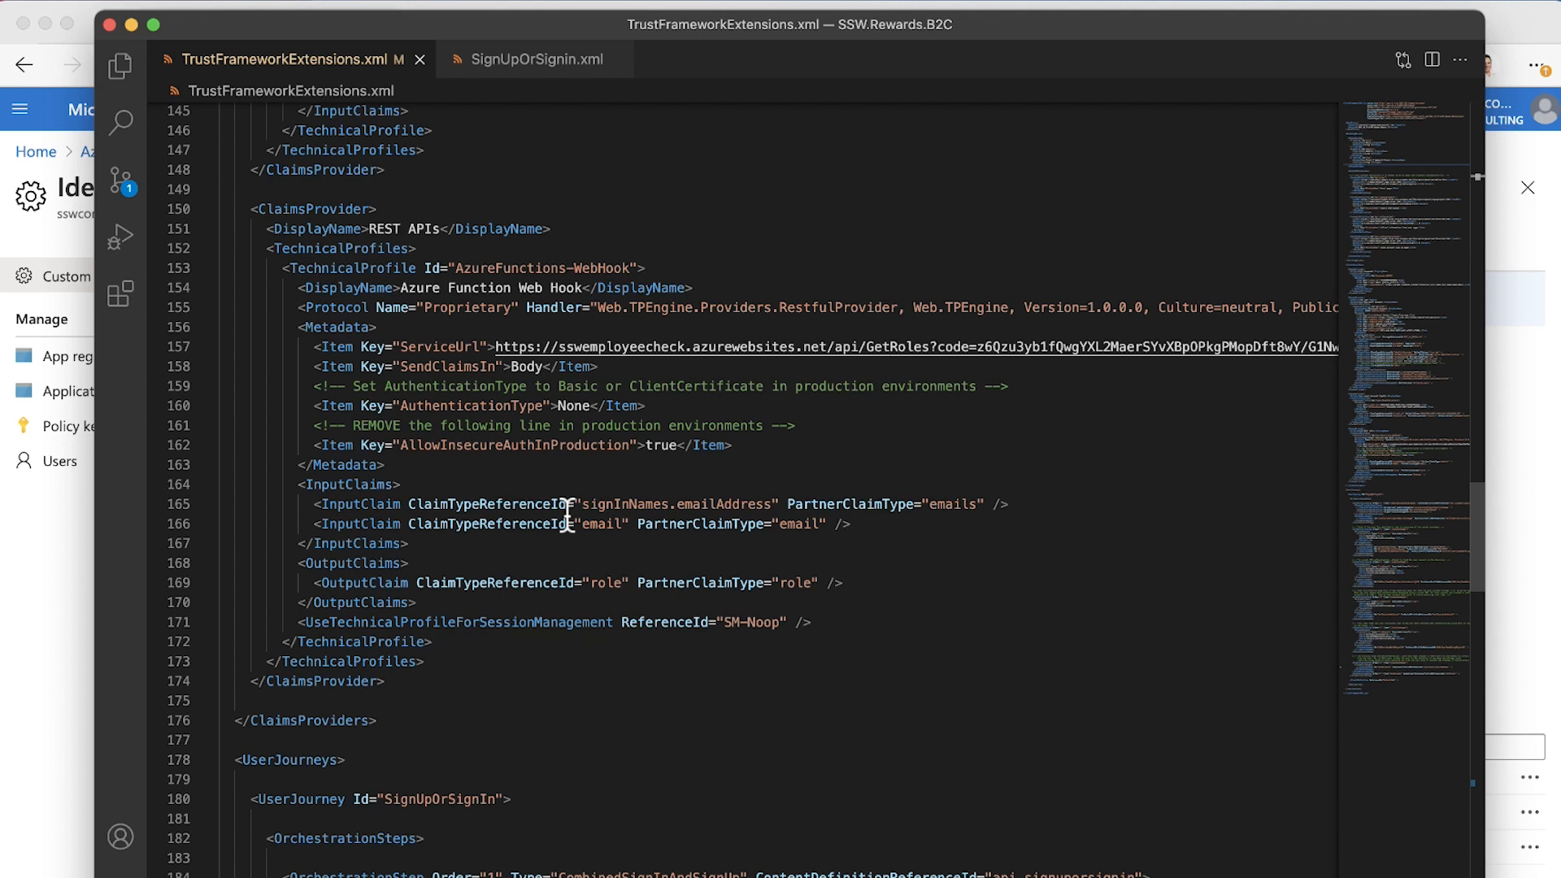
double_click(600, 523)
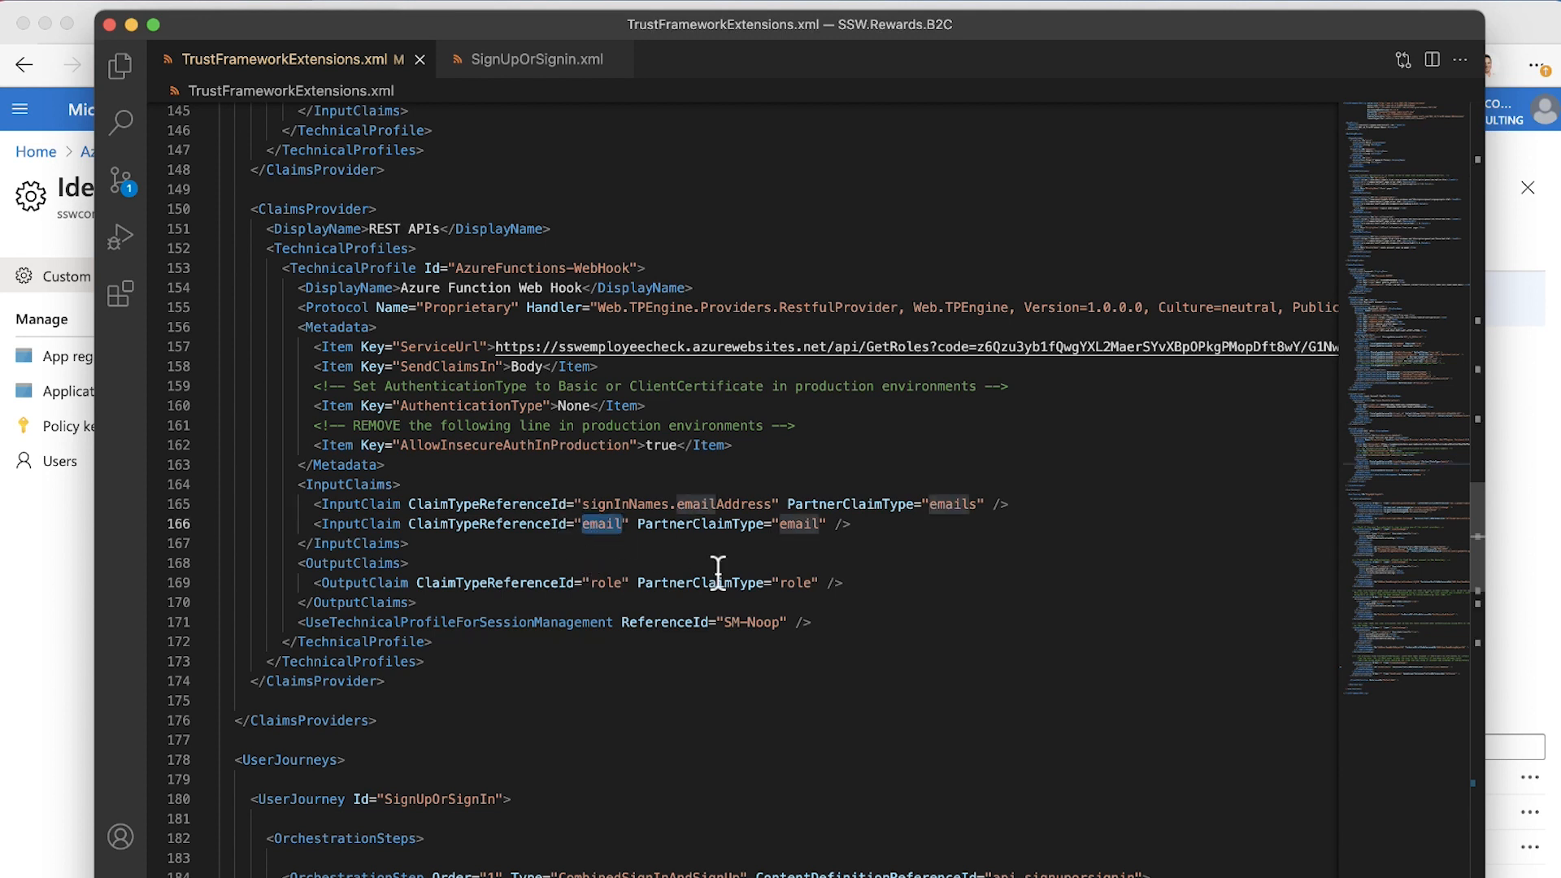
mouse_move(683, 559)
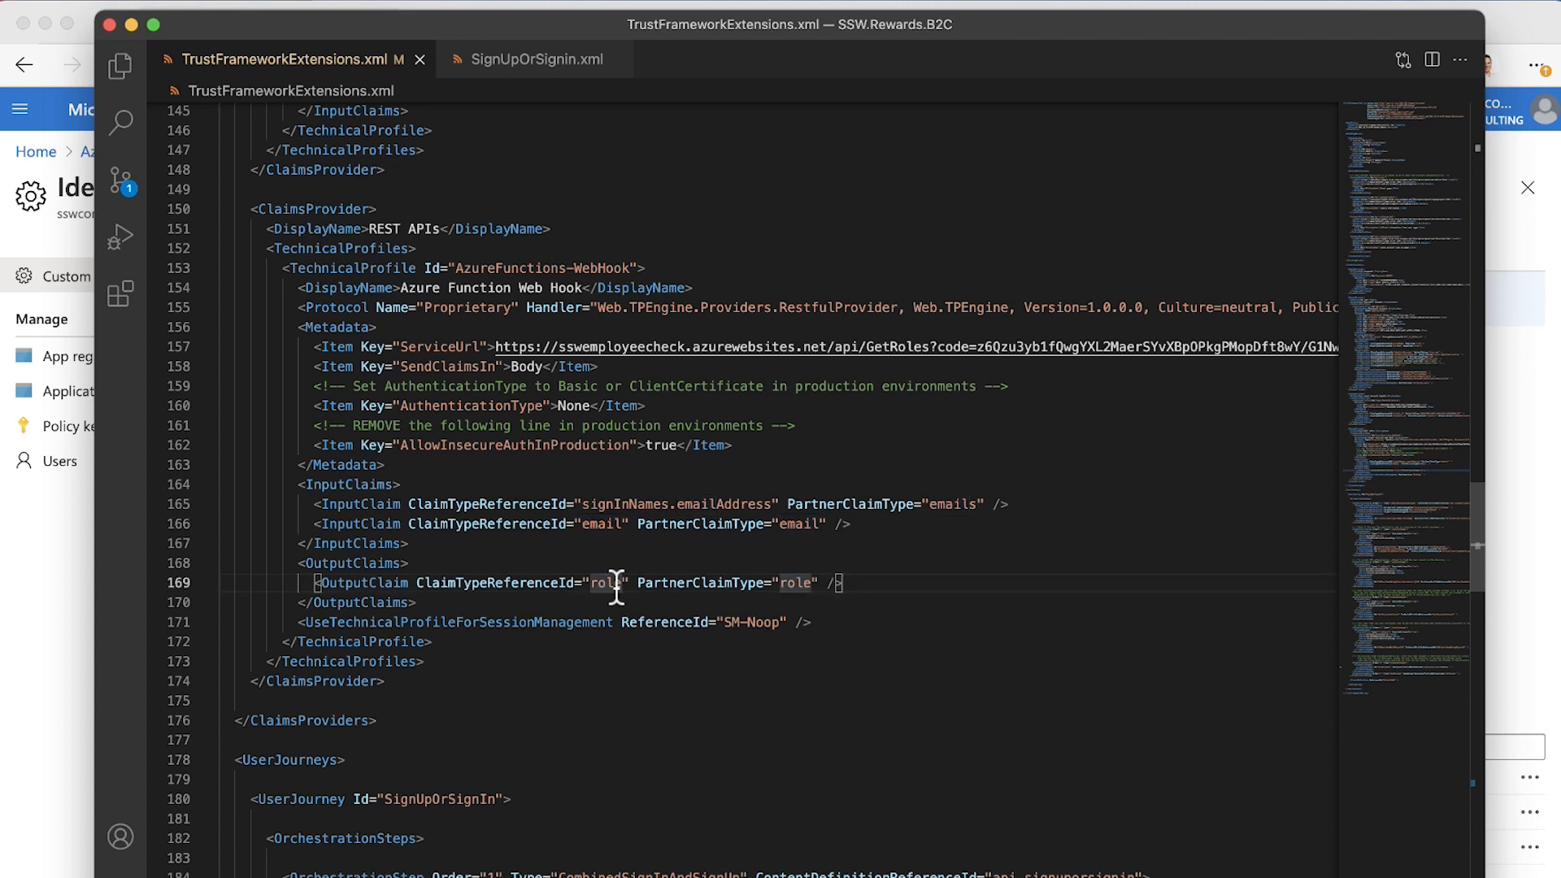
scroll("down", 3)
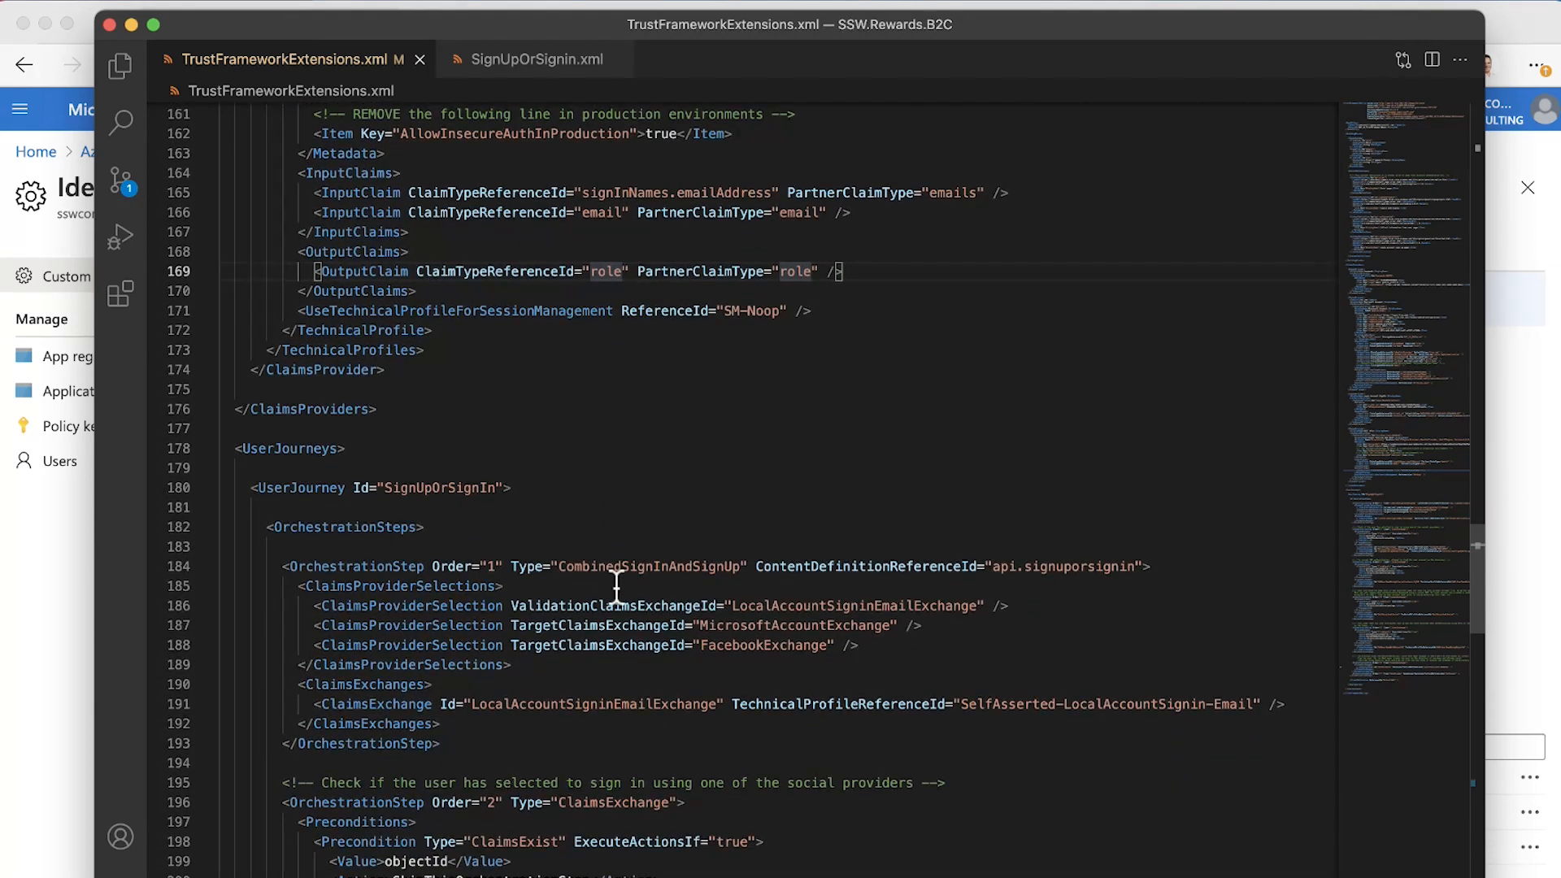
scroll("down", 3)
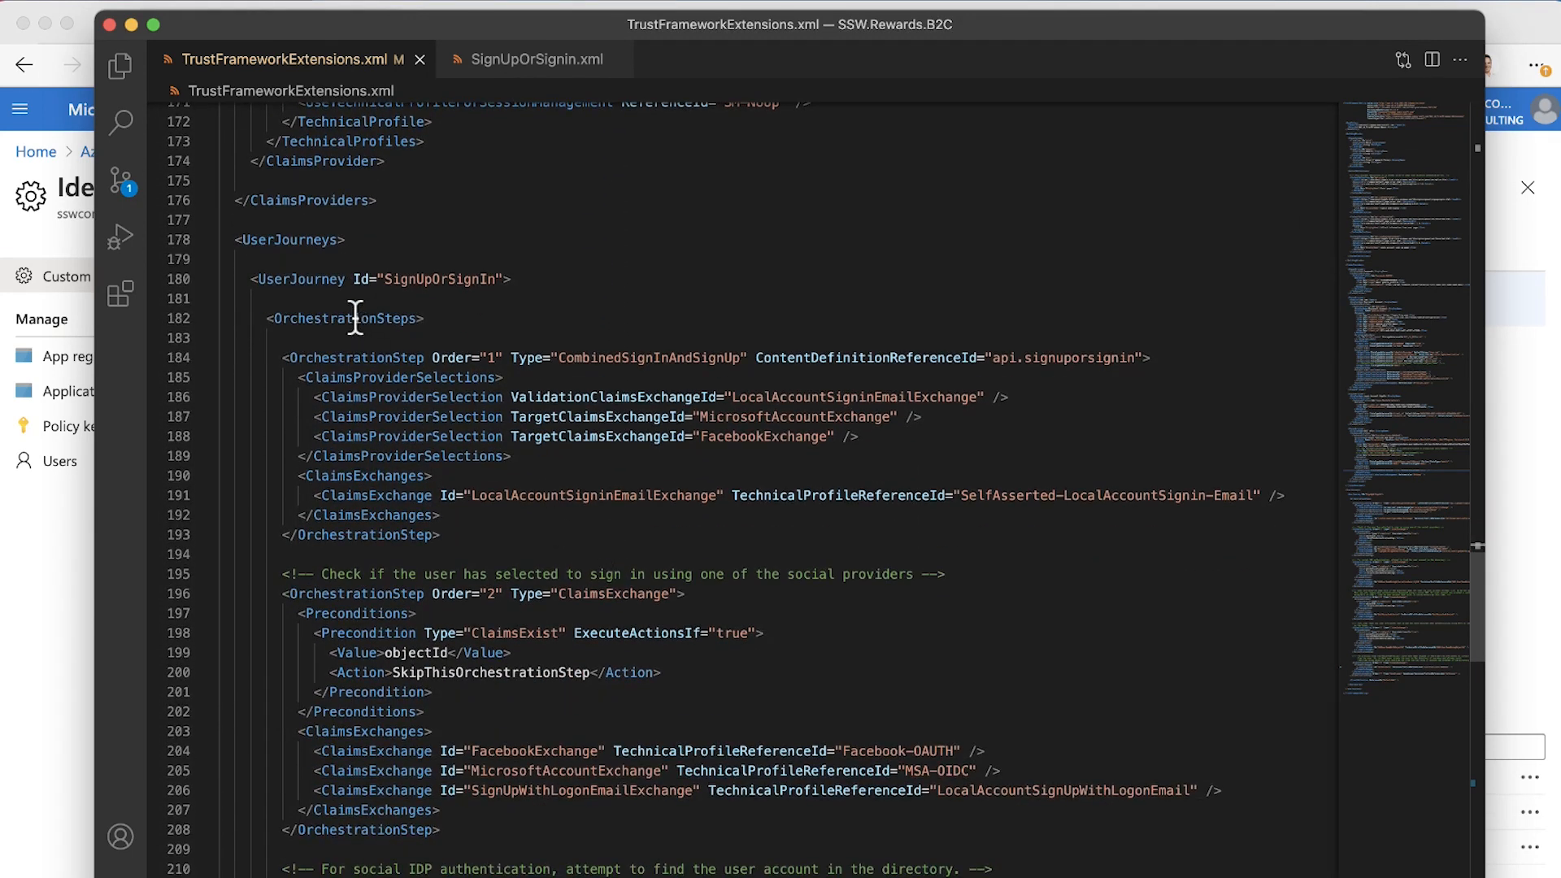
mouse_move(502, 307)
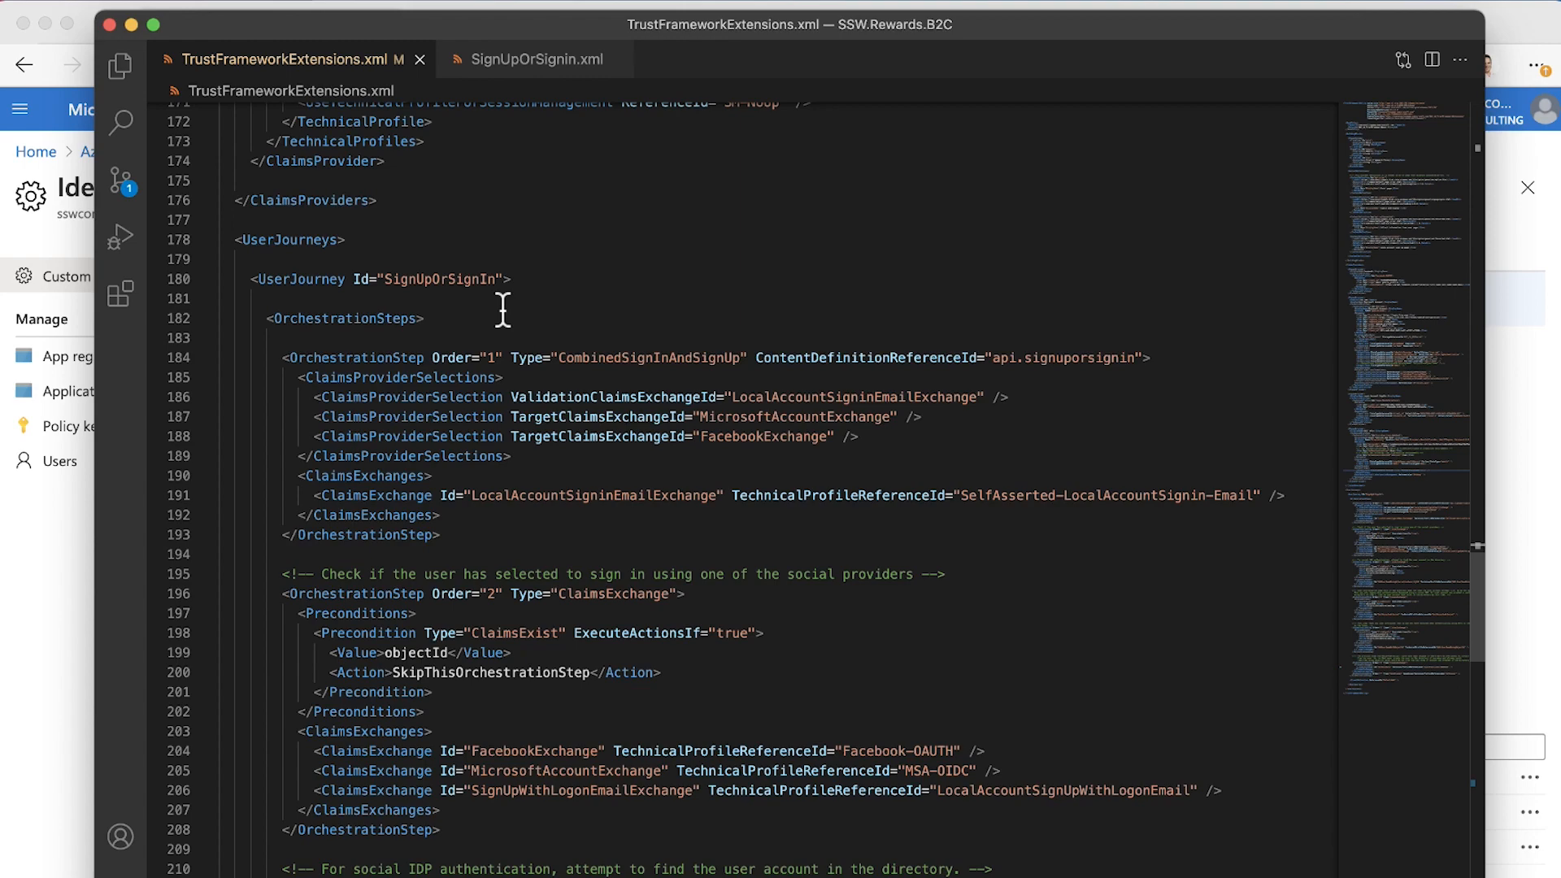
scroll("down", 3)
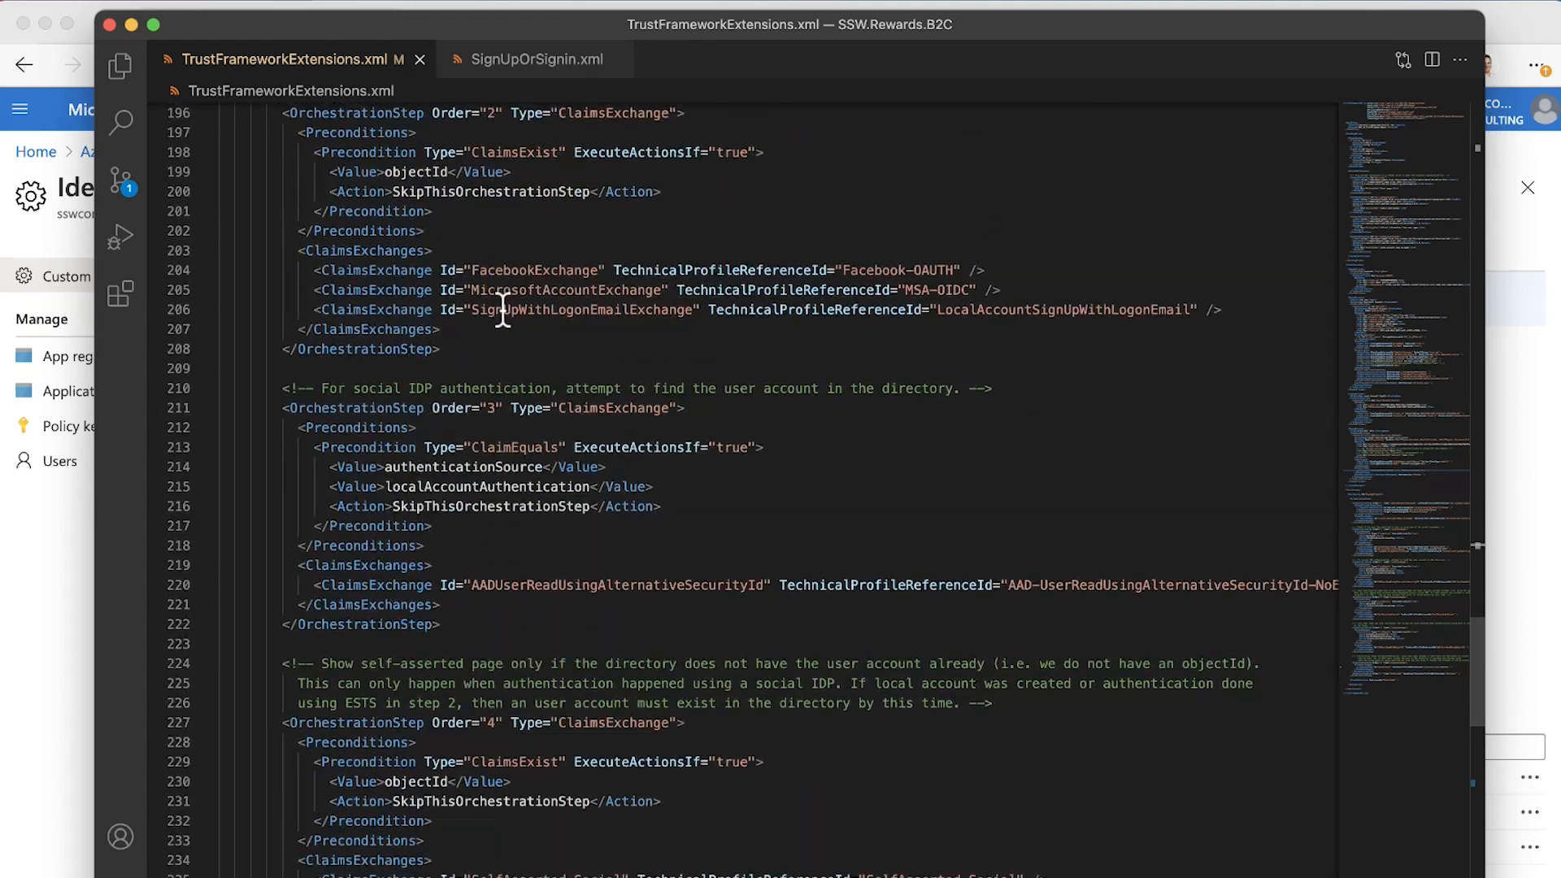
scroll("down", 3)
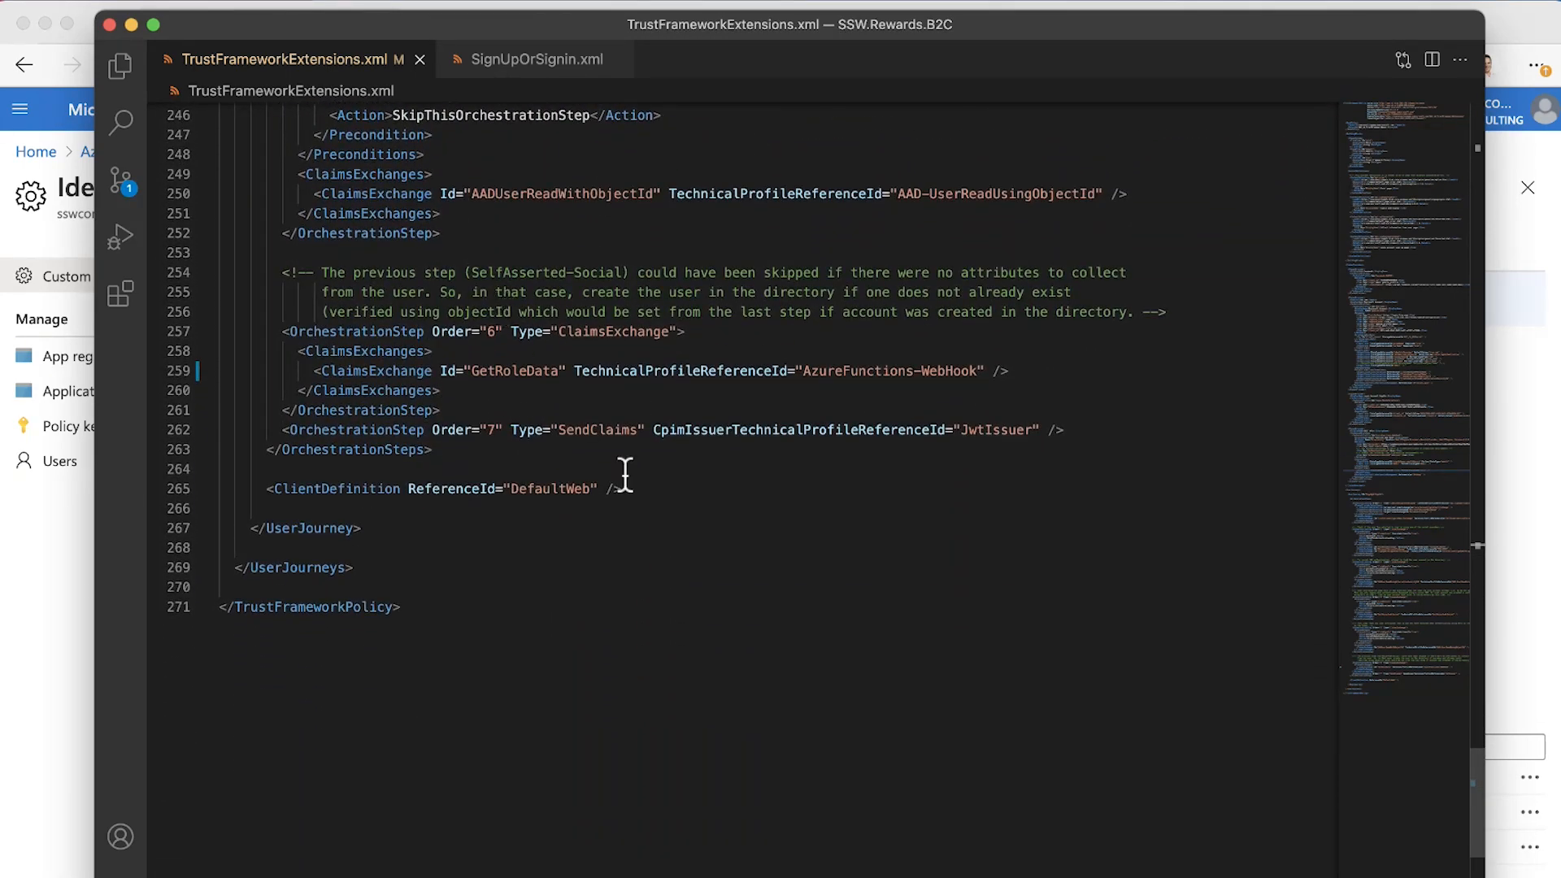
mouse_move(702, 361)
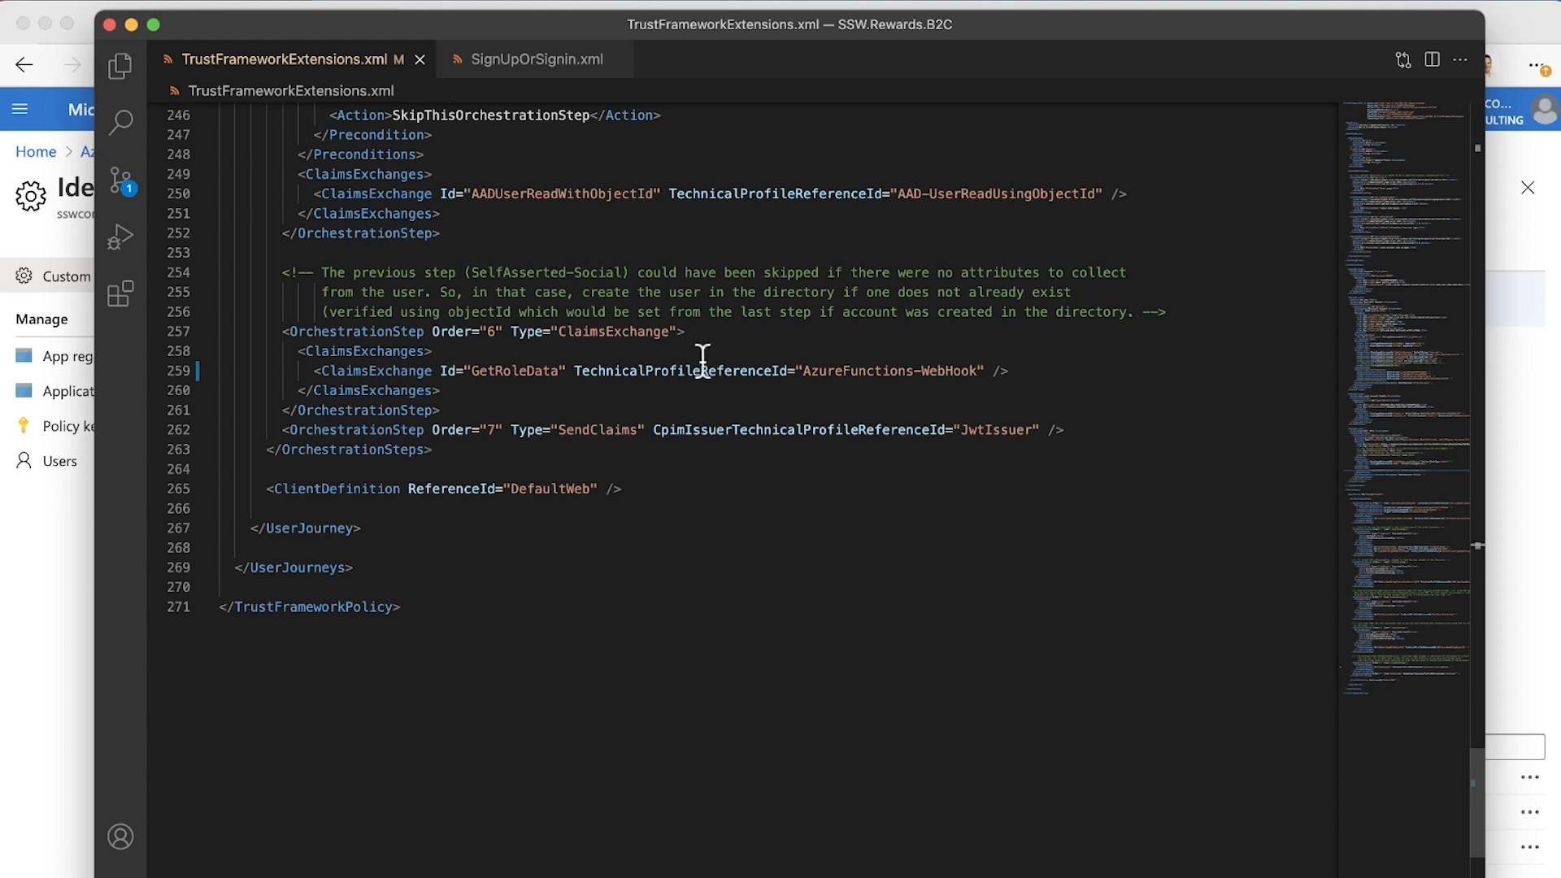
double_click(859, 370)
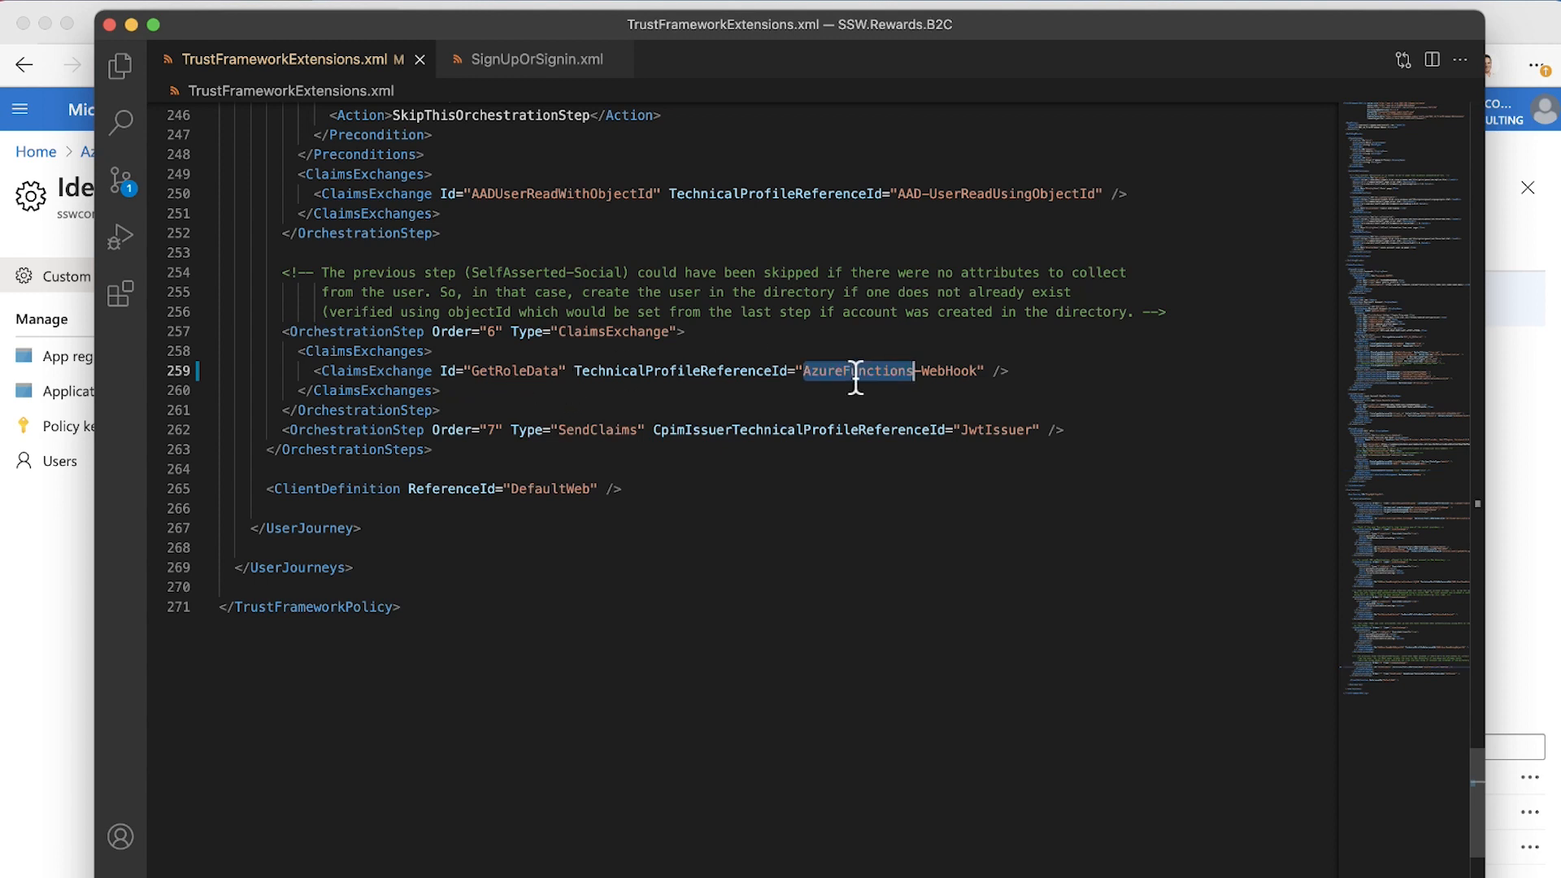
mouse_move(725, 491)
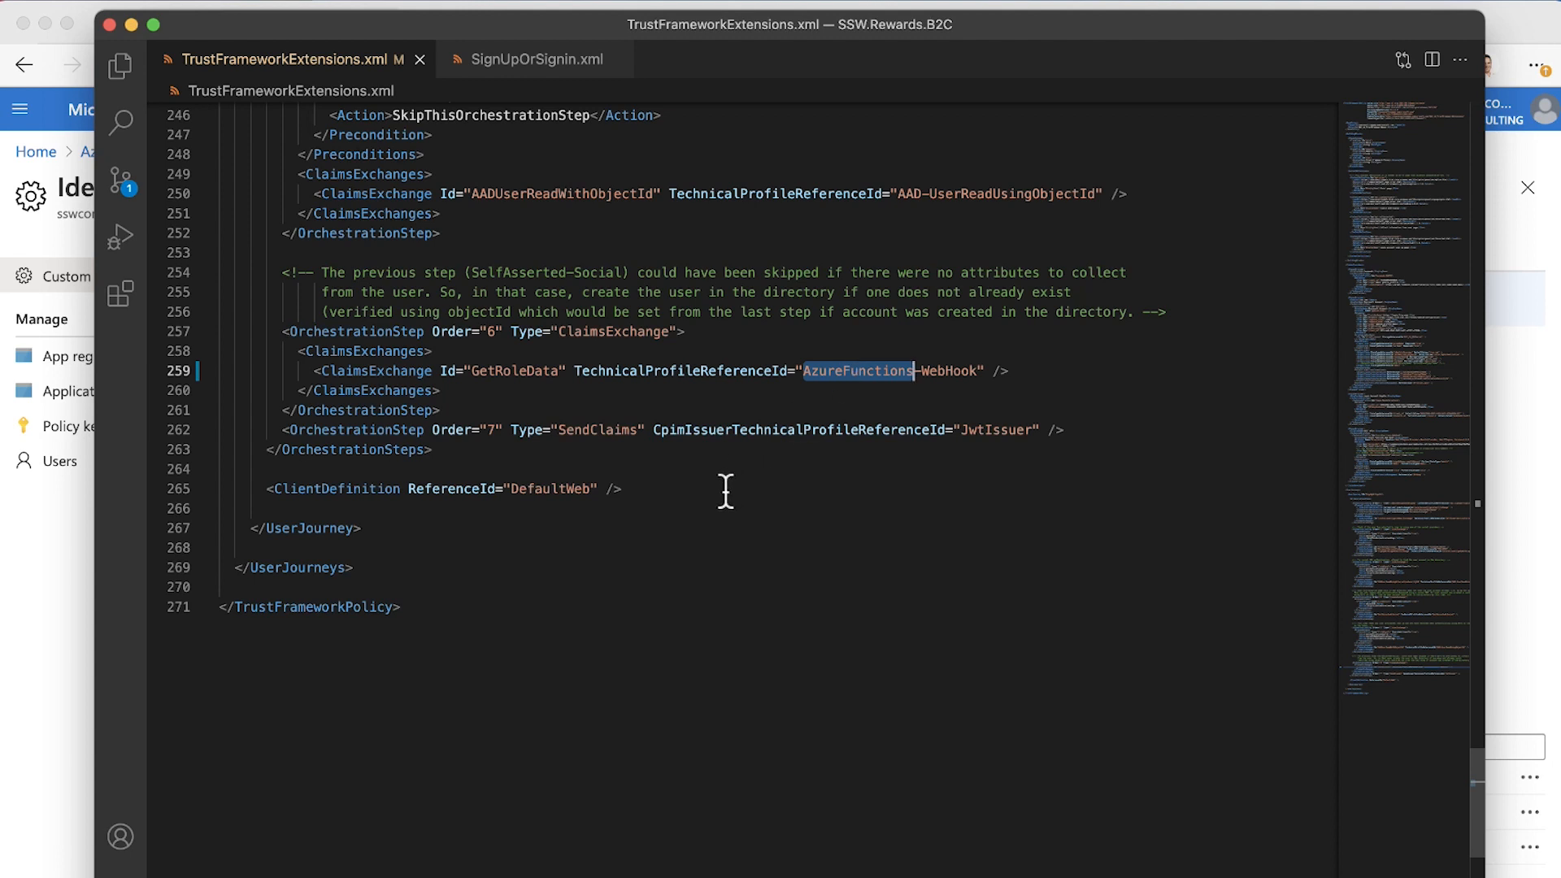
mouse_move(561, 400)
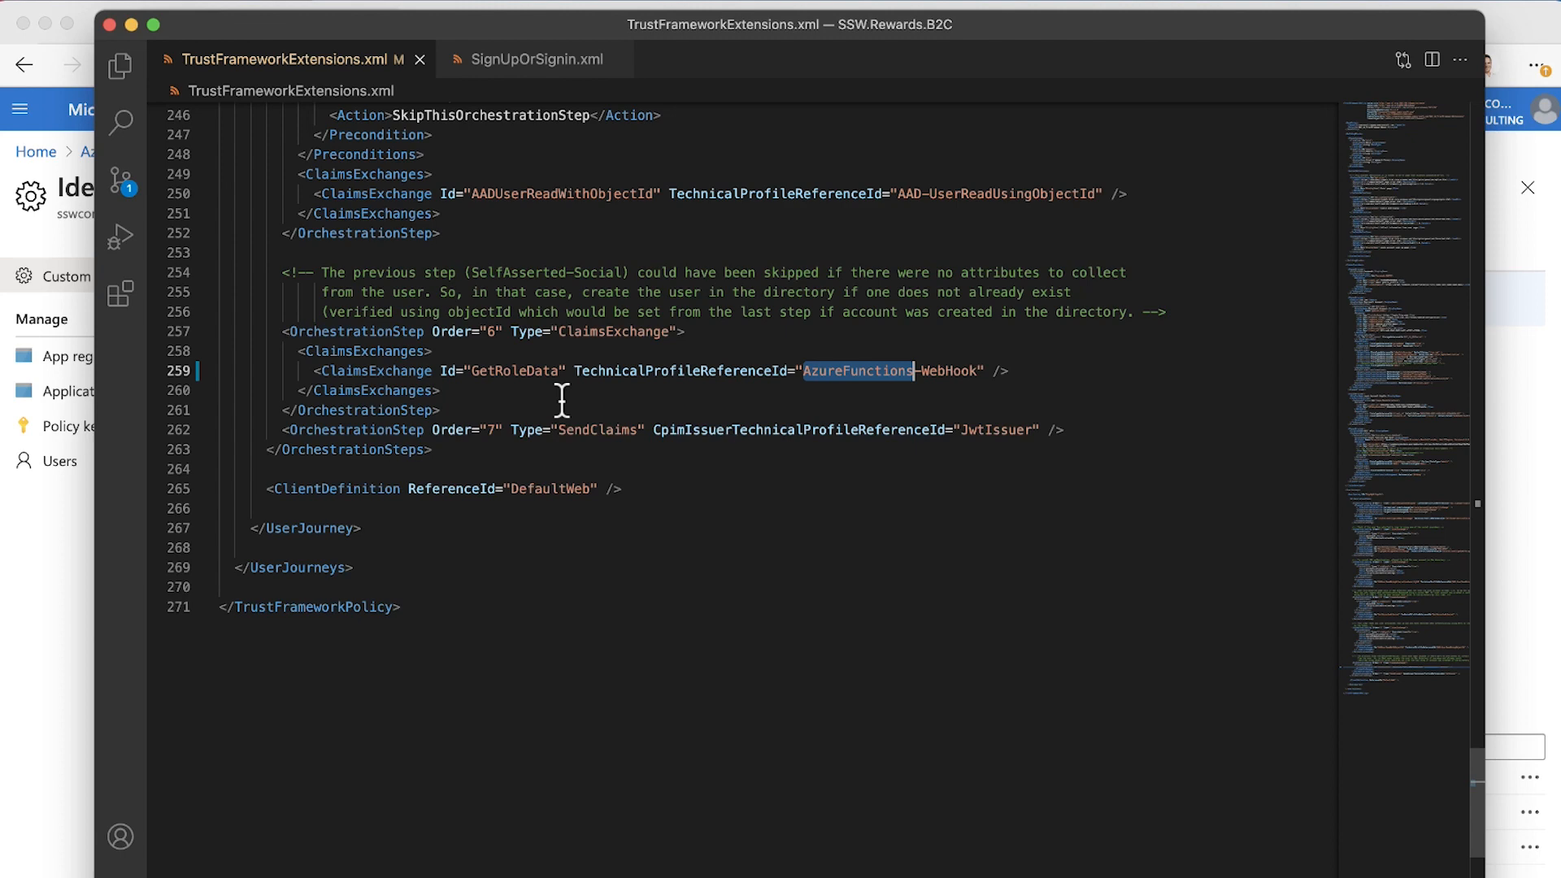
mouse_move(494, 72)
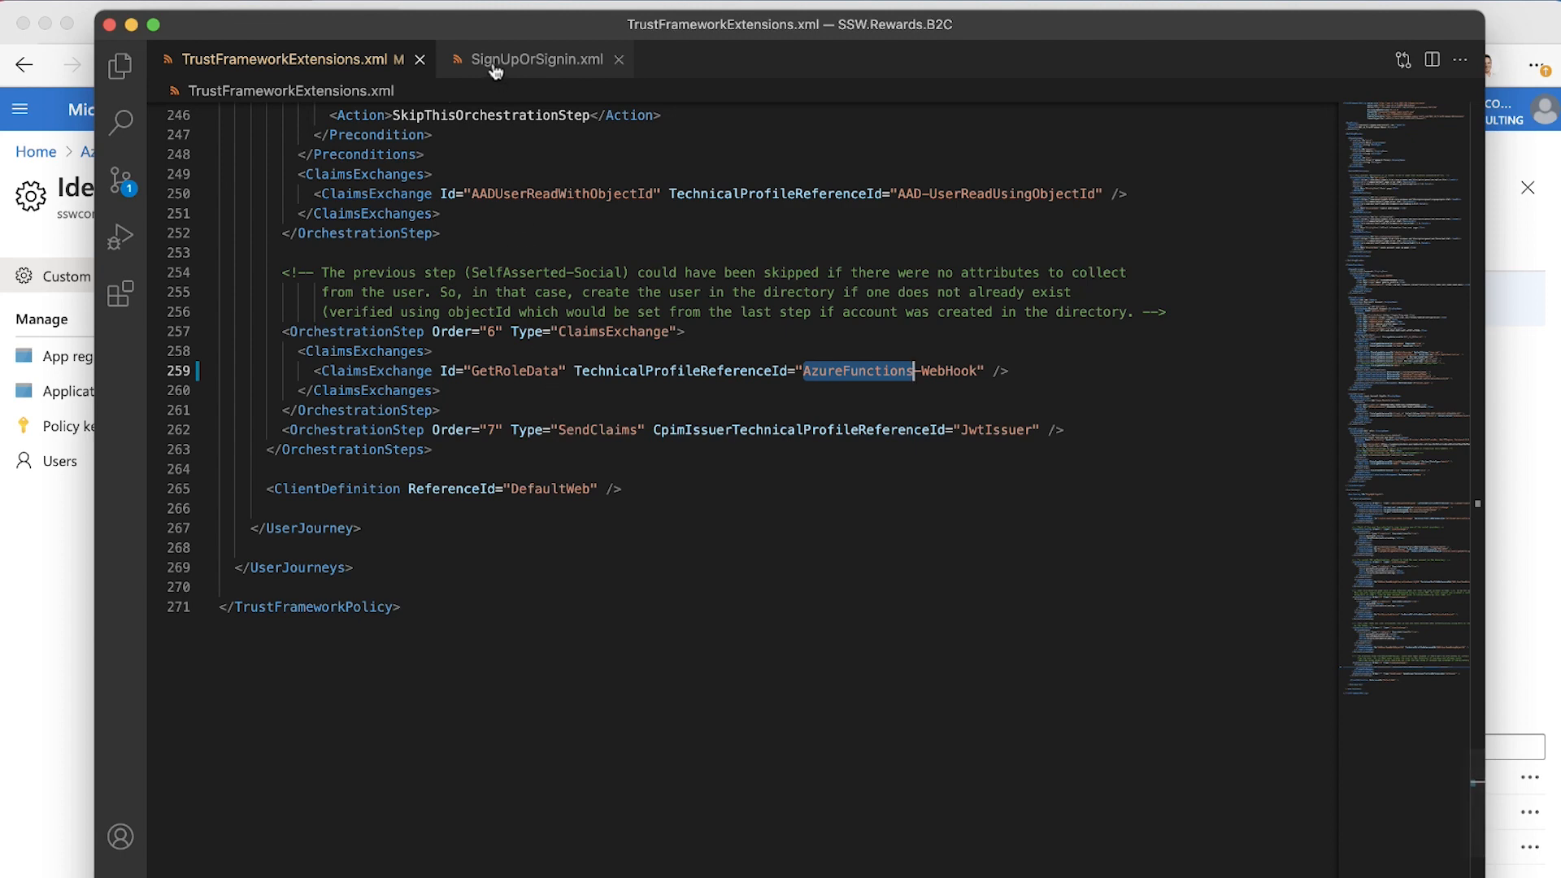
Review the role OutputClaim in the SignUpOrSignin.xml policy file.
left_click(535, 58)
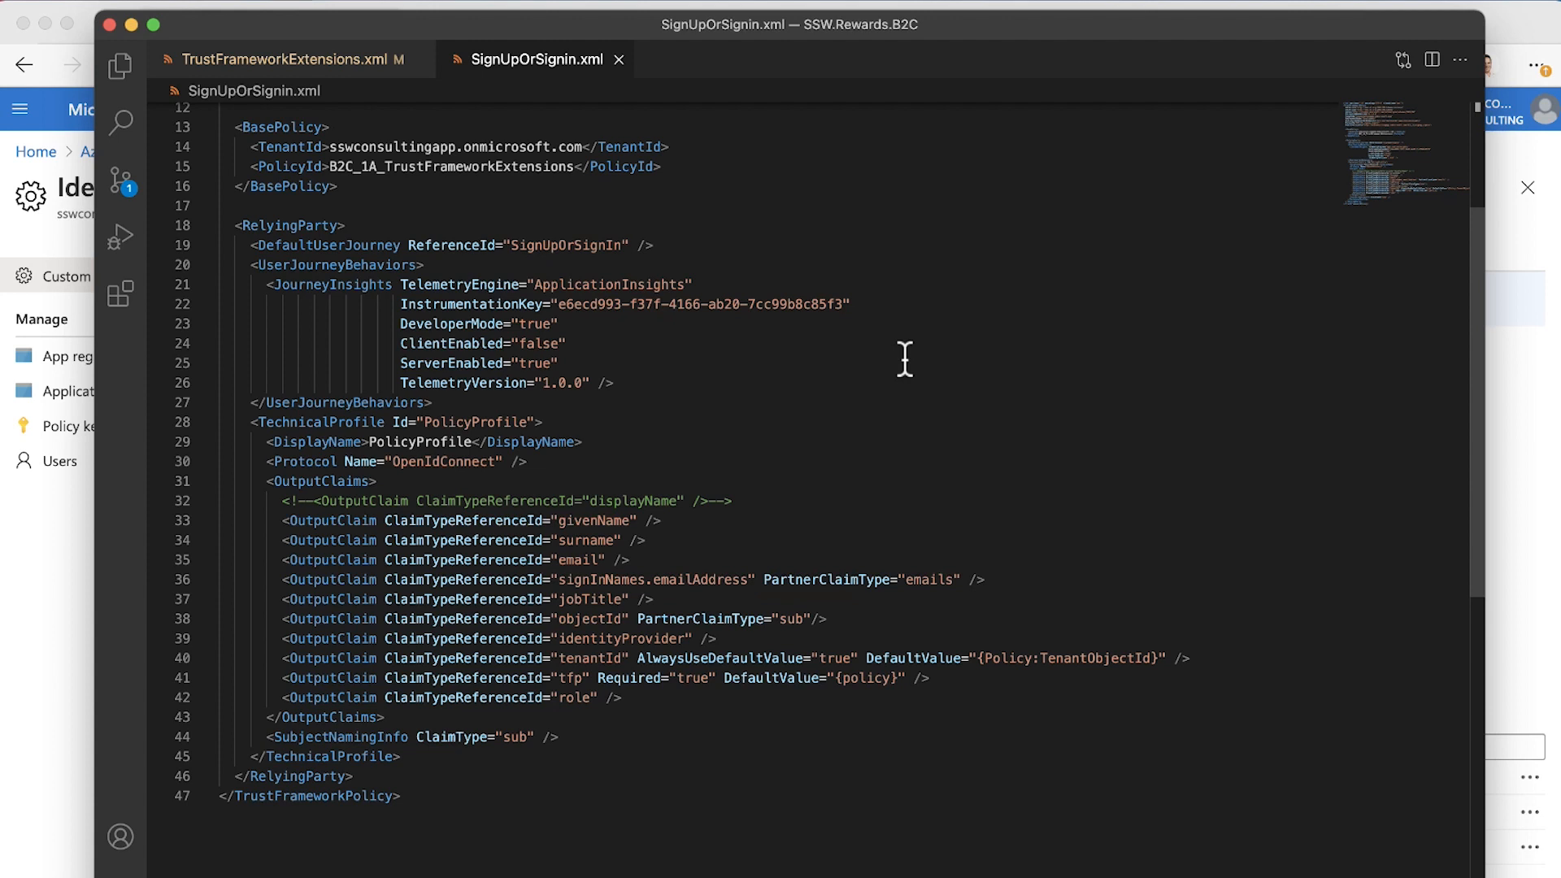
mouse_move(912, 483)
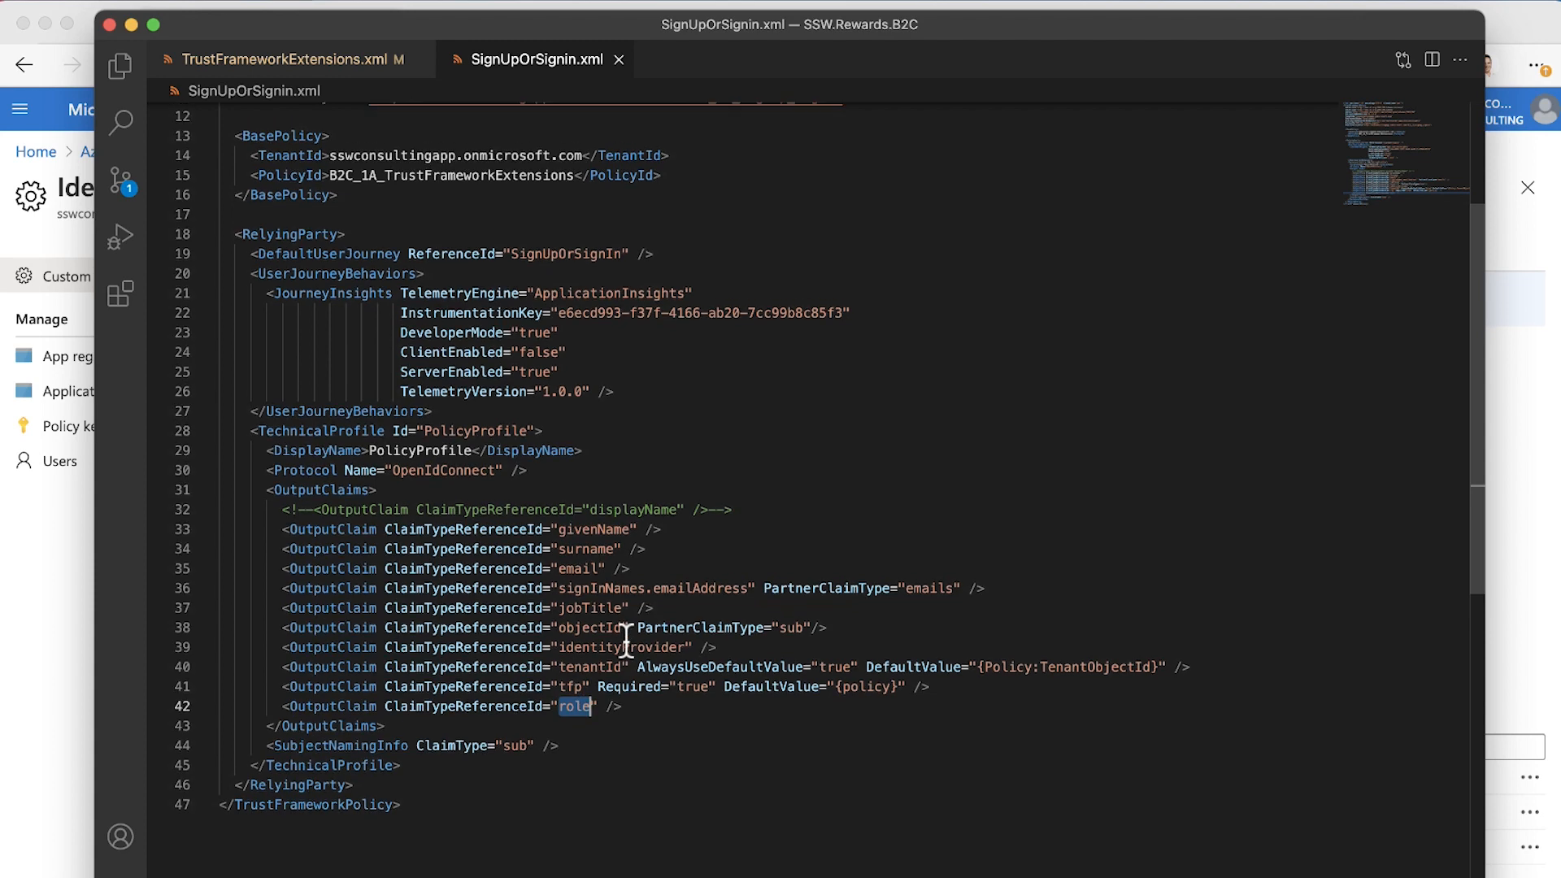
scroll("up", 3)
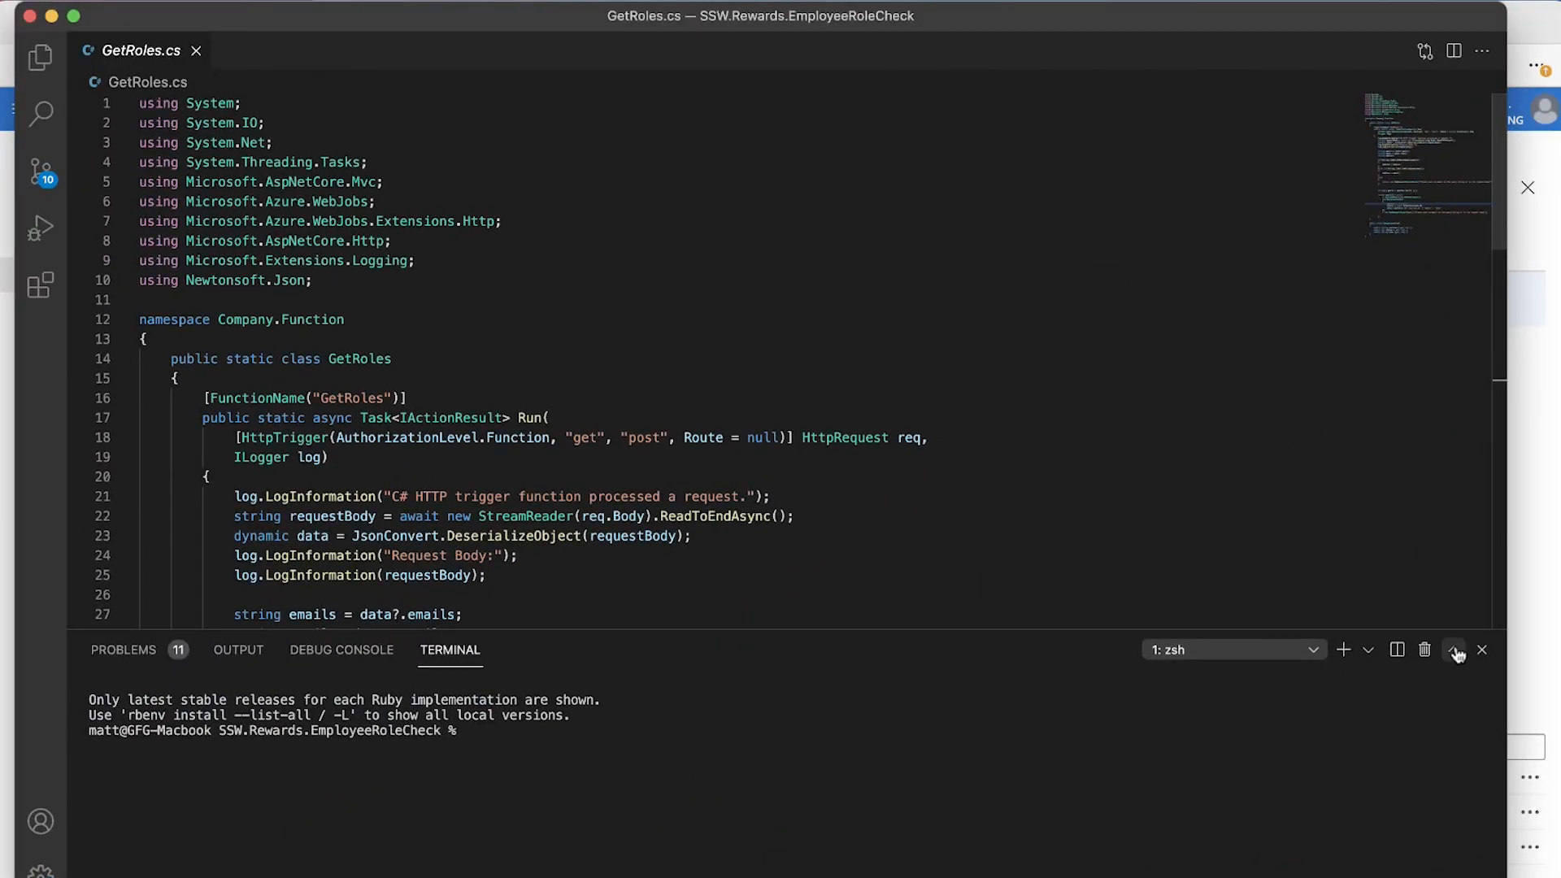
Hide the terminal and scroll through the GetRoles.cs function code.
left_click(1455, 649)
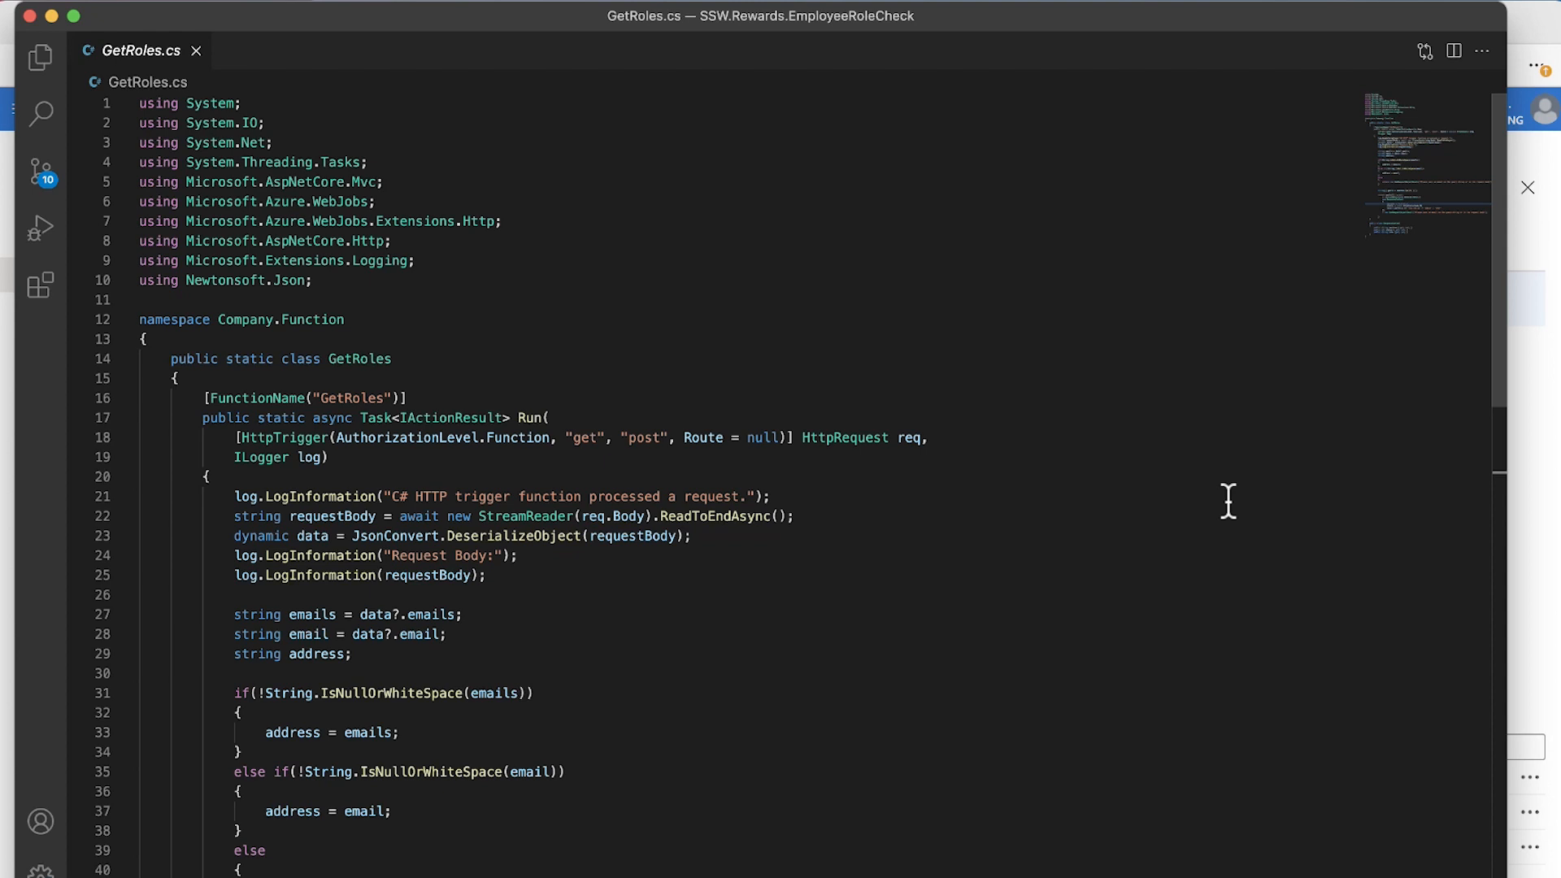
mouse_move(718, 555)
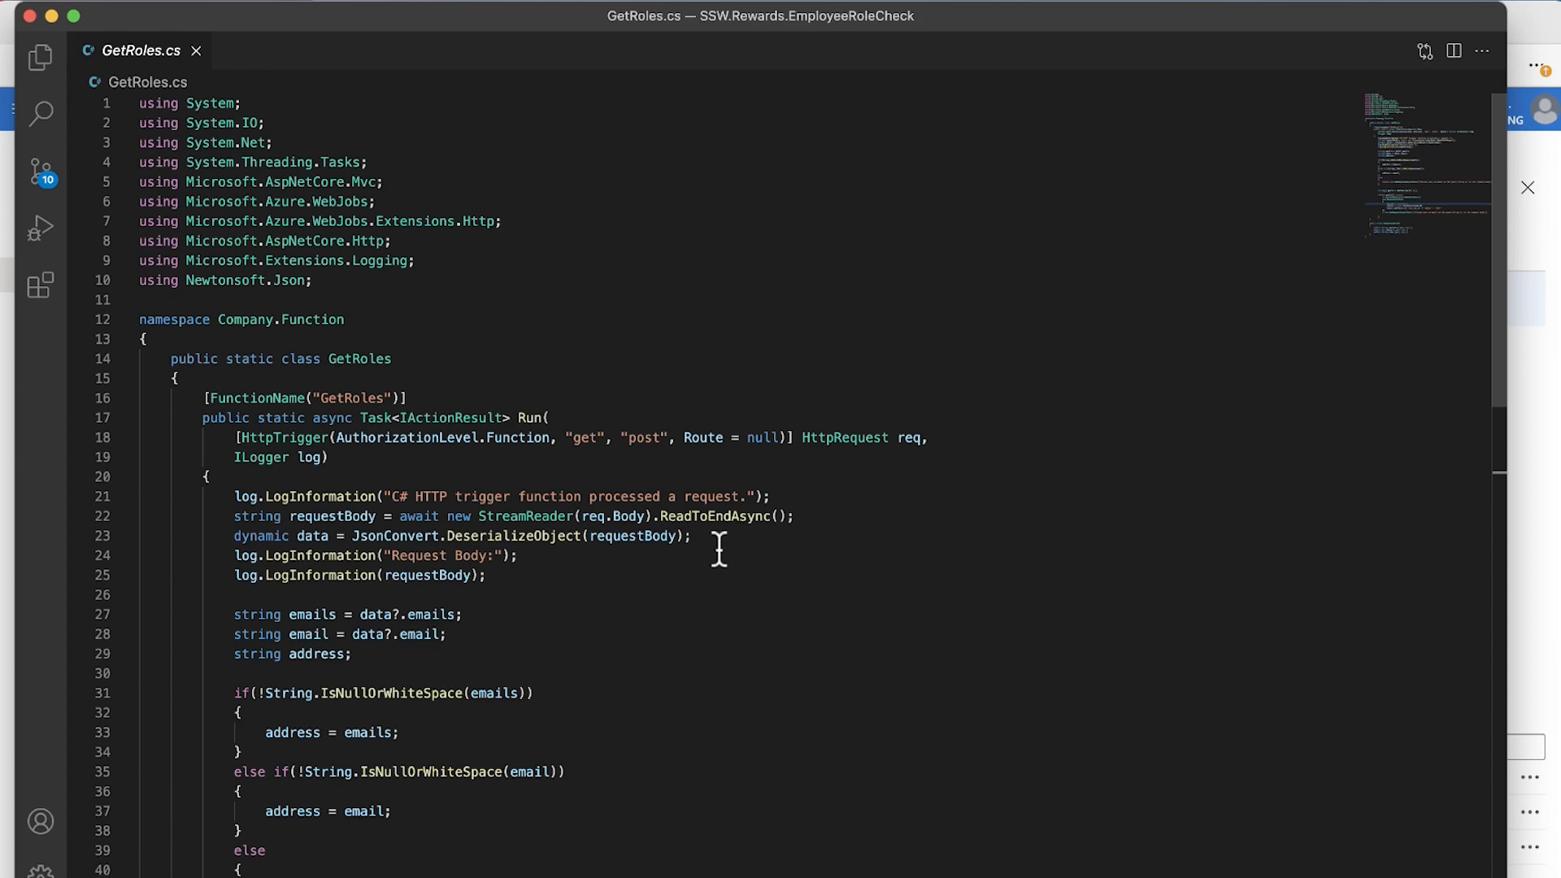
scroll("down", 3)
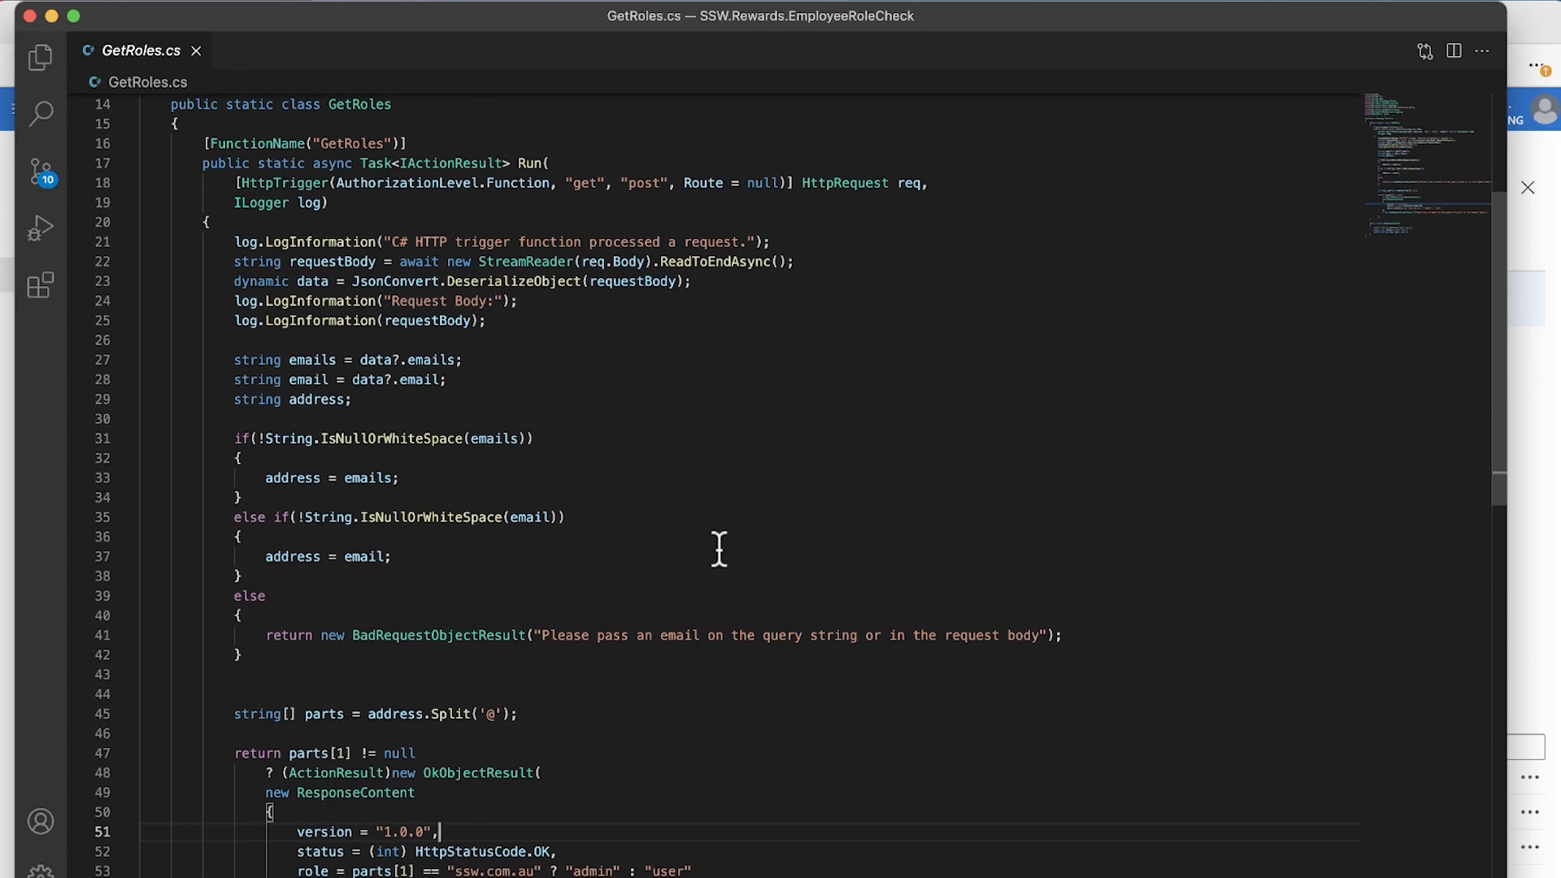
scroll("down", 3)
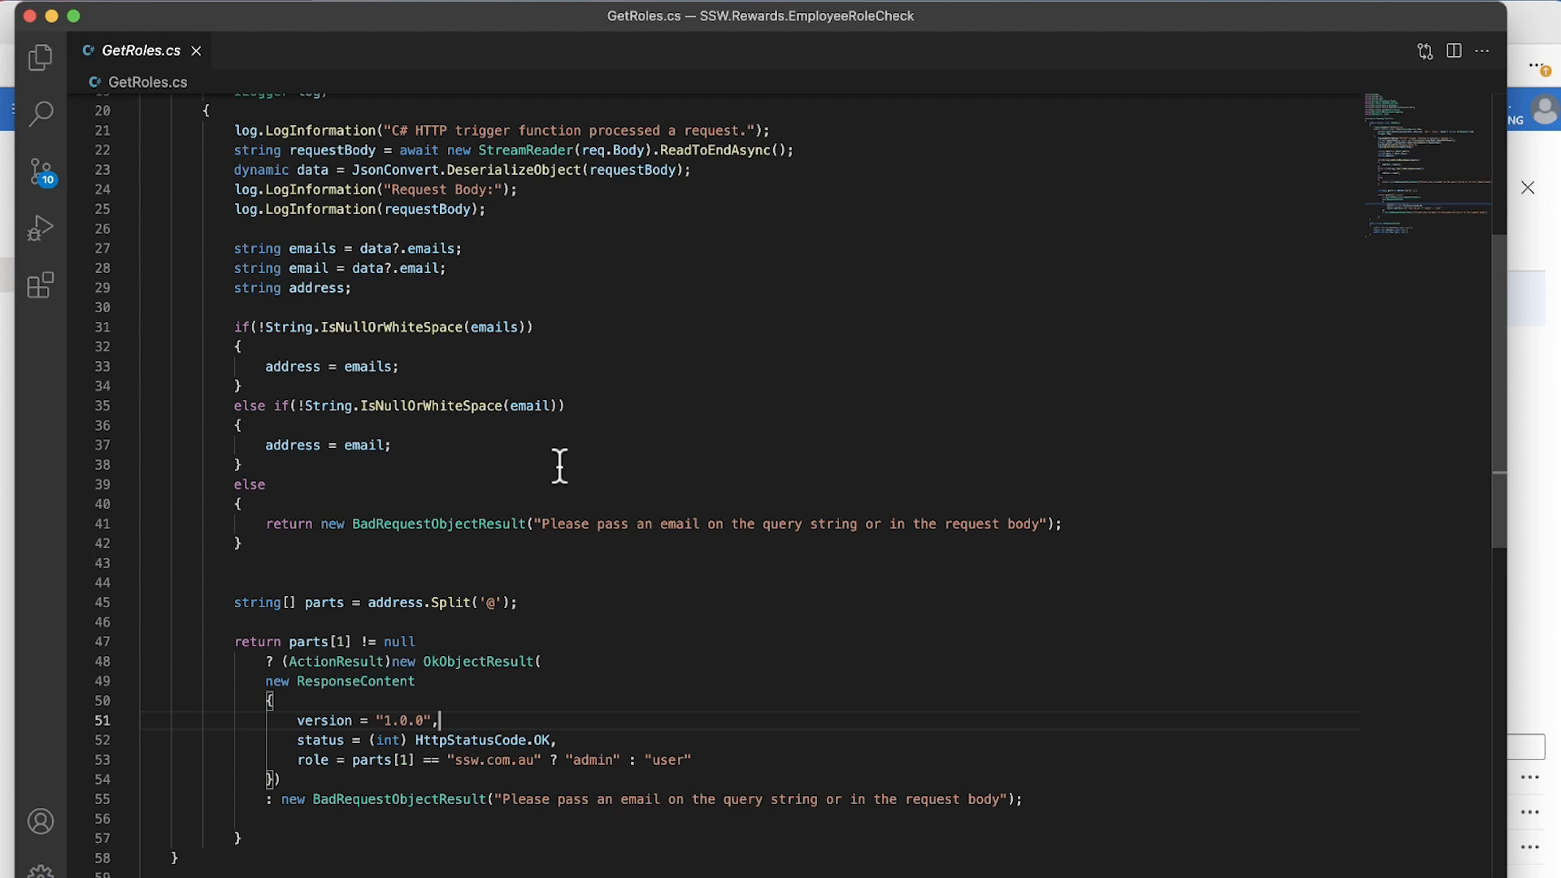
mouse_move(552, 463)
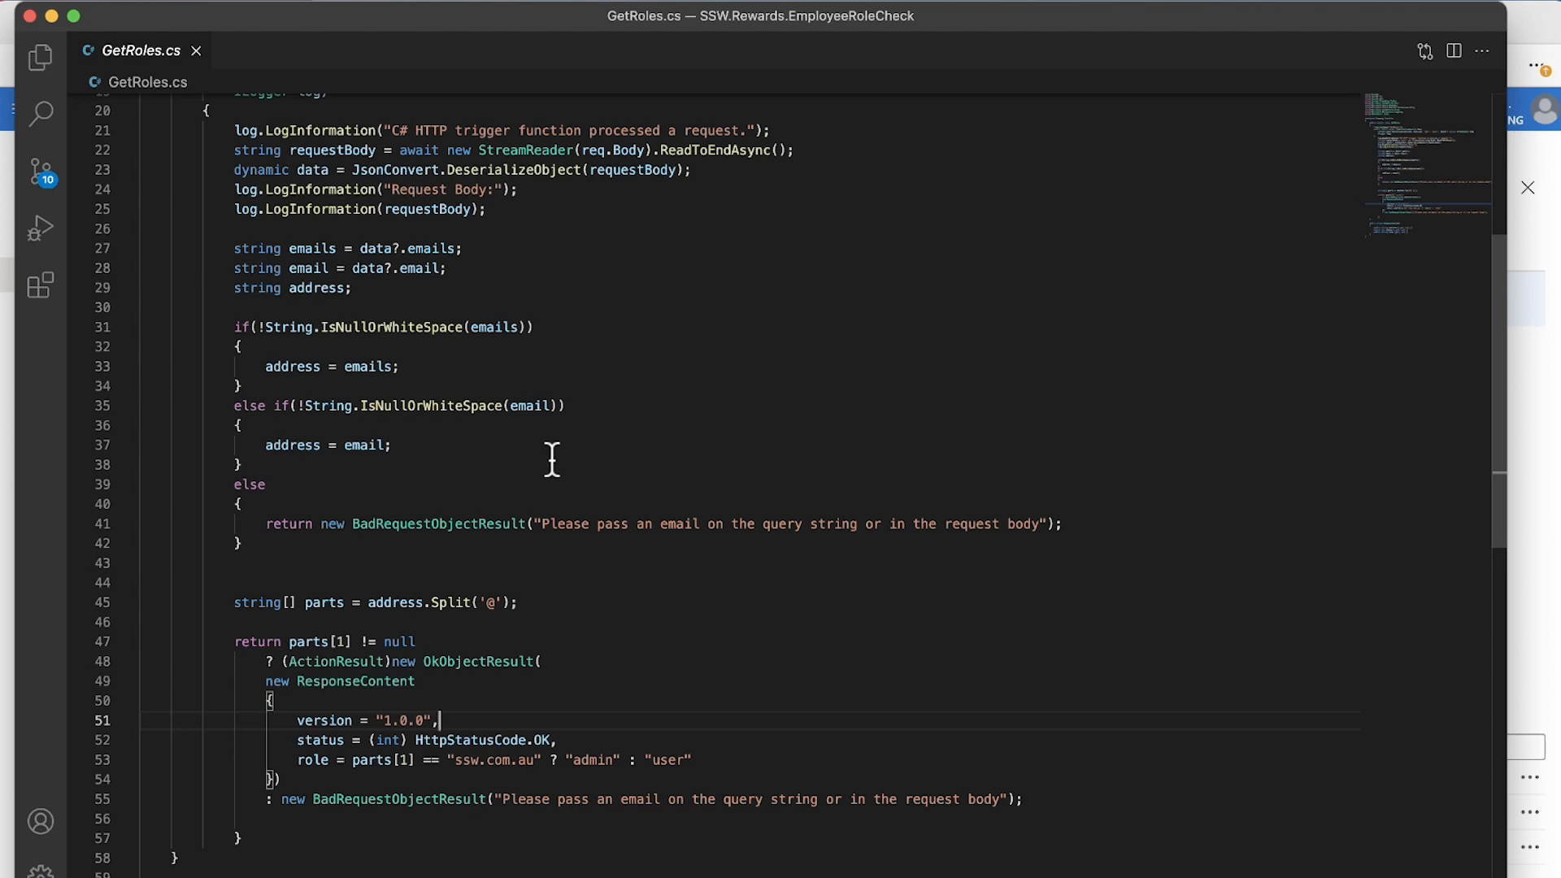
scroll("down", 3)
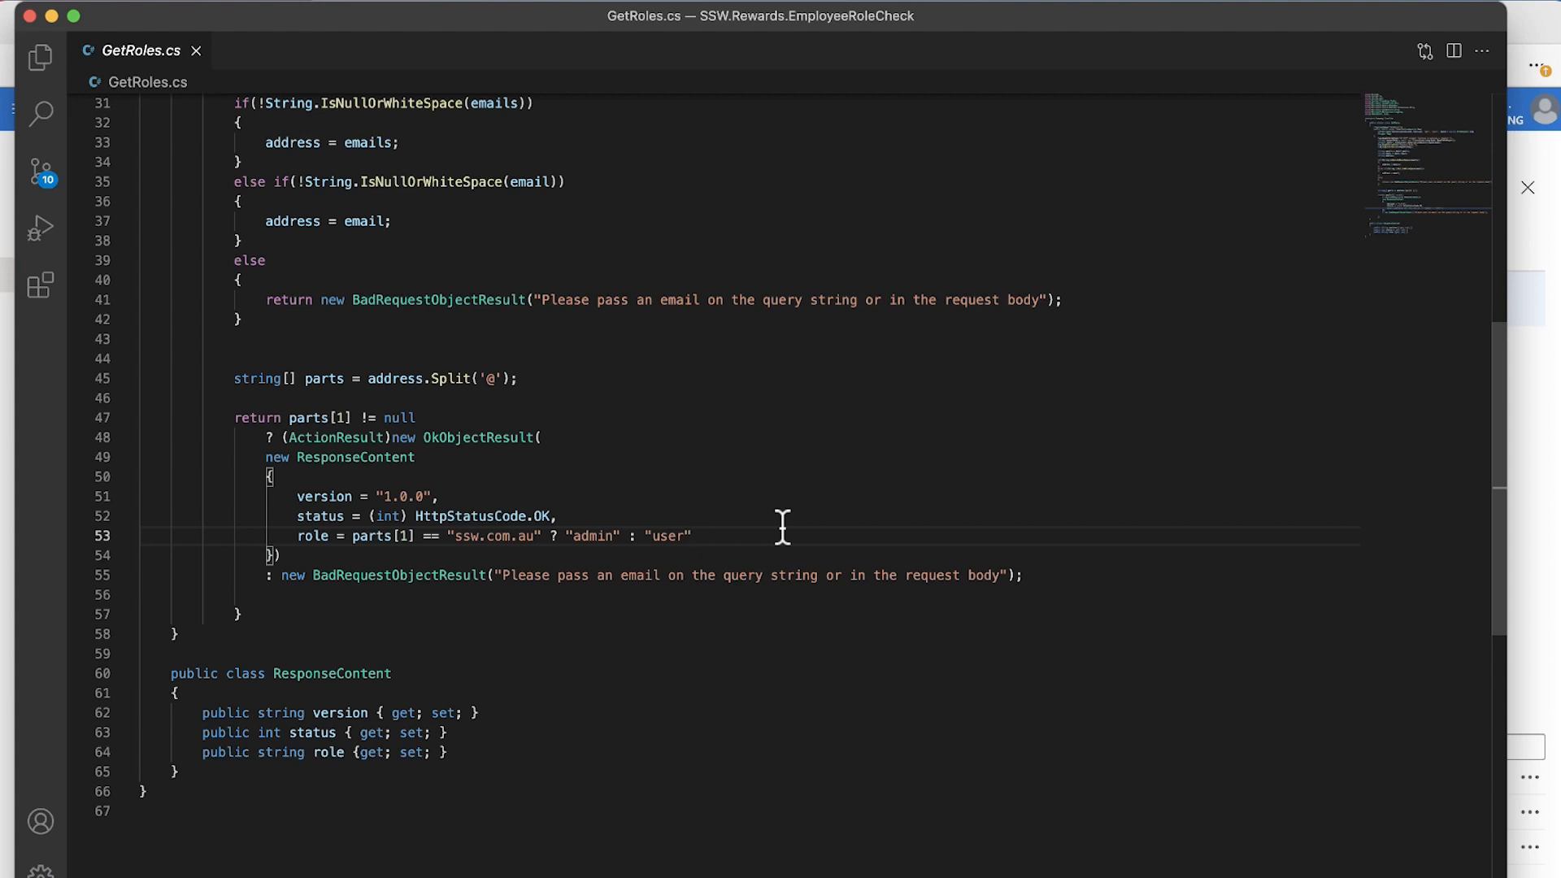
mouse_move(765, 530)
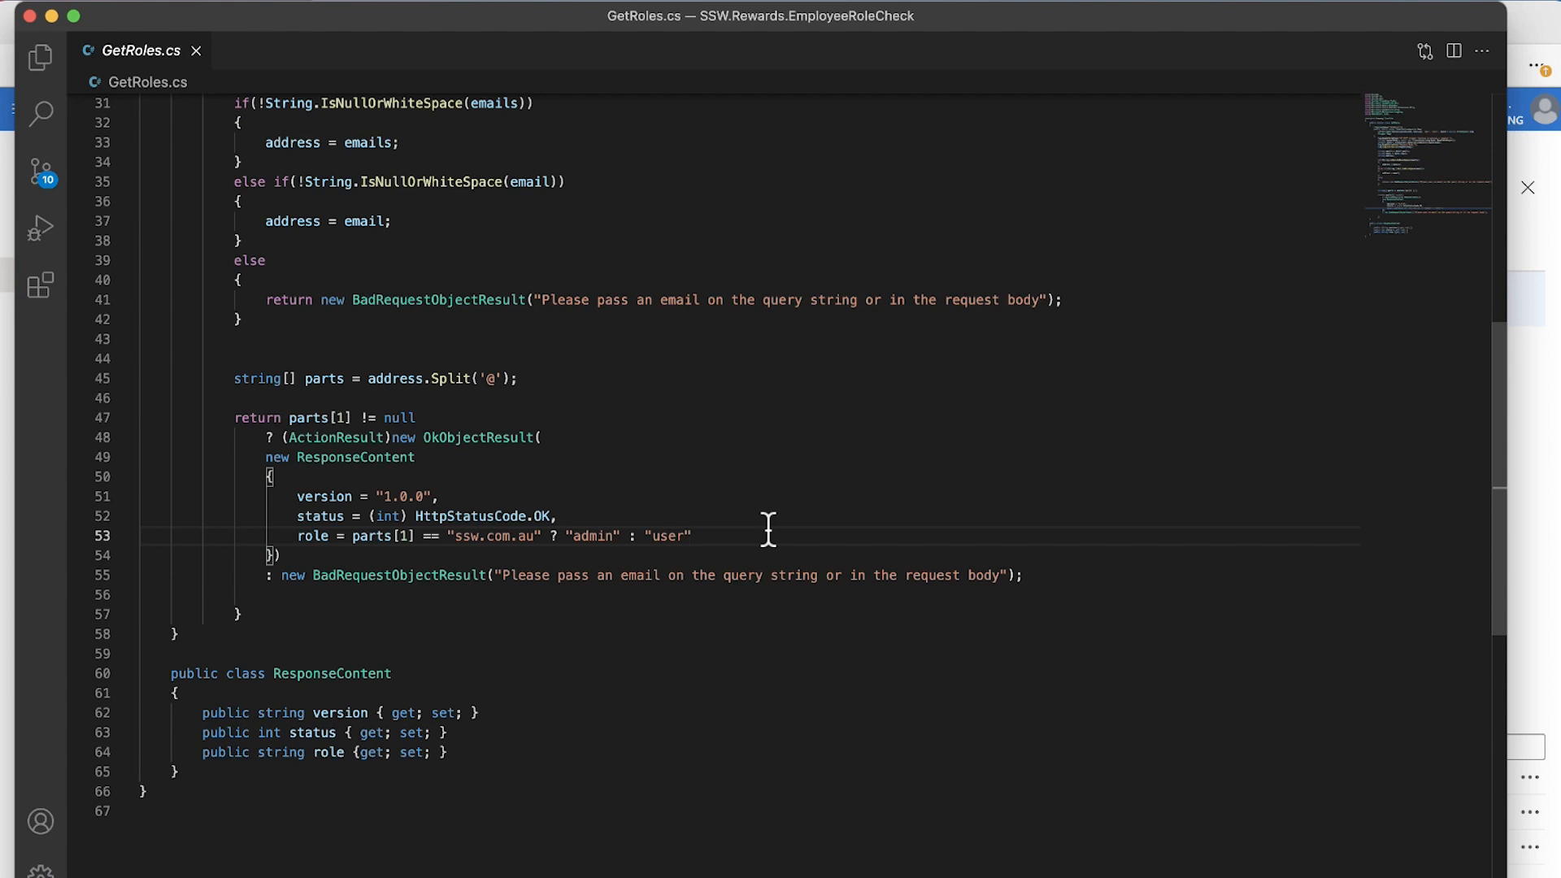
mouse_move(448, 558)
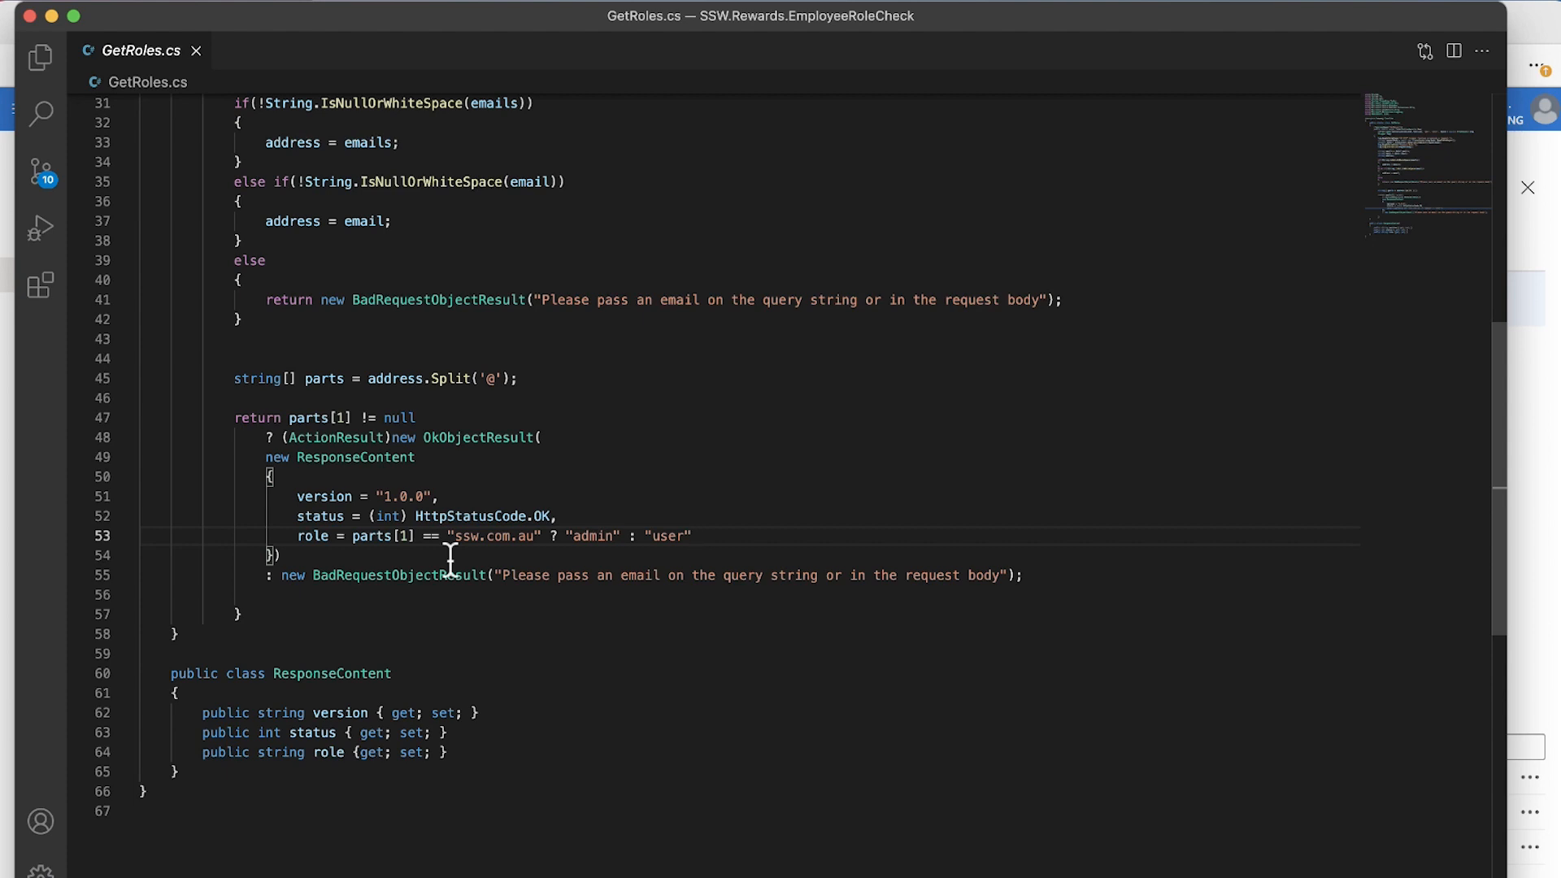
Highlight the admin and user role values assigned by the ssw.com.au email check.
double_click(592, 534)
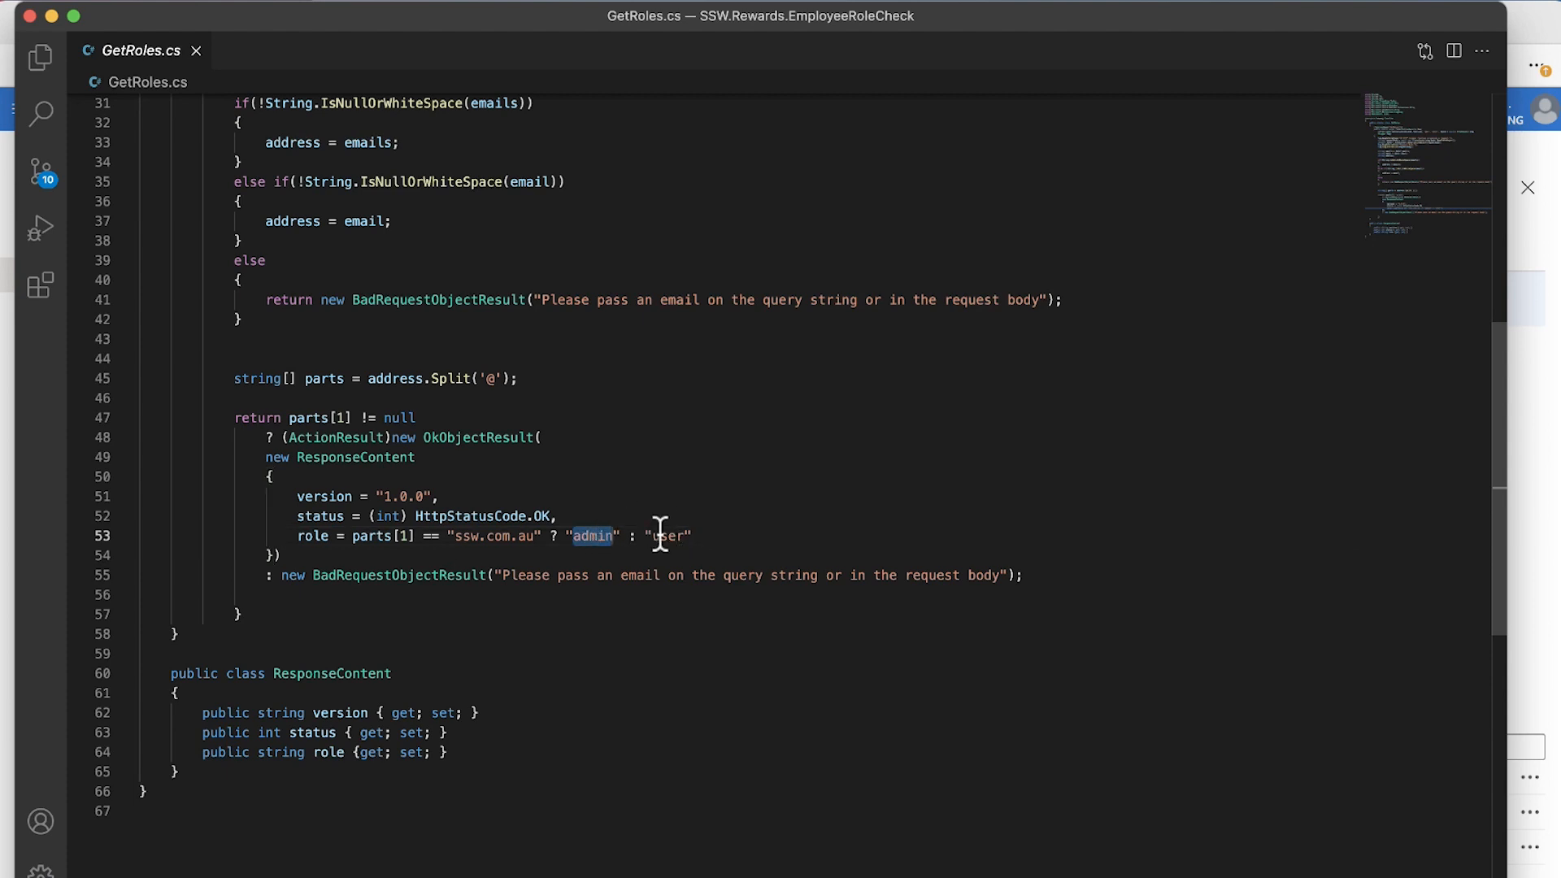
double_click(669, 535)
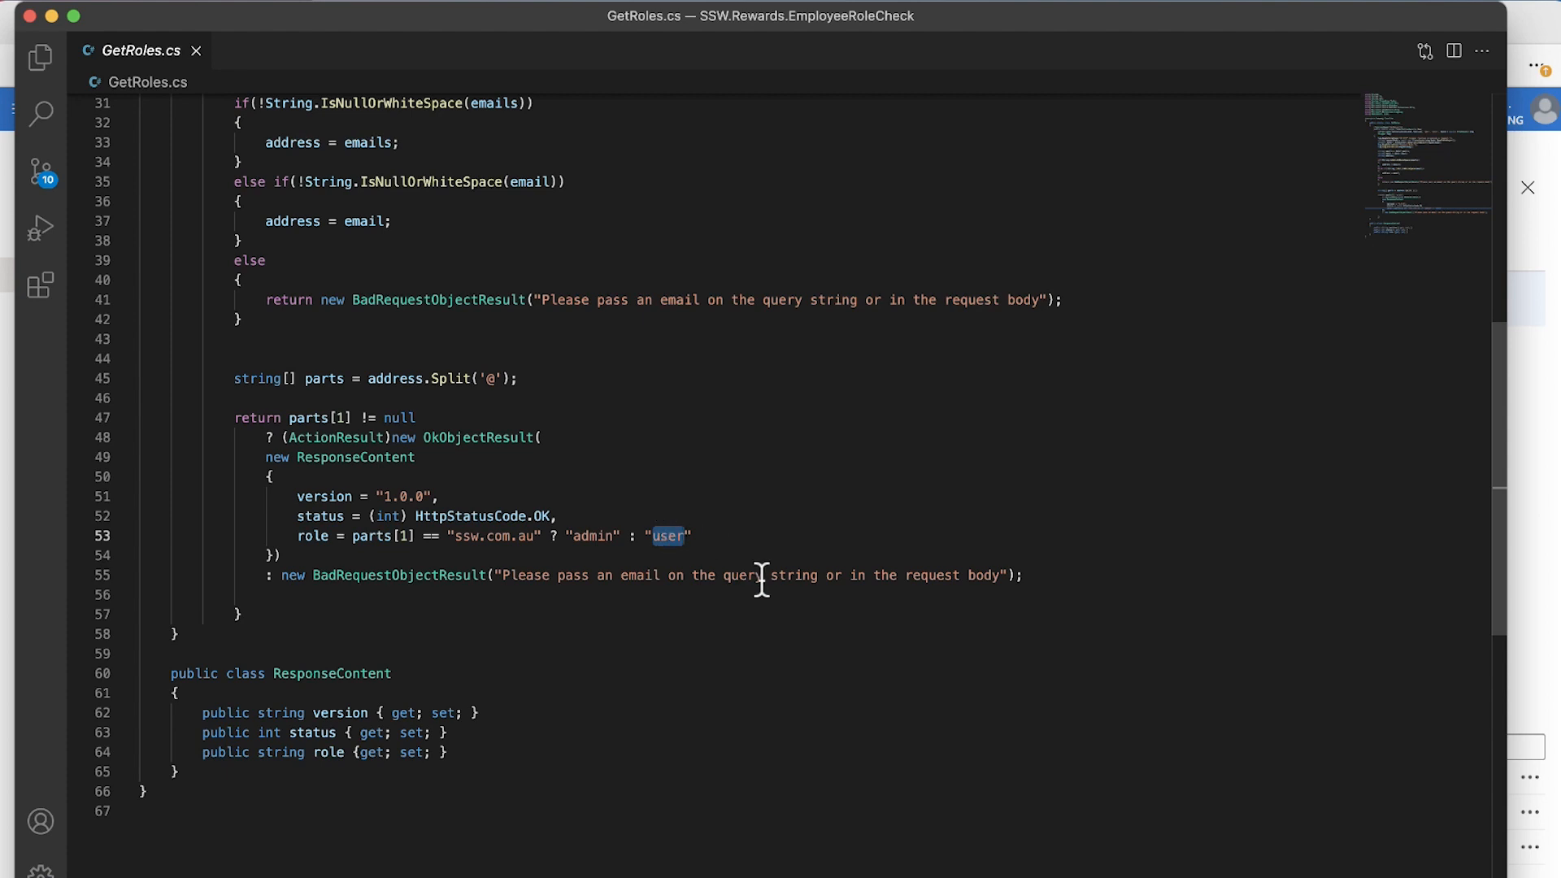
left_click(760, 573)
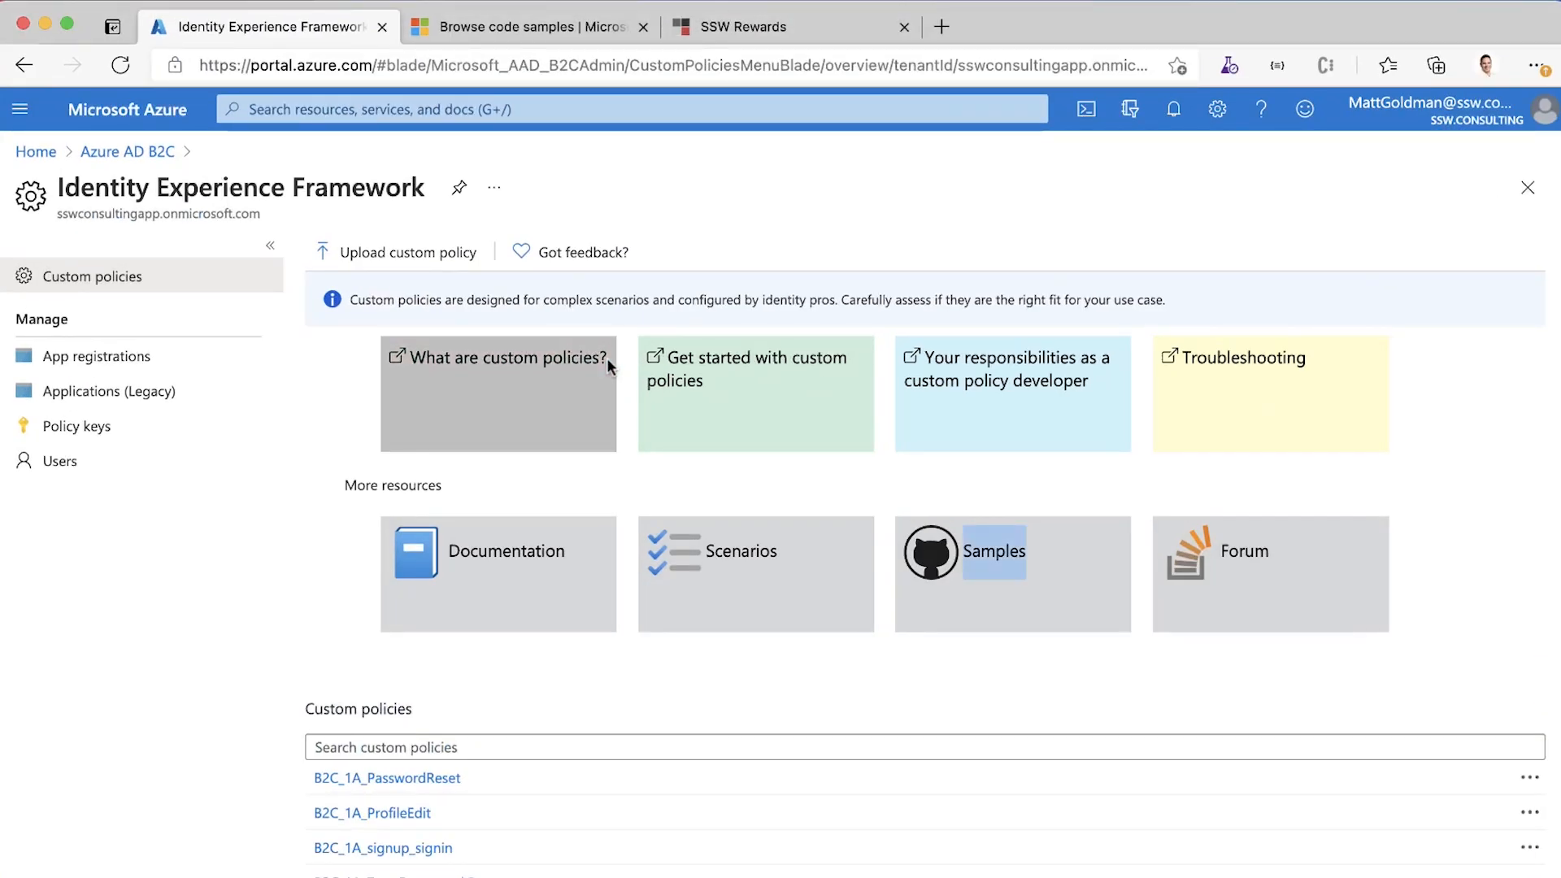
mouse_move(644, 525)
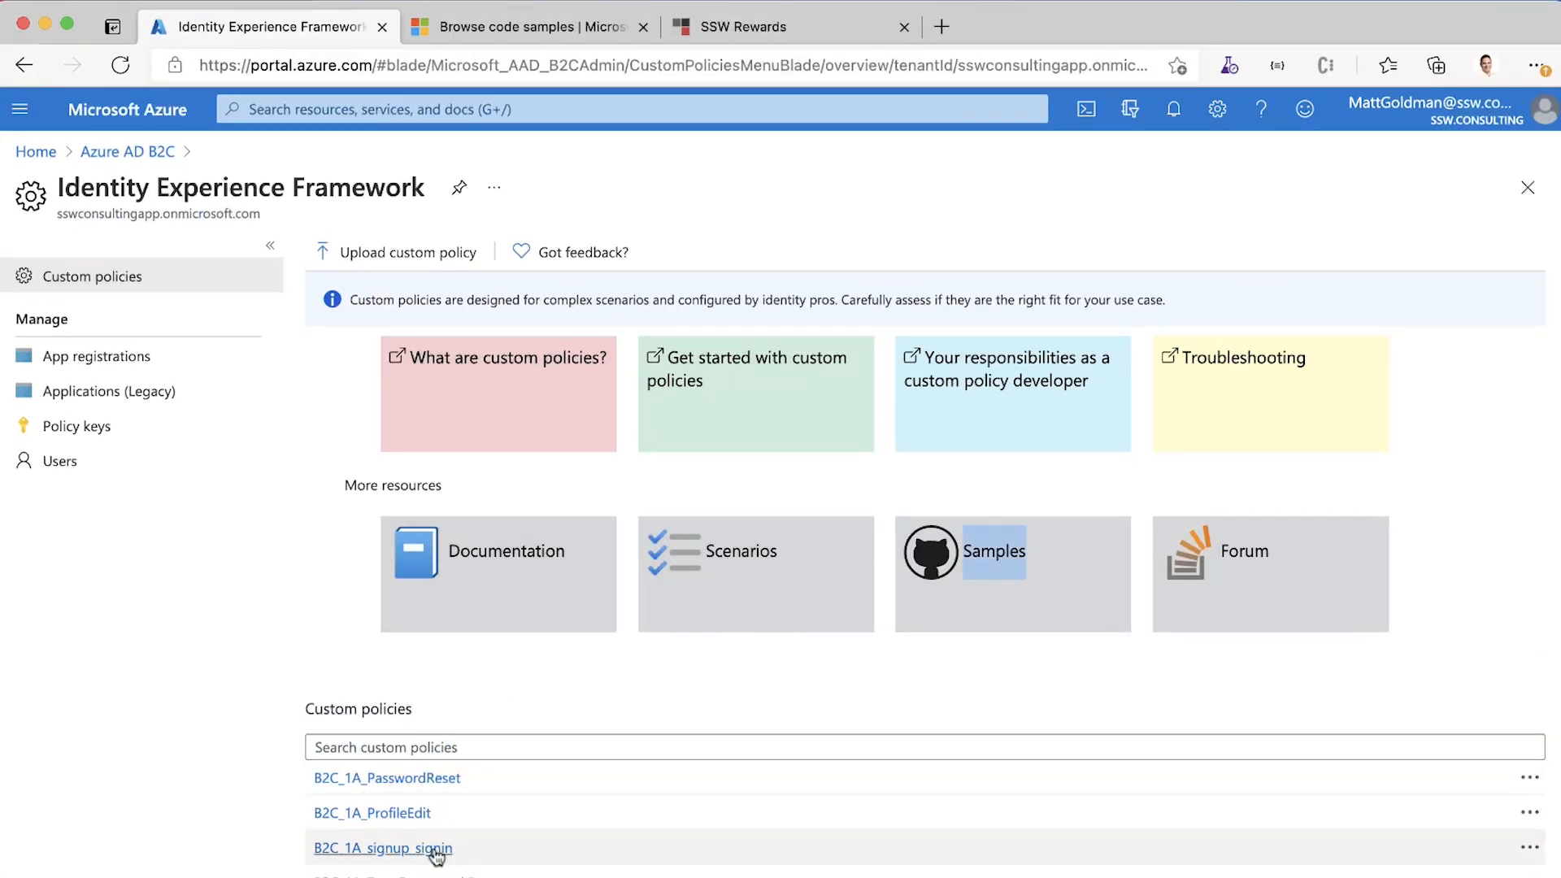
left_click(382, 847)
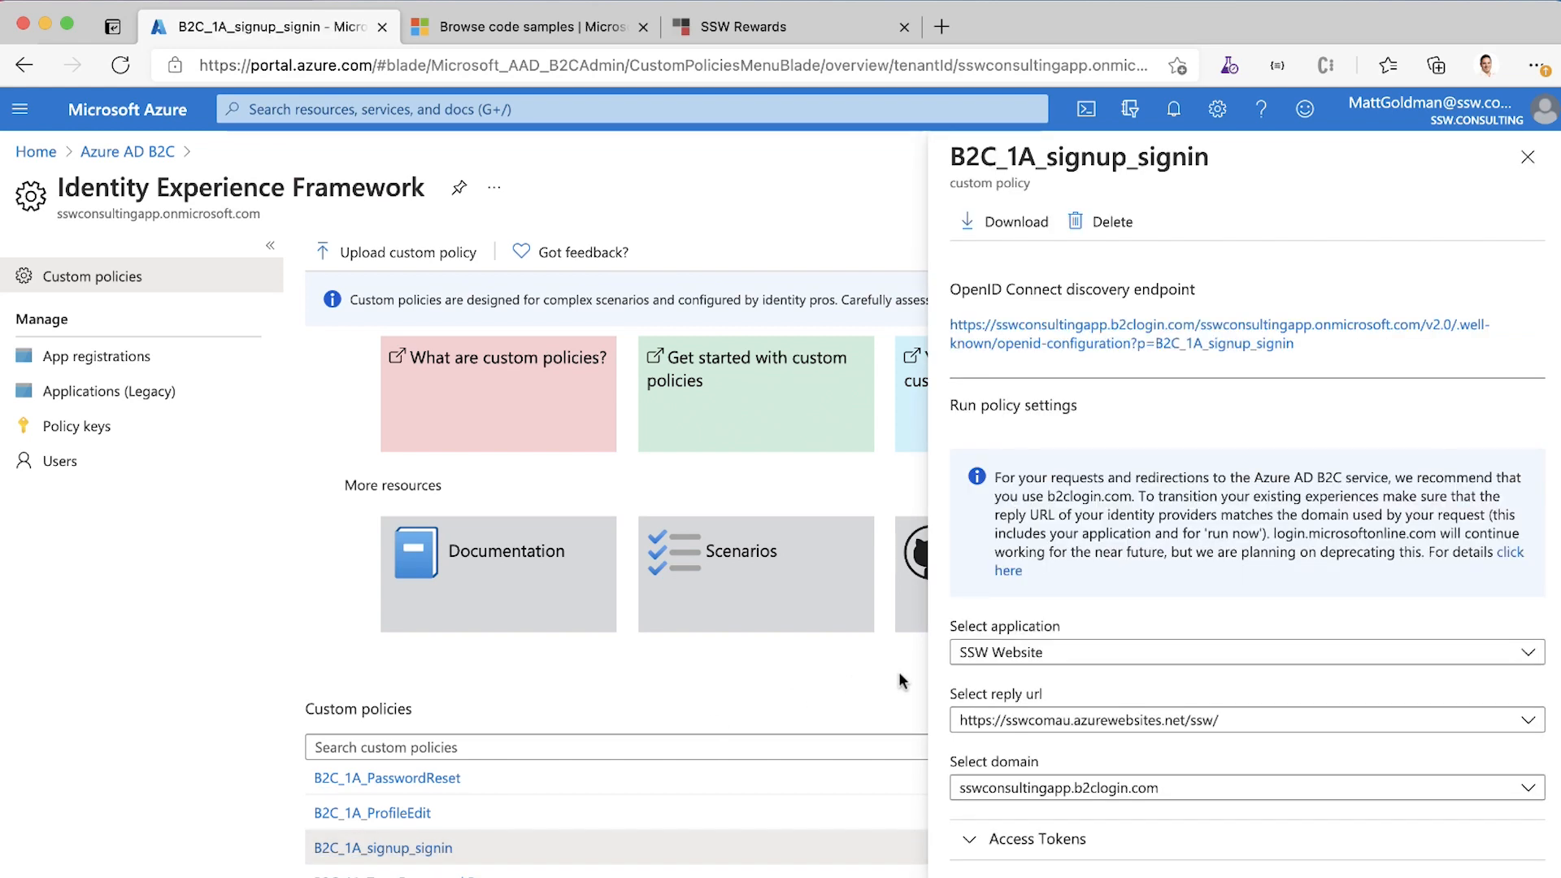
mouse_move(1204, 658)
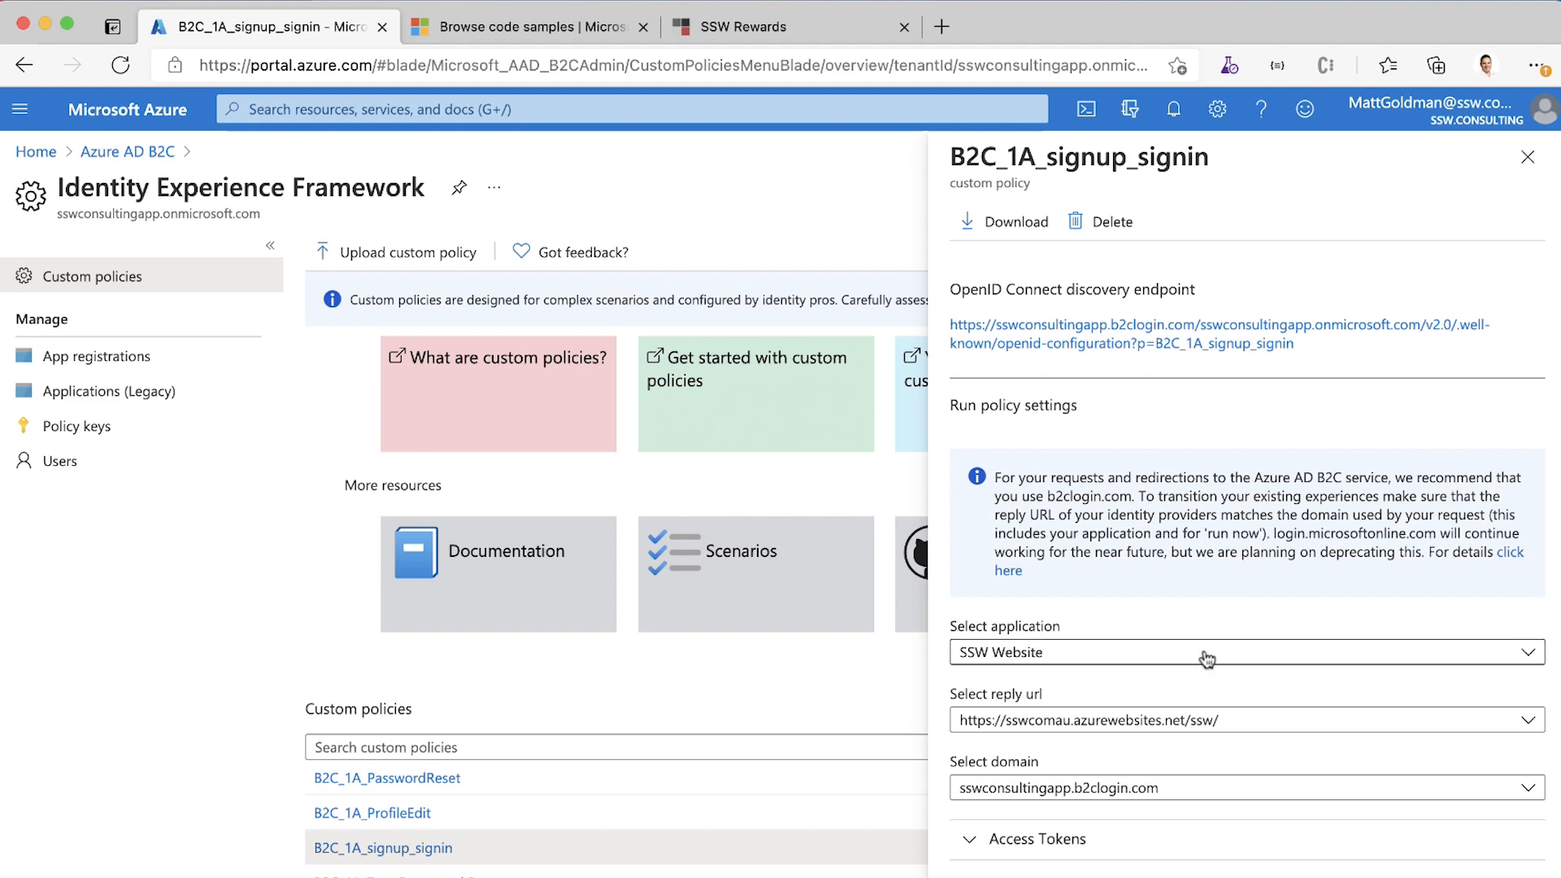
left_click(1243, 652)
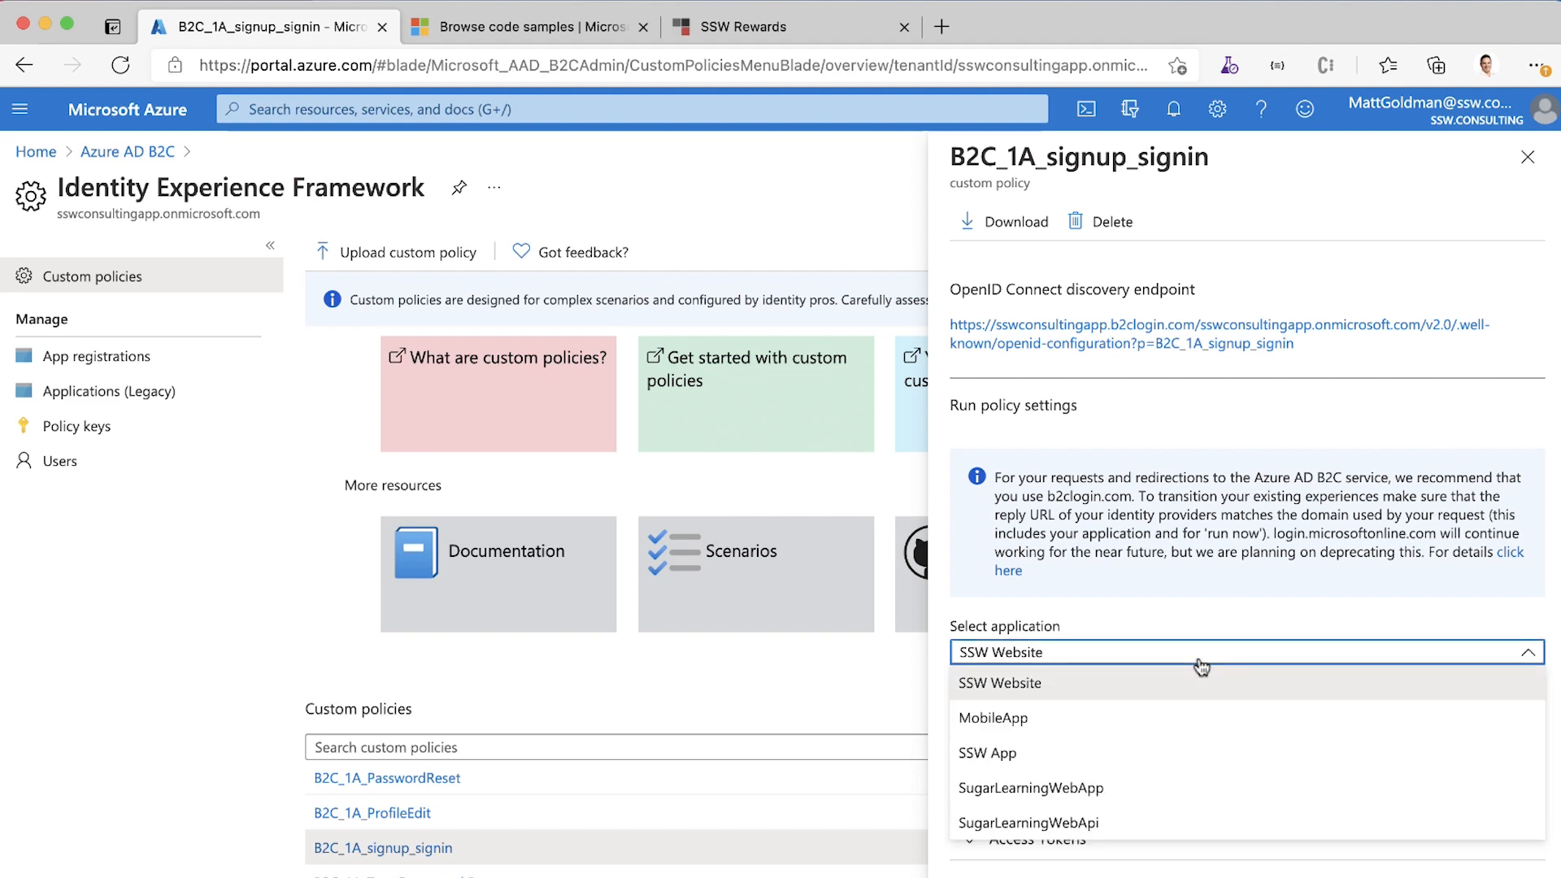
mouse_move(1164, 707)
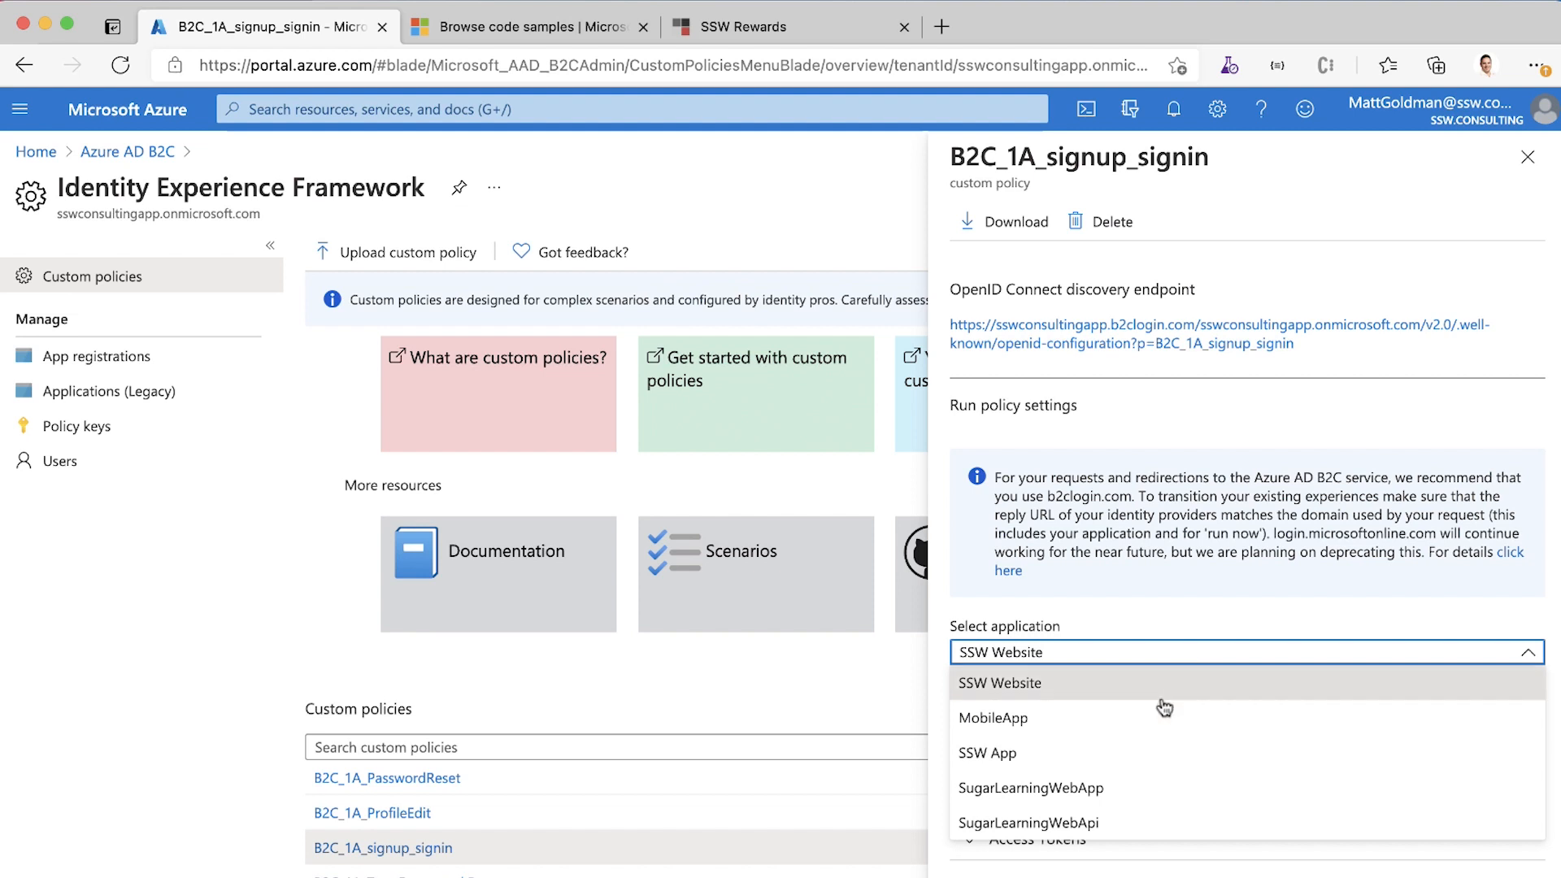
left_click(993, 717)
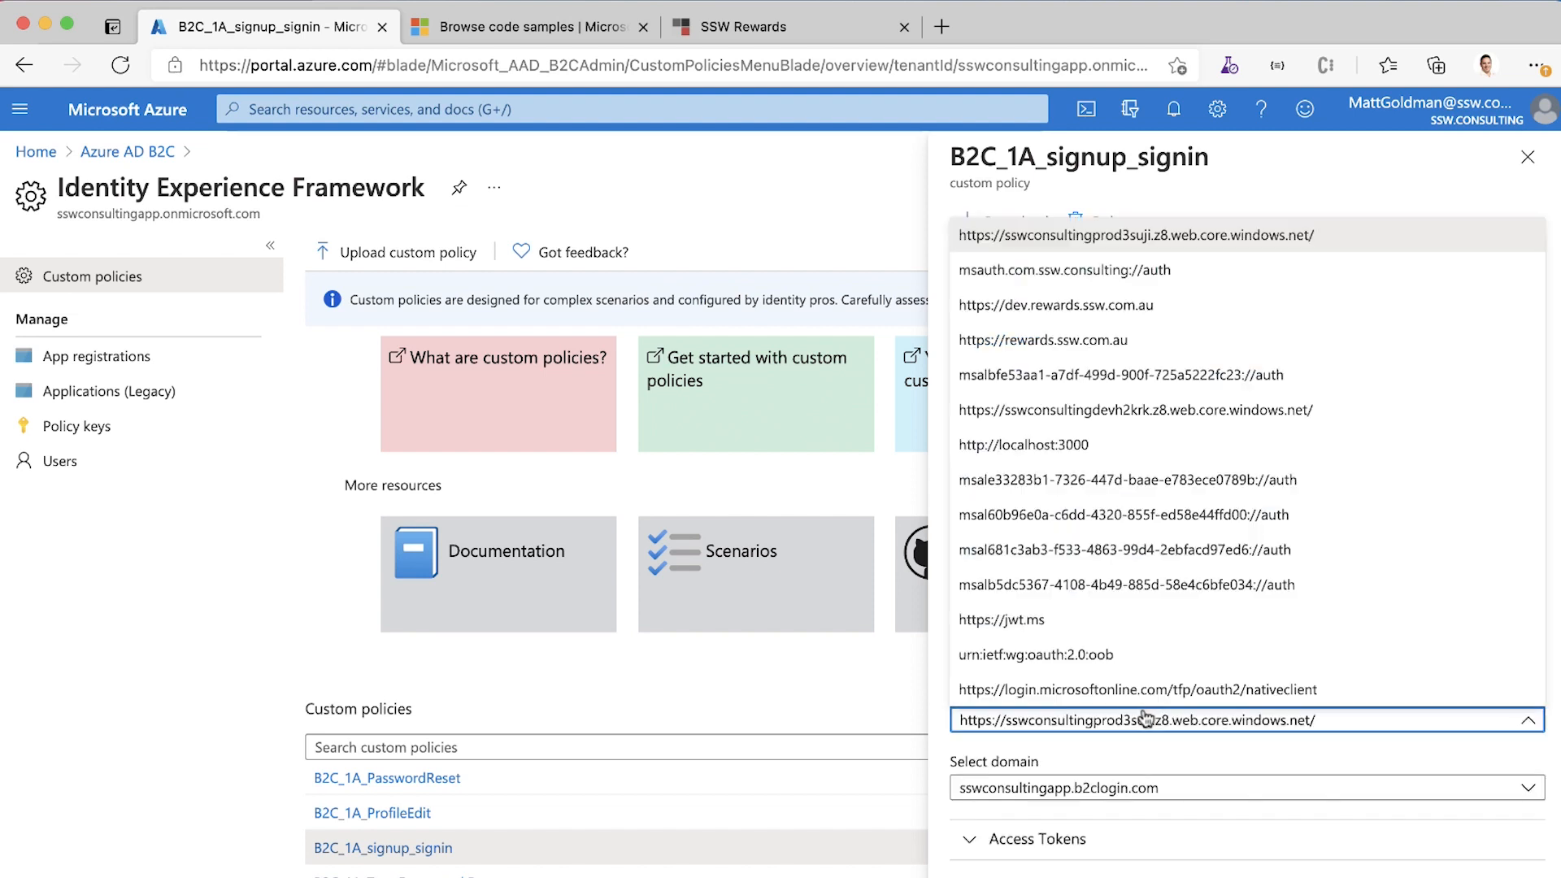
left_click(1002, 619)
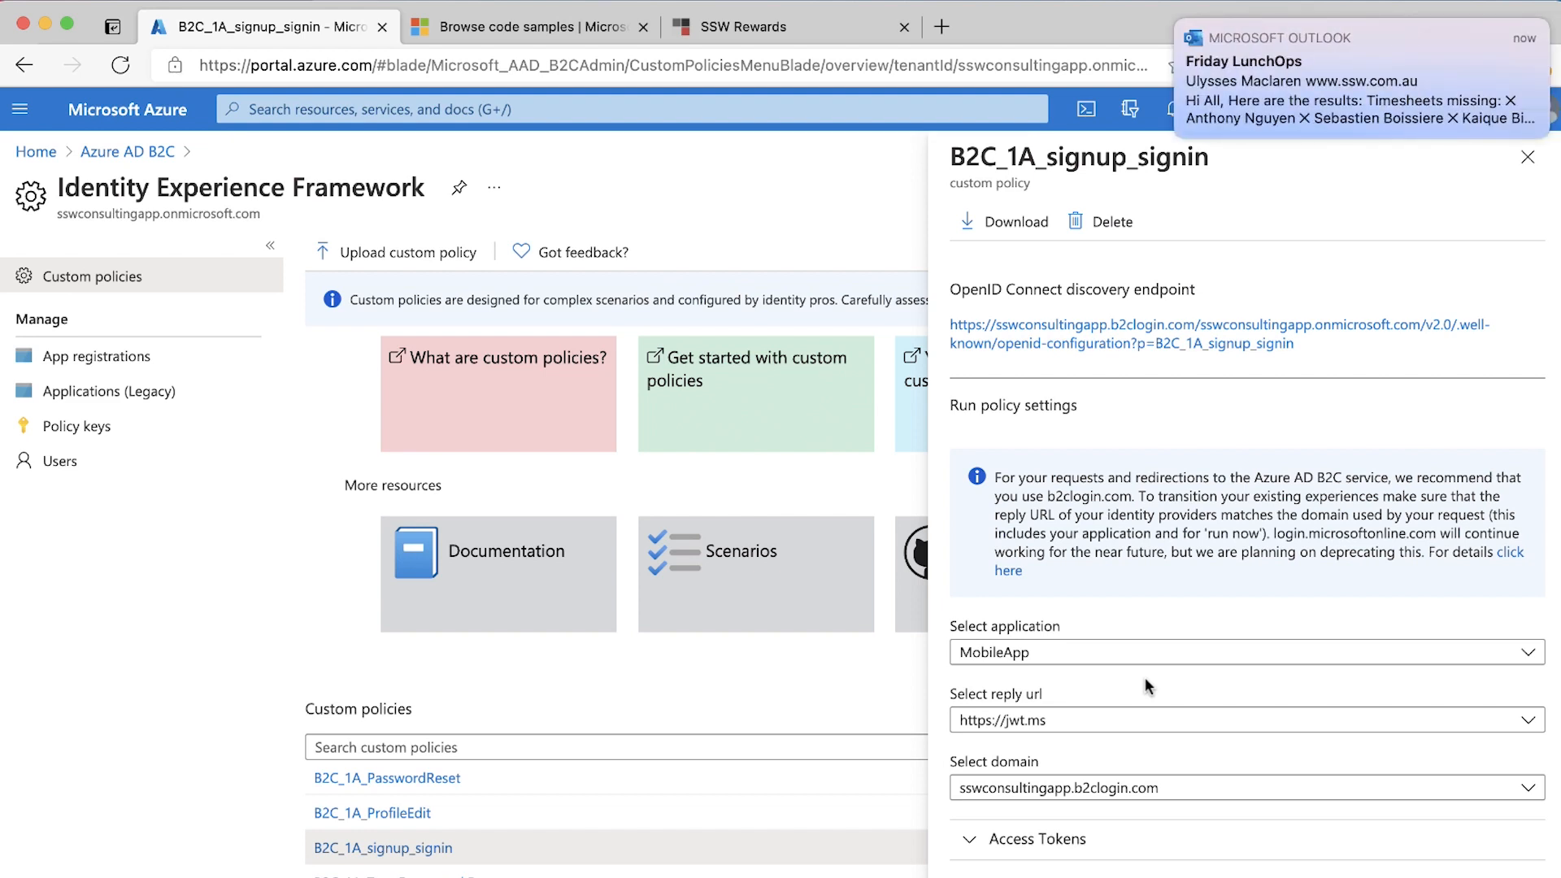
mouse_move(1295, 374)
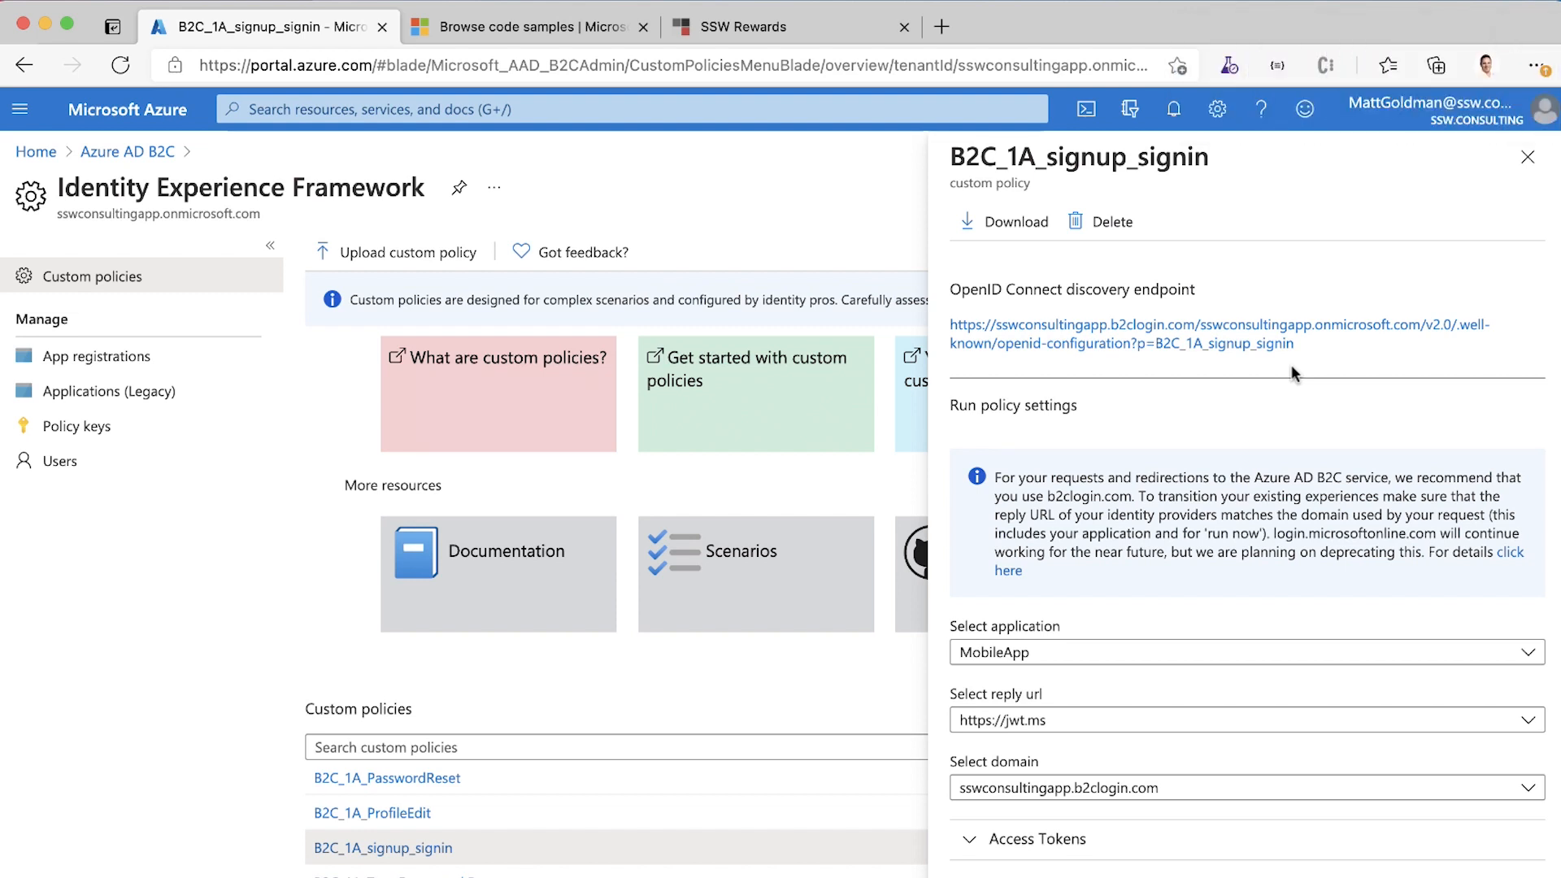
scroll("down", 3)
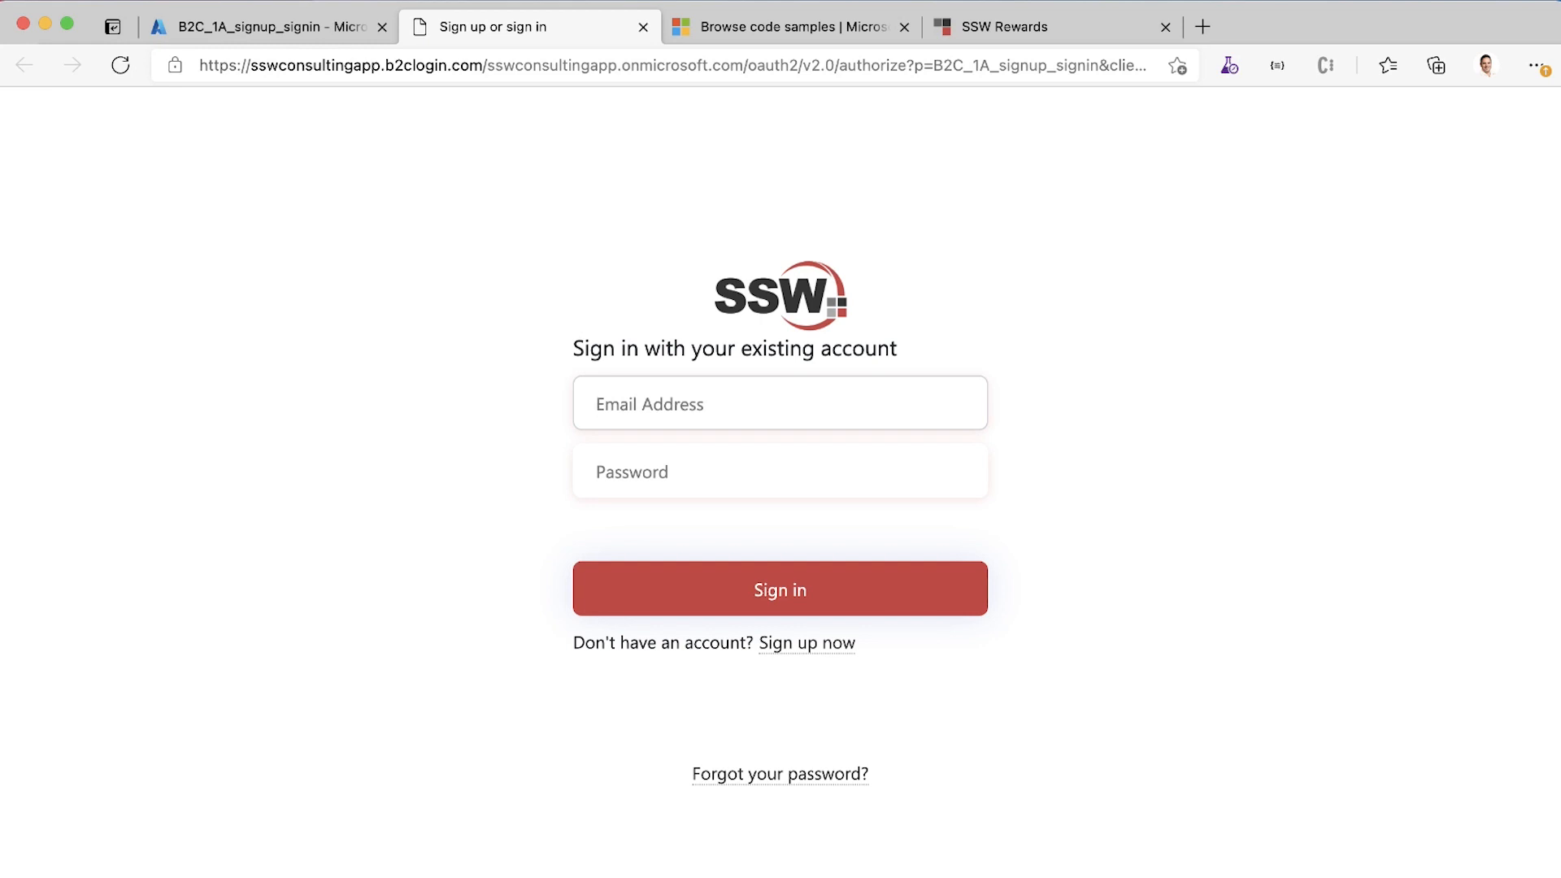
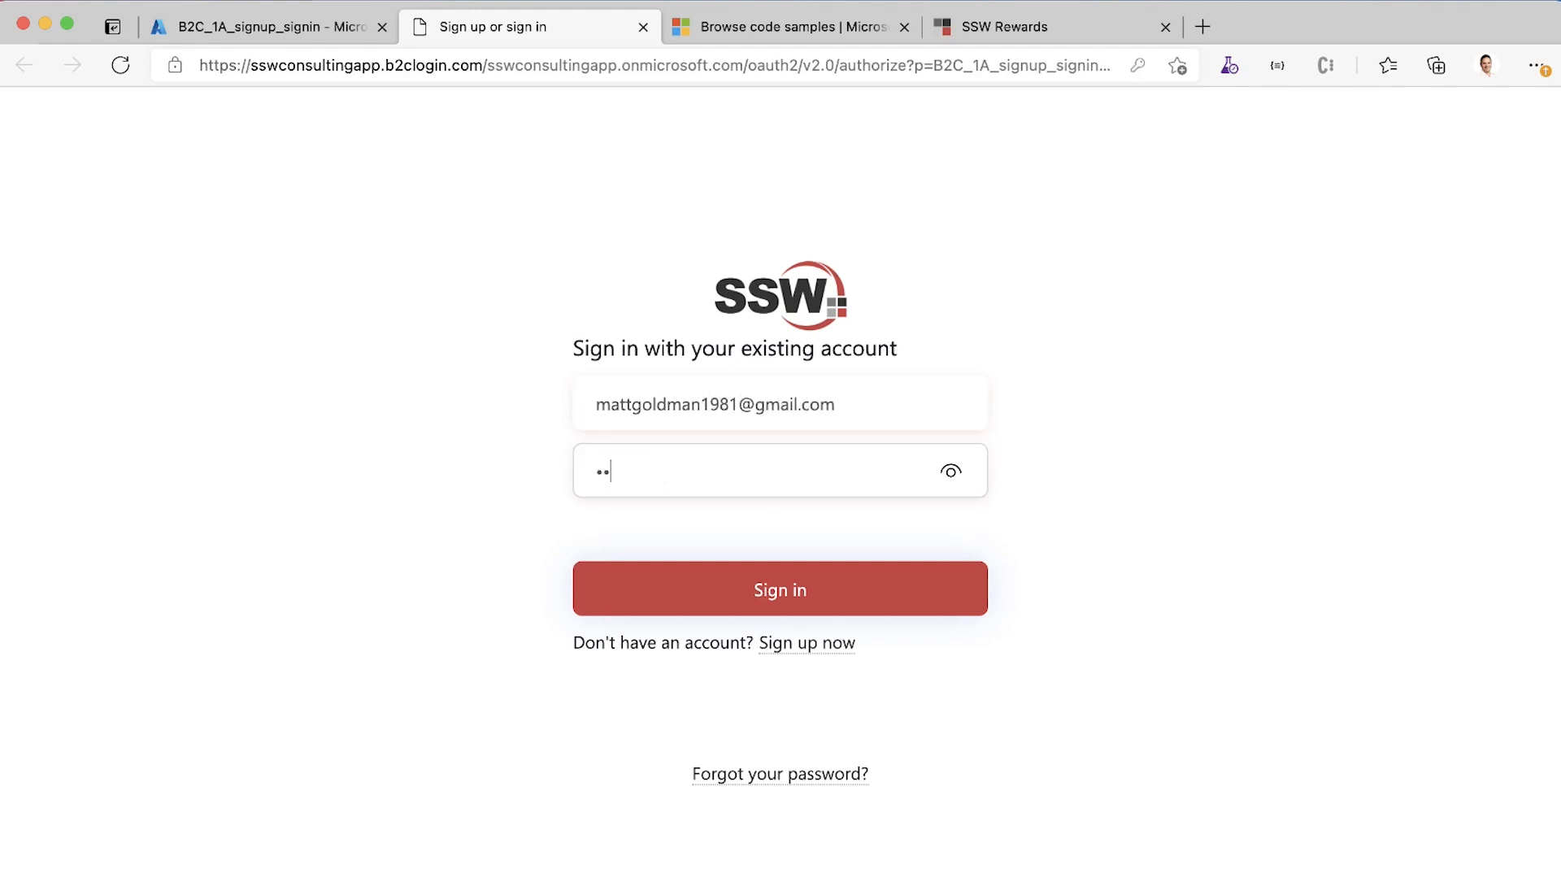
Sign in with the Gmail test account (mattg) so its token lands on jwt.ms.
type("password")
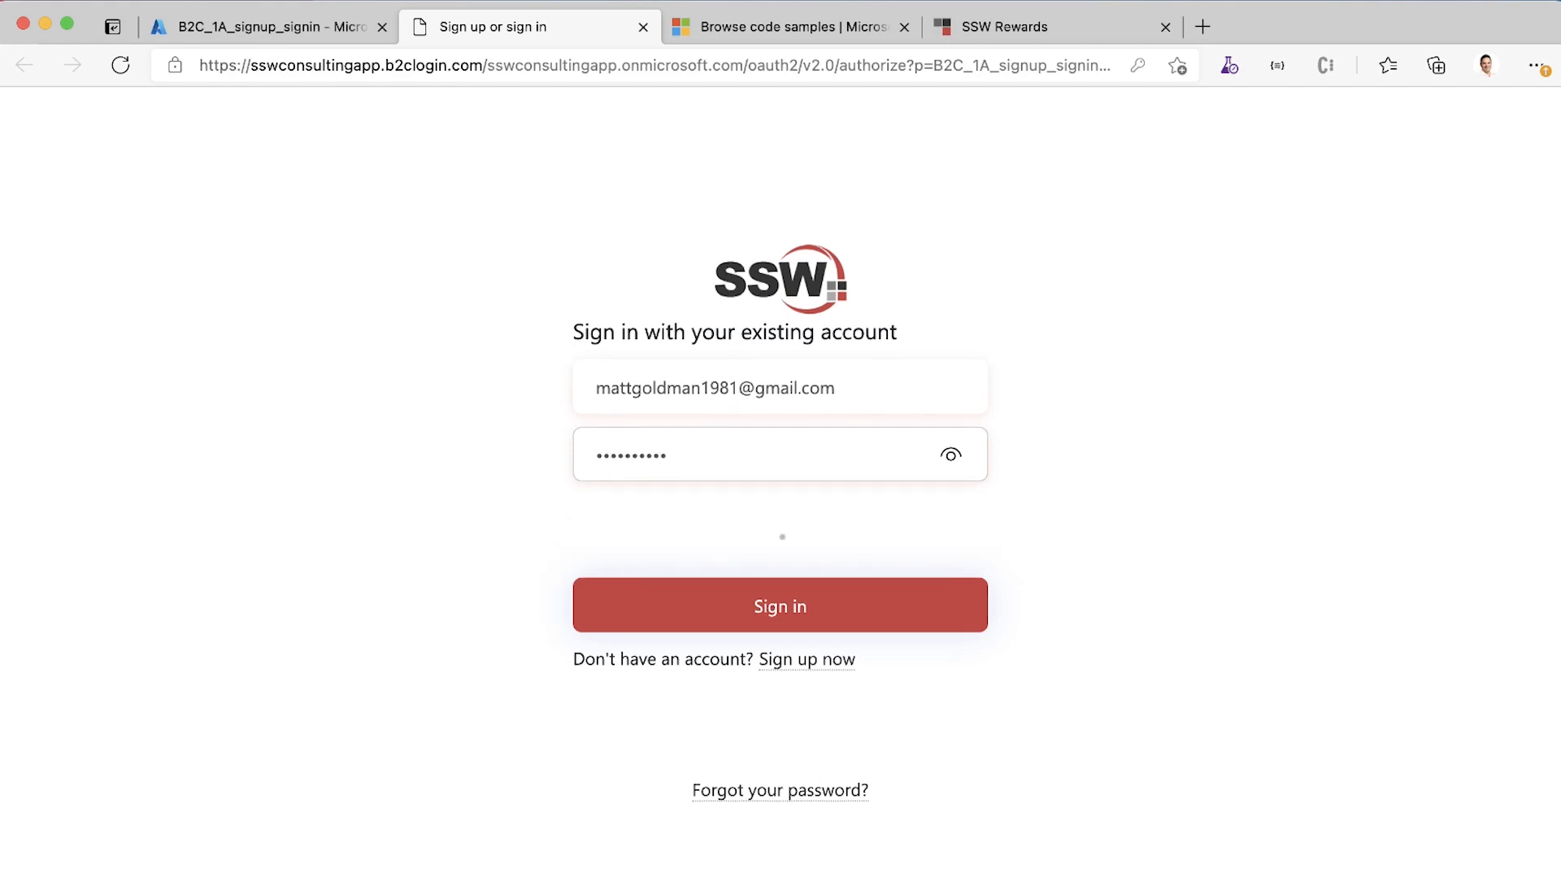
left_click(779, 605)
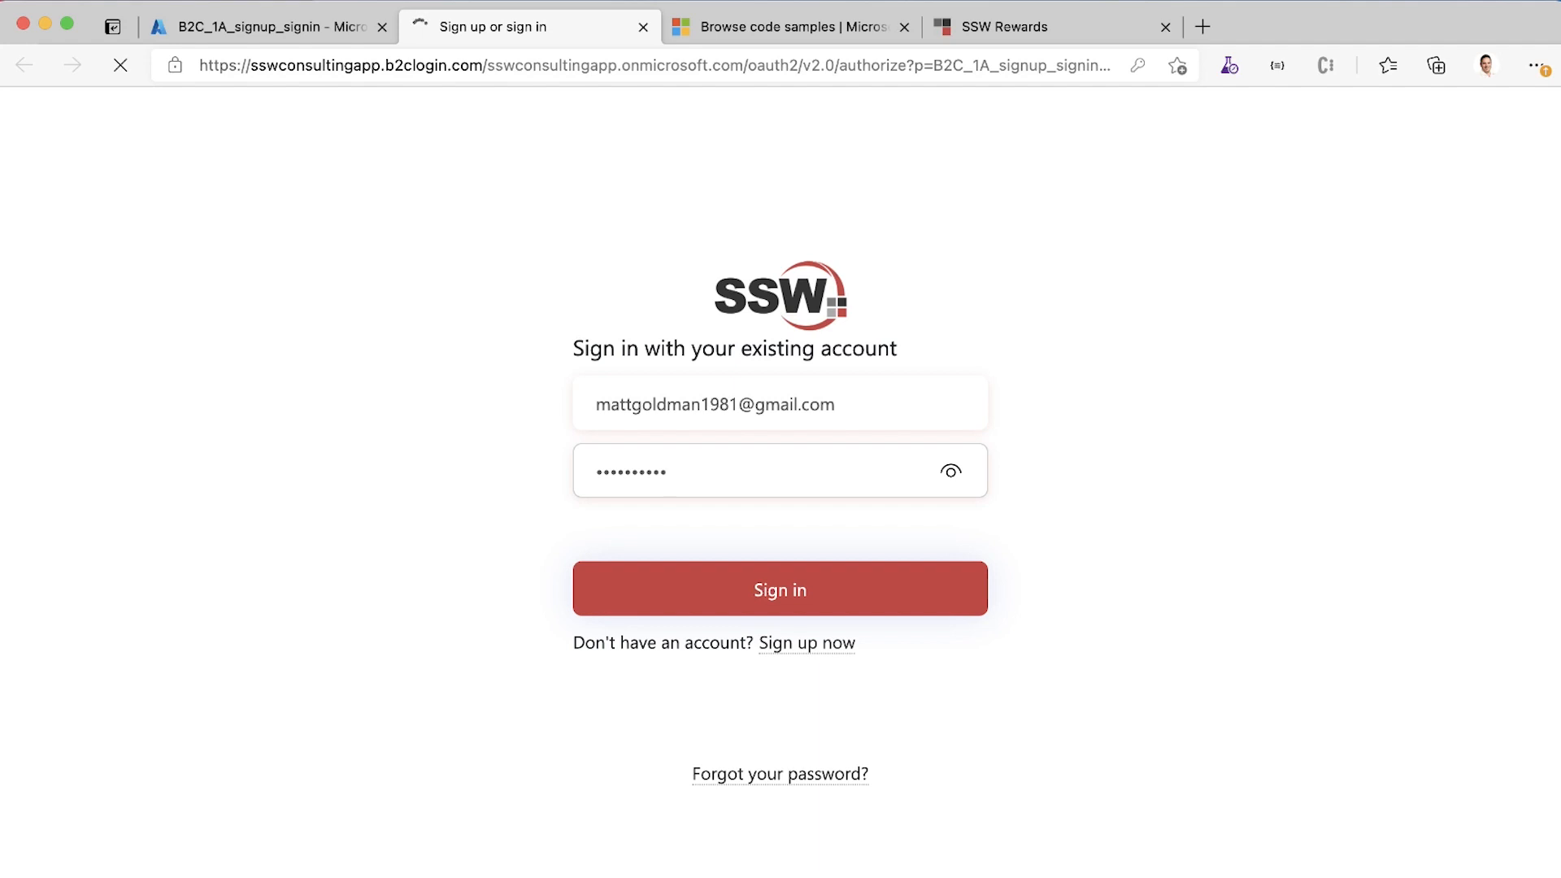
left_click(780, 470)
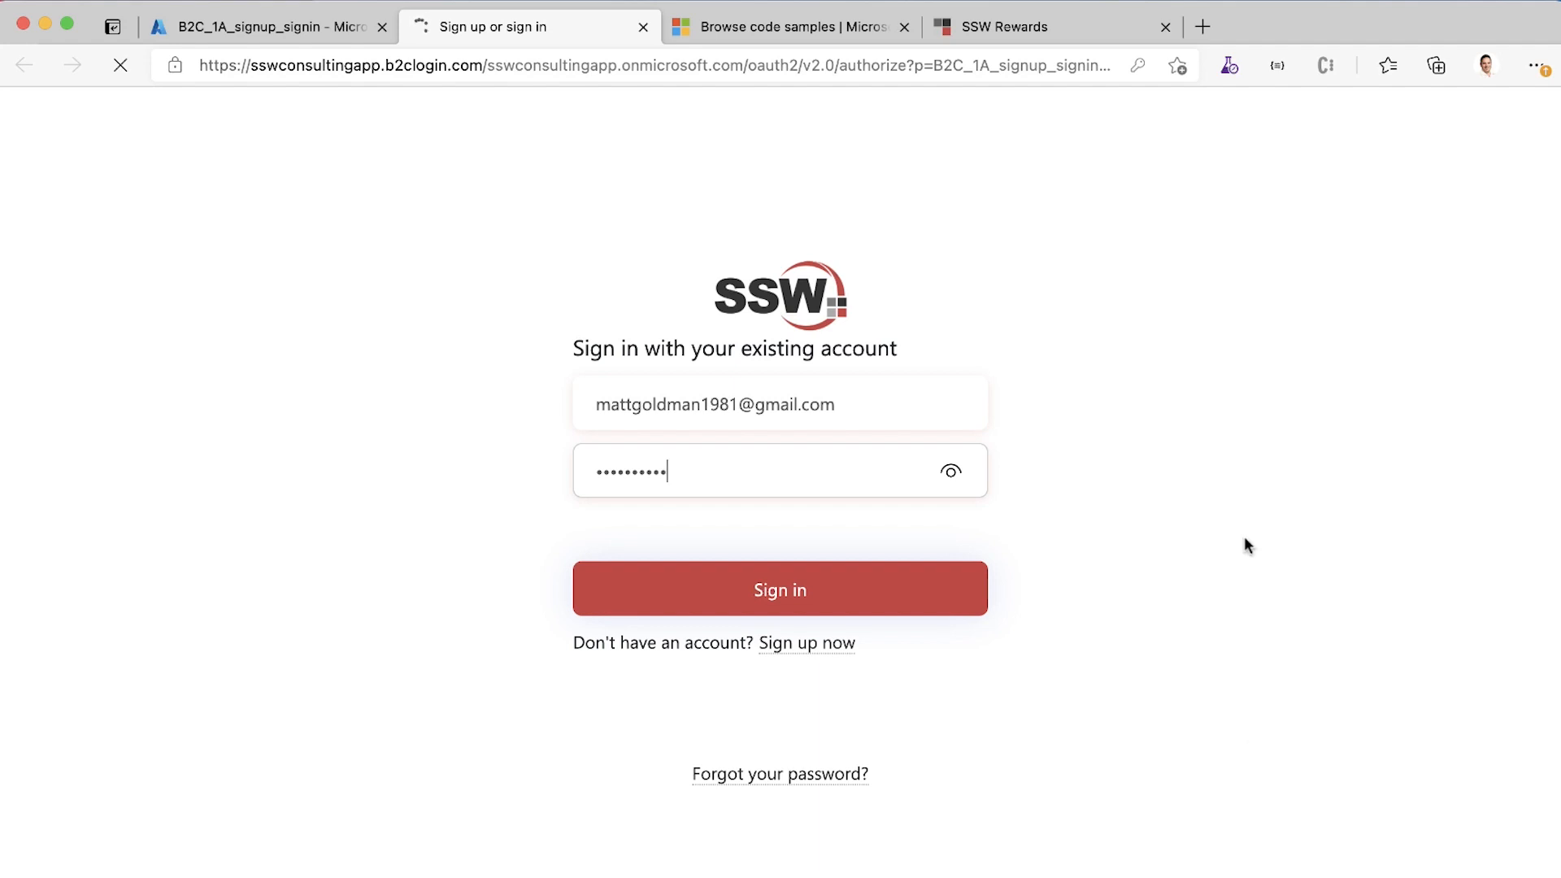
left_click(779, 587)
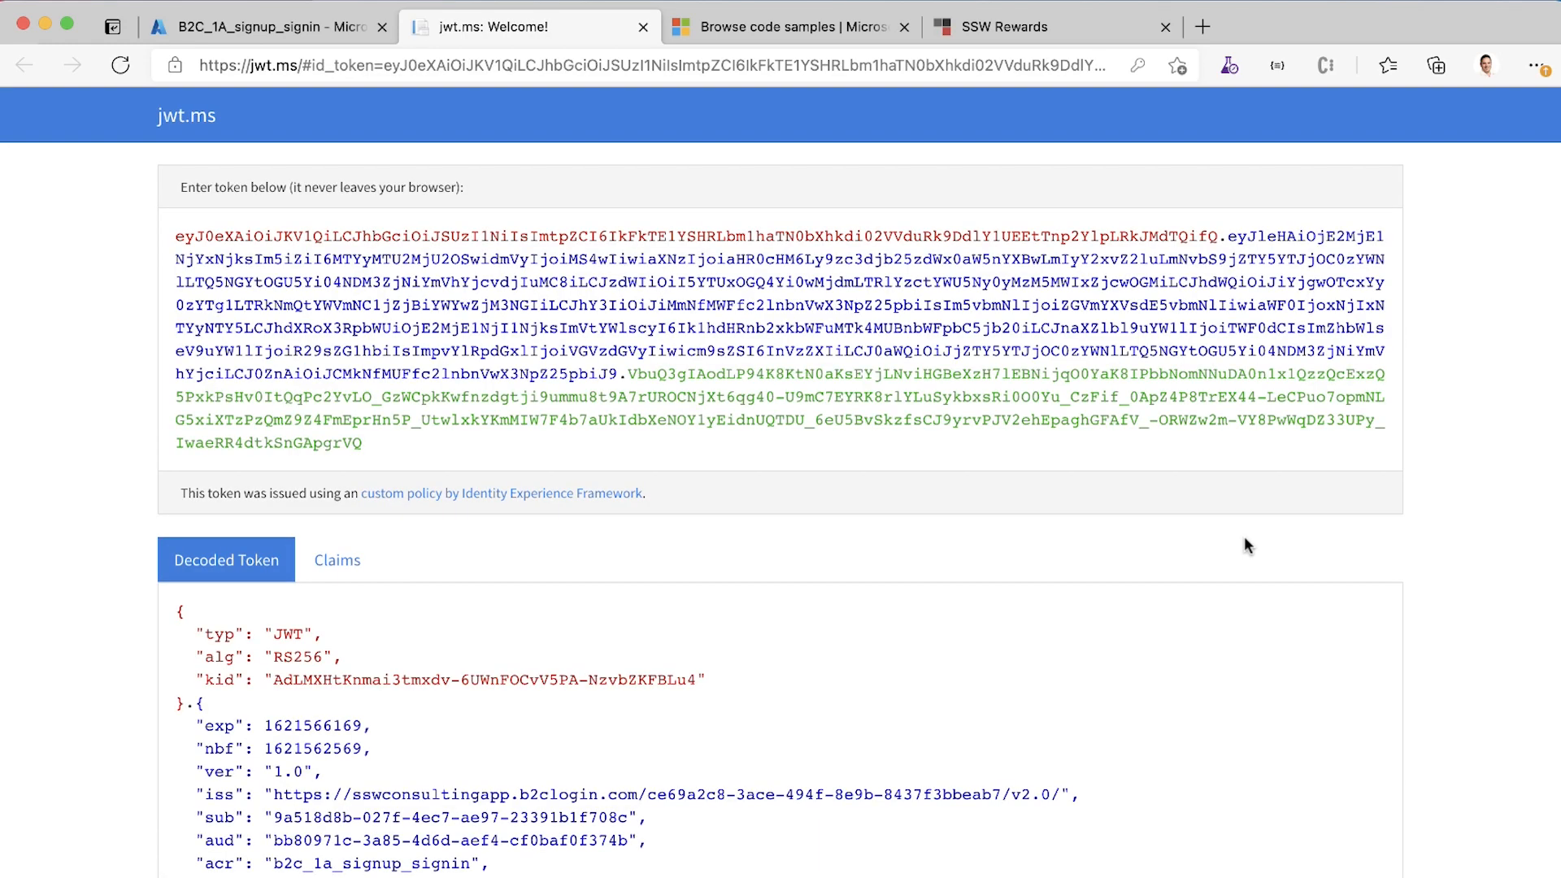
mouse_move(1239, 546)
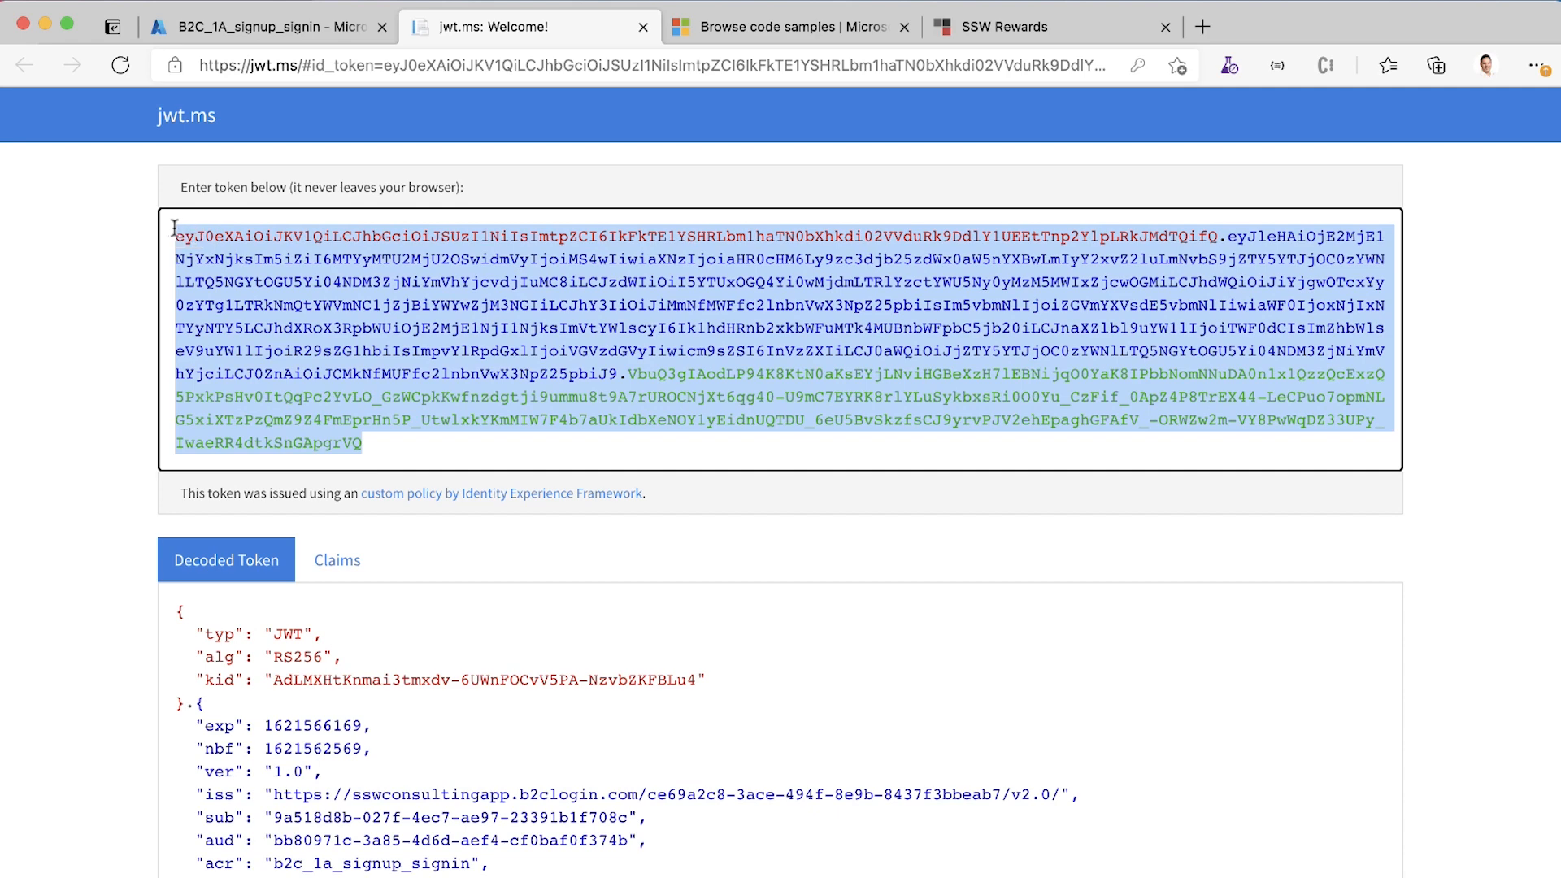
mouse_move(337, 361)
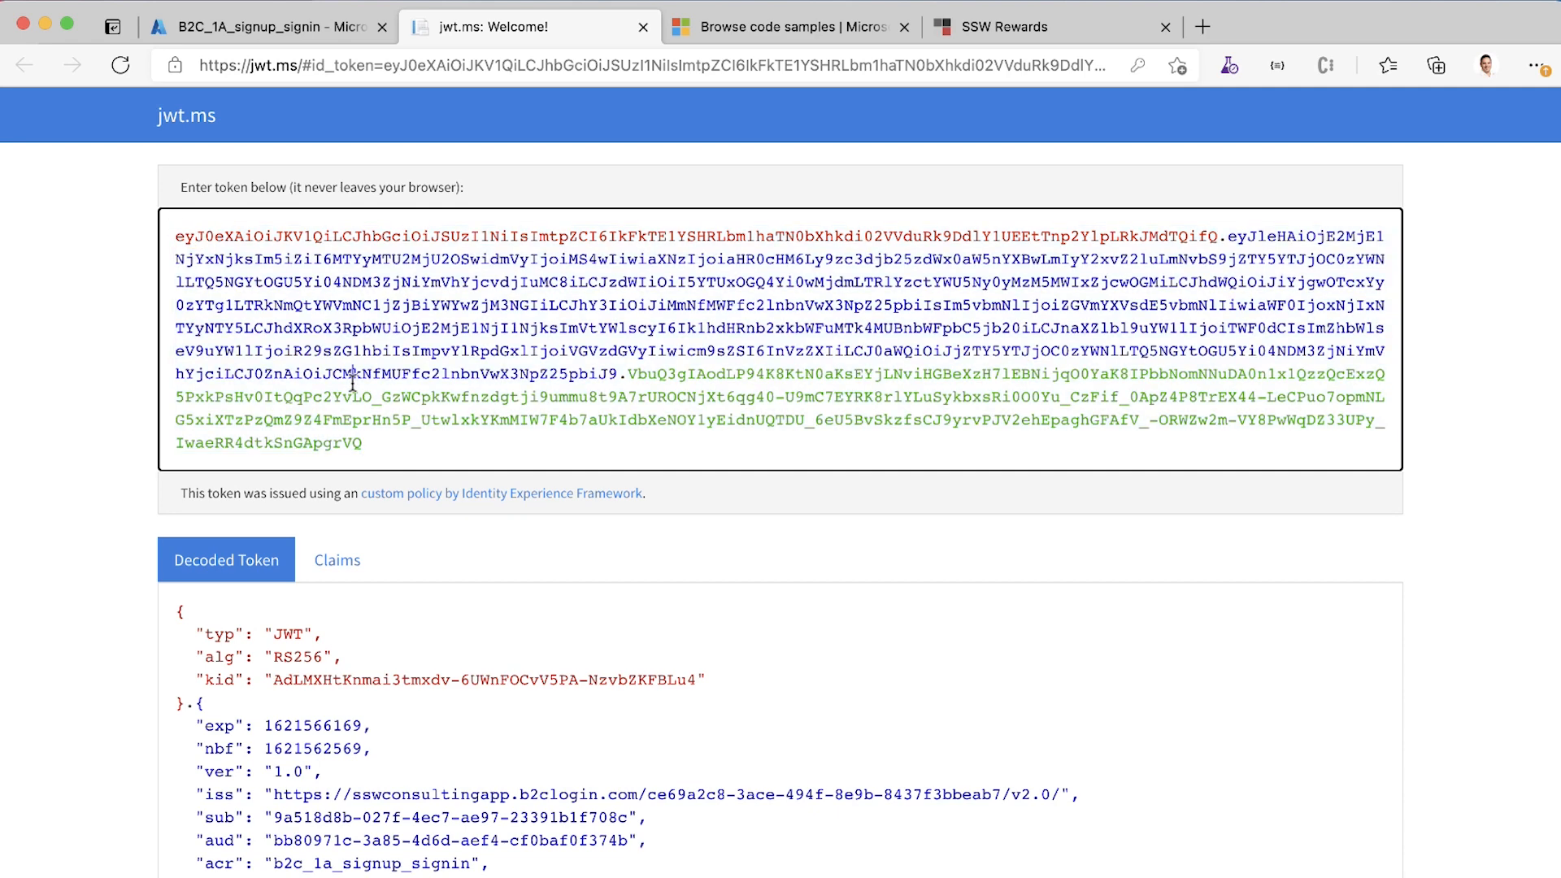
Confirm the decoded token shows "role": "user", then rerun the policy for a fresh sign-in.
scroll("down", 3)
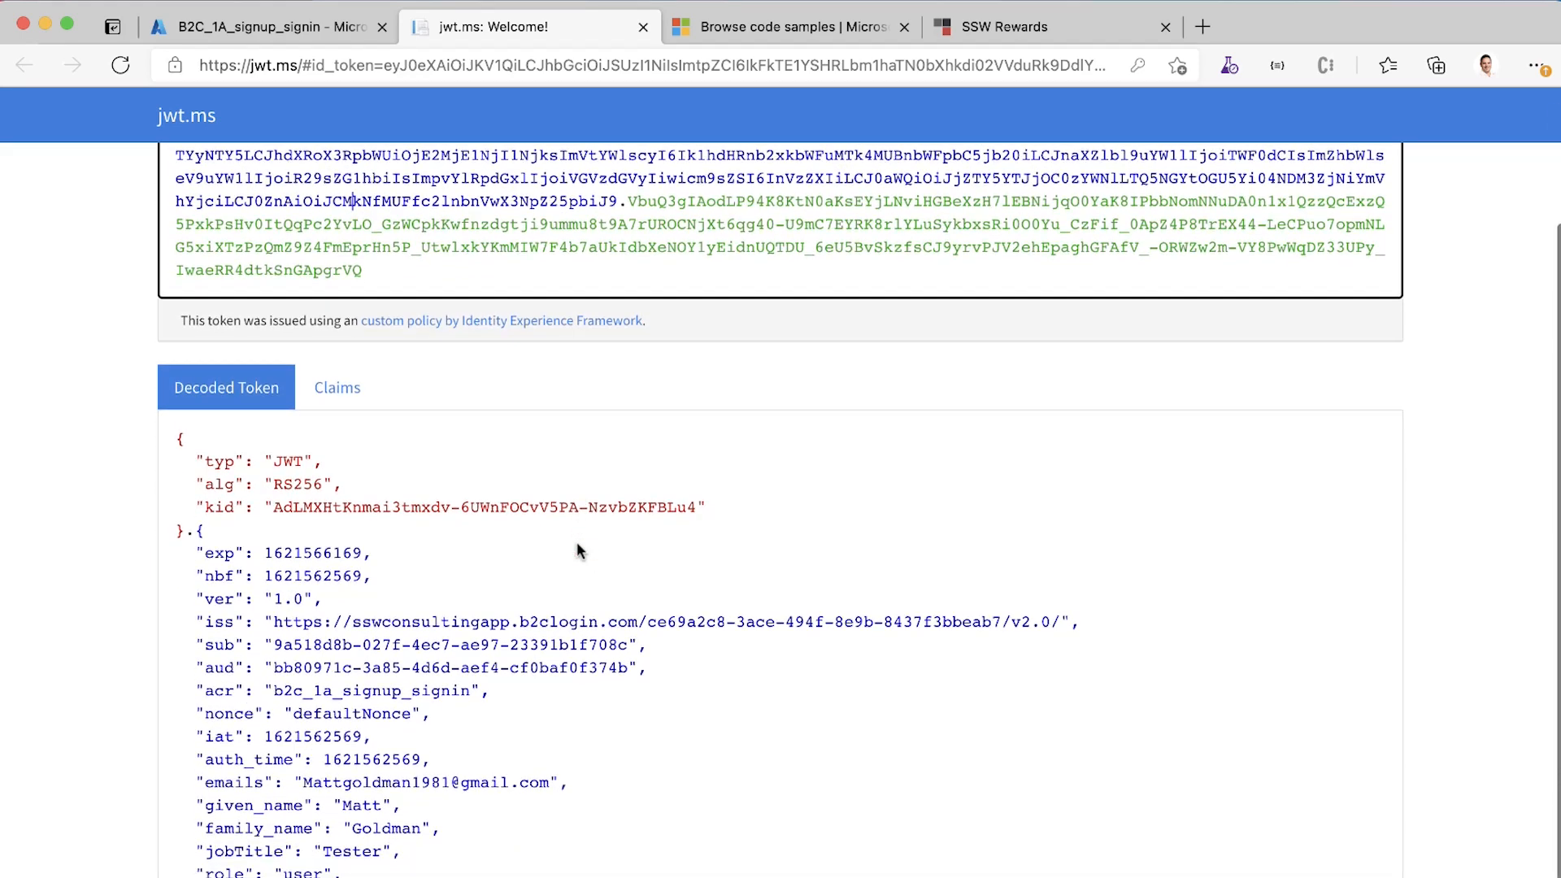
scroll("down", 3)
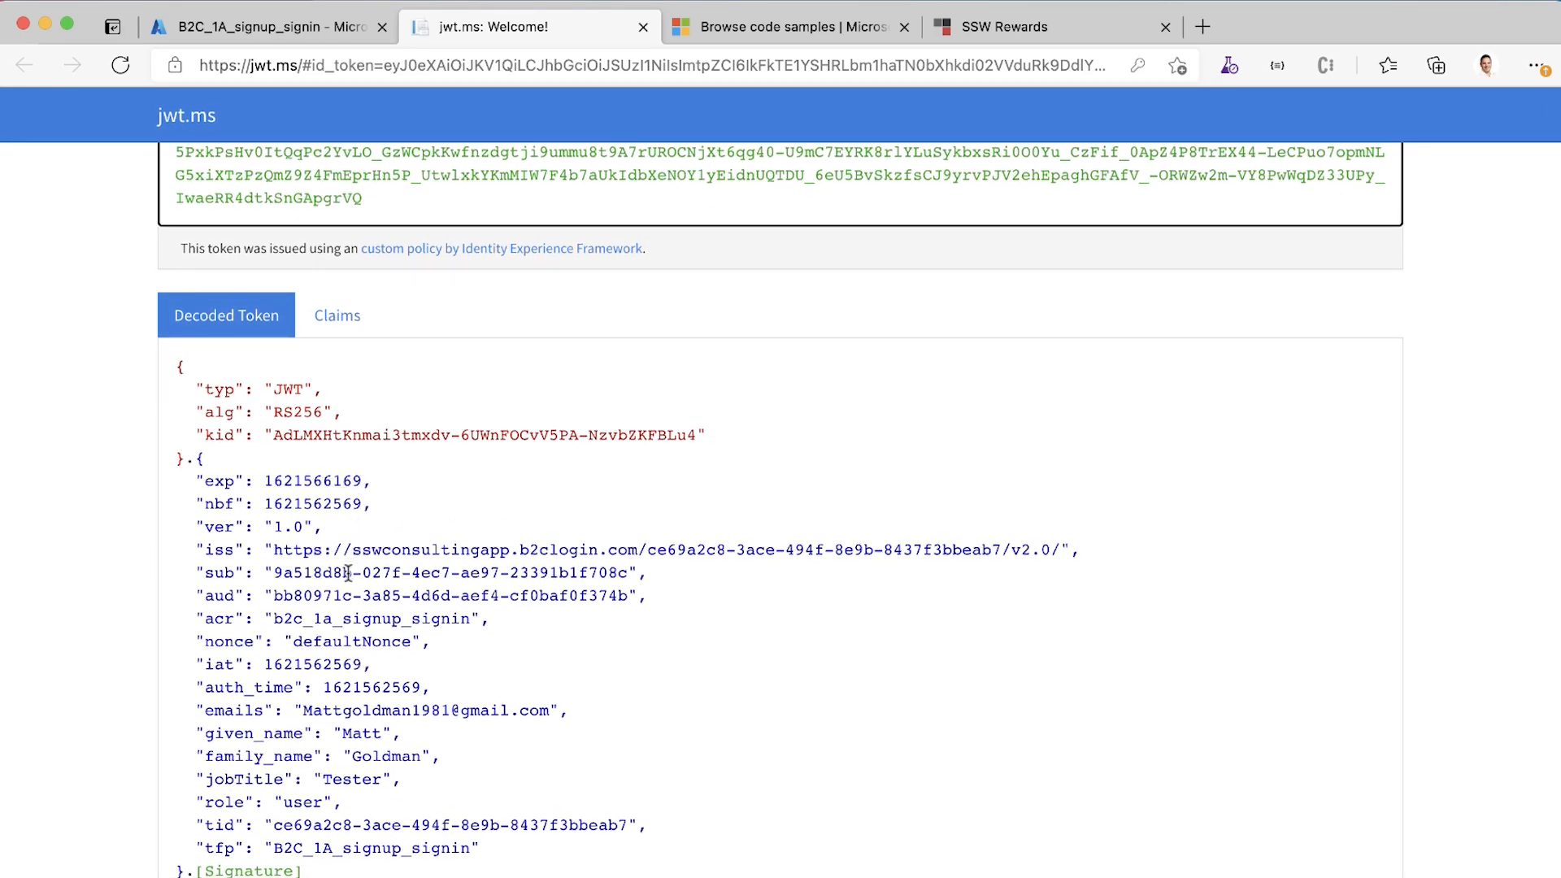
double_click(263, 802)
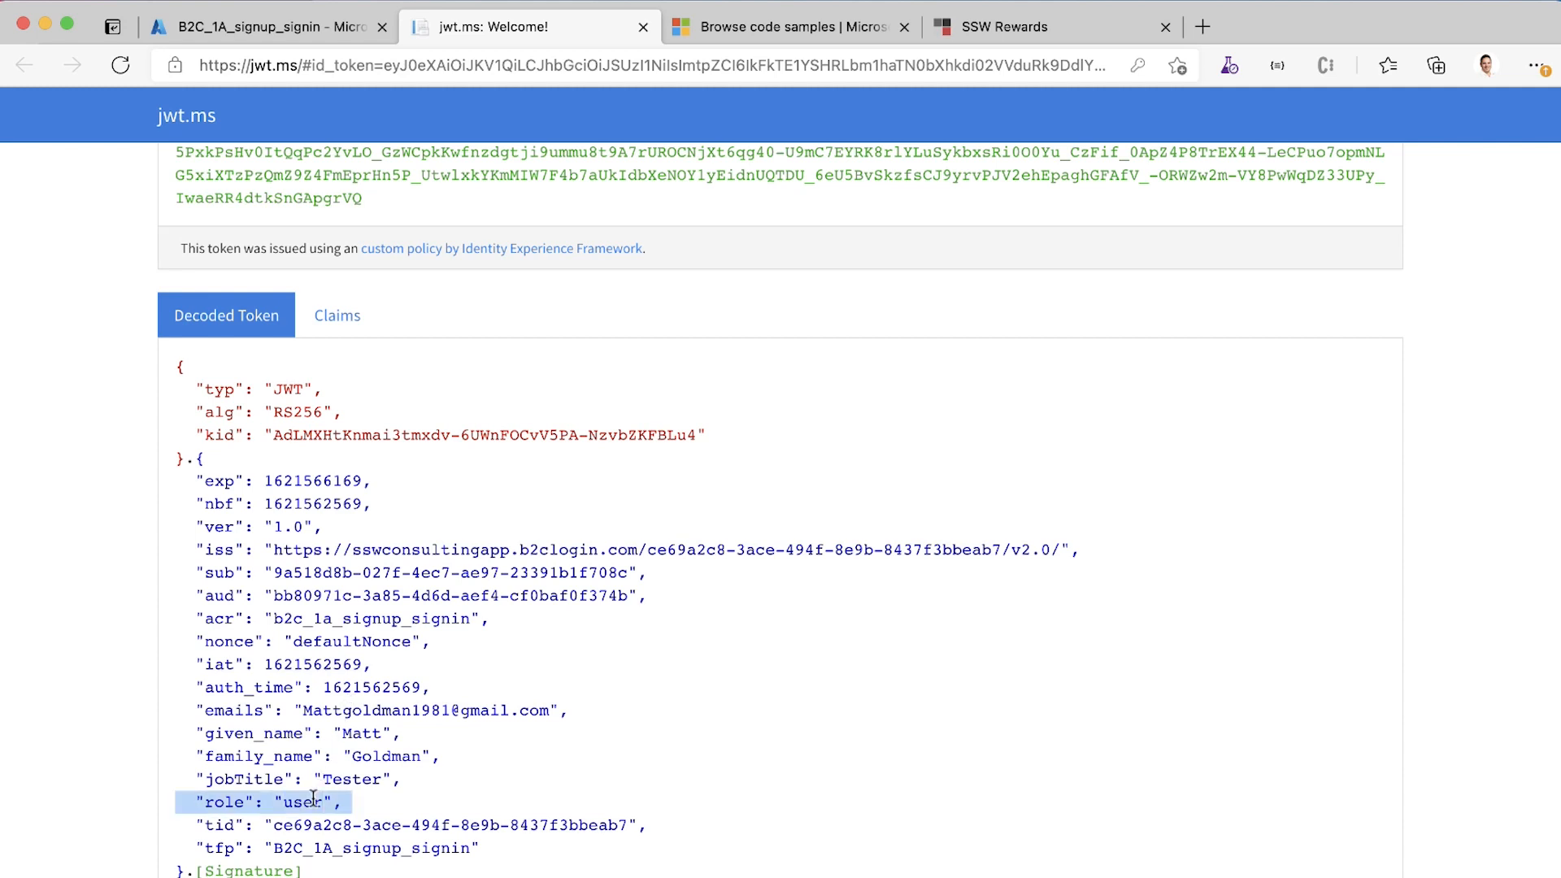
mouse_move(429, 797)
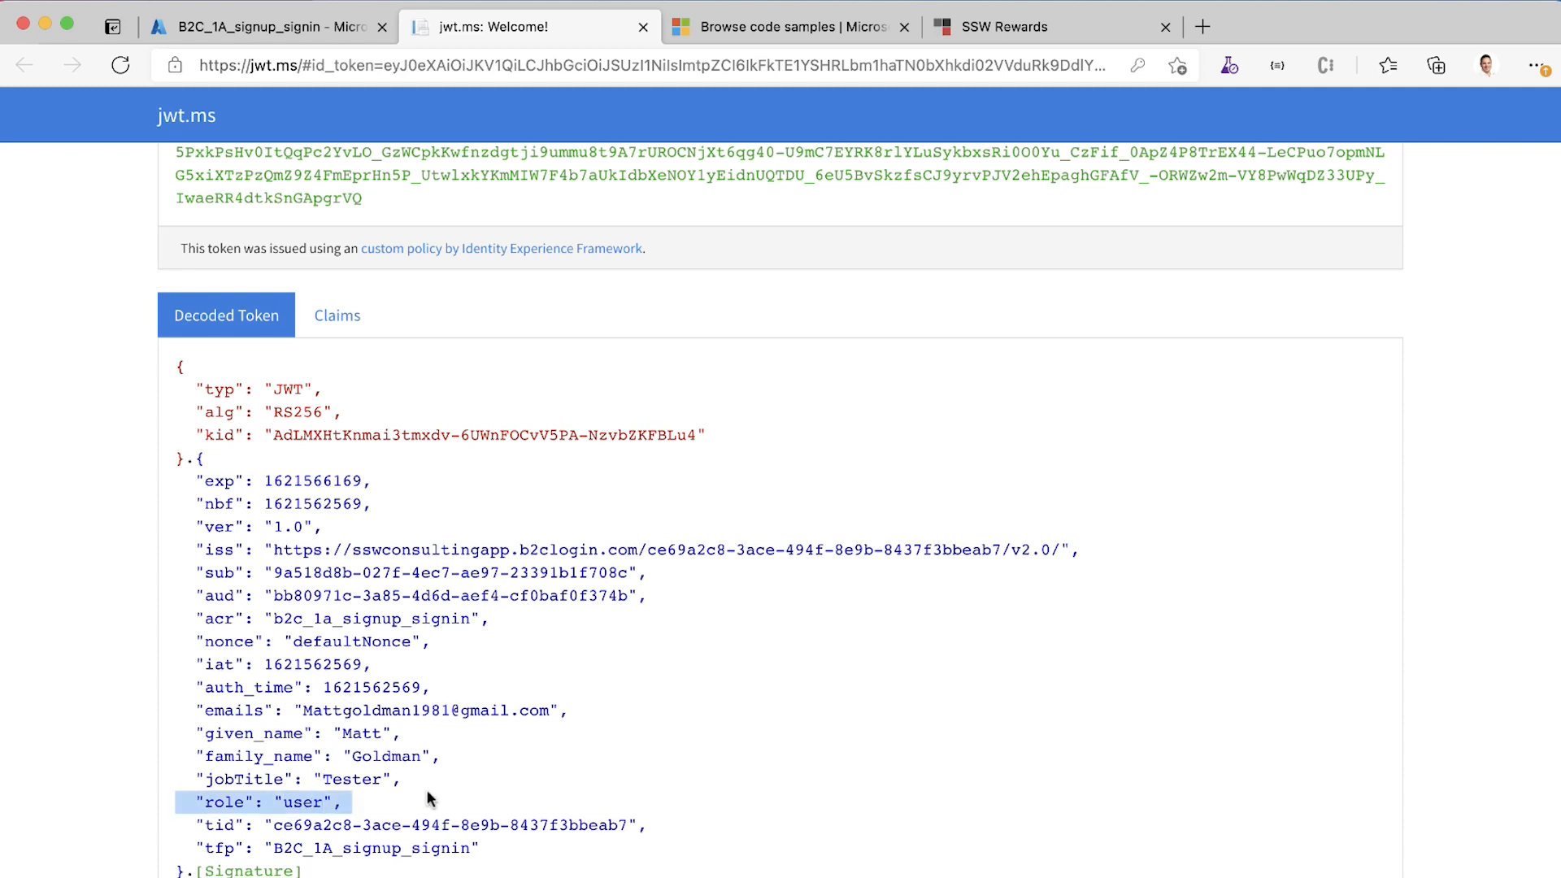
left_click(426, 801)
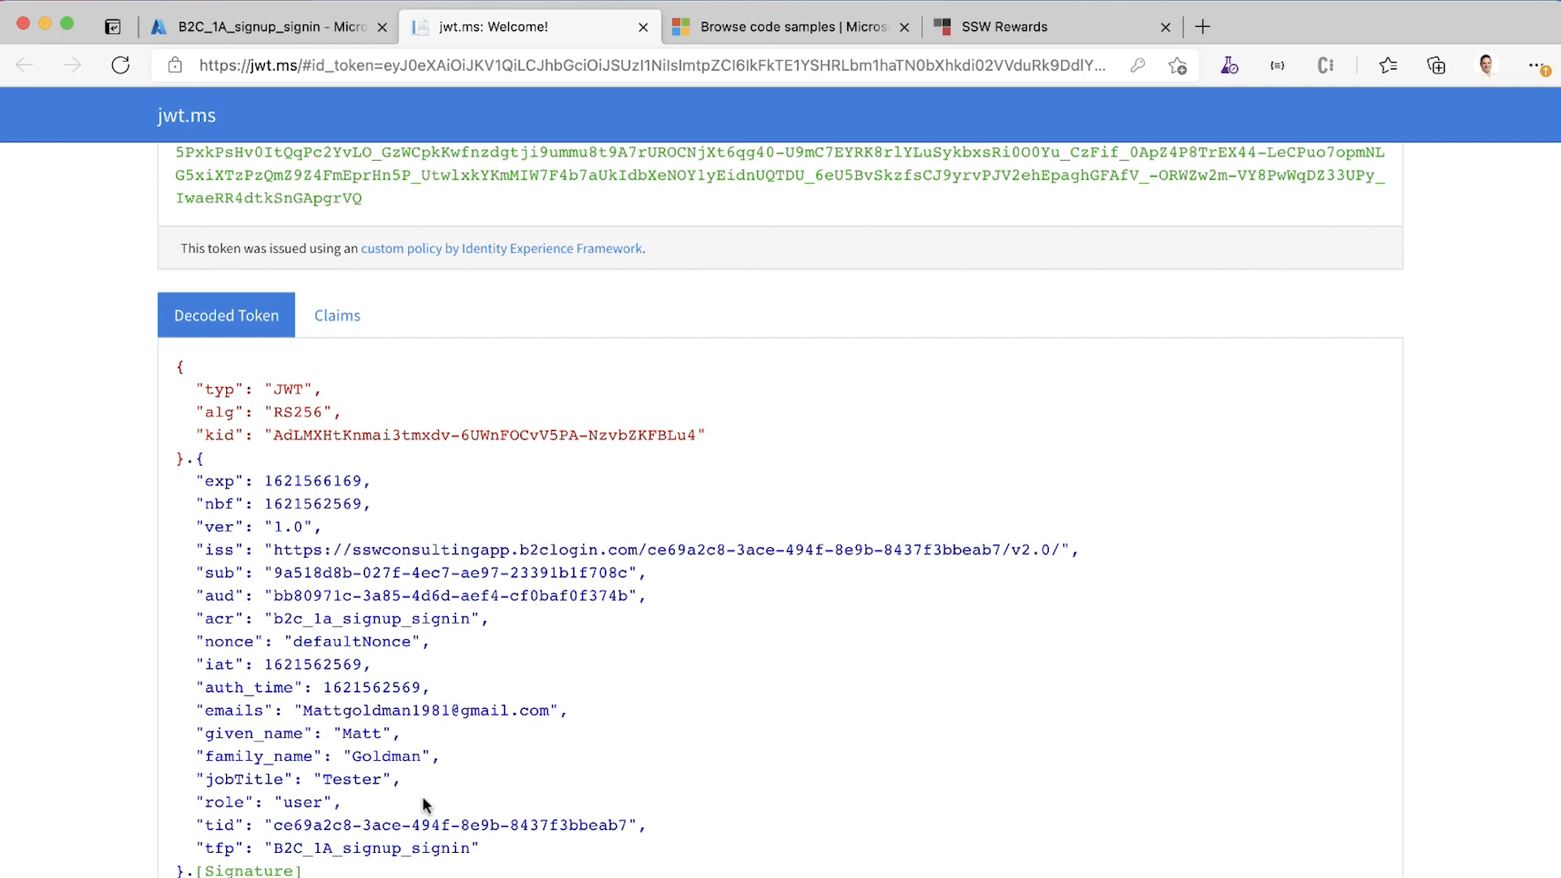
mouse_move(282, 319)
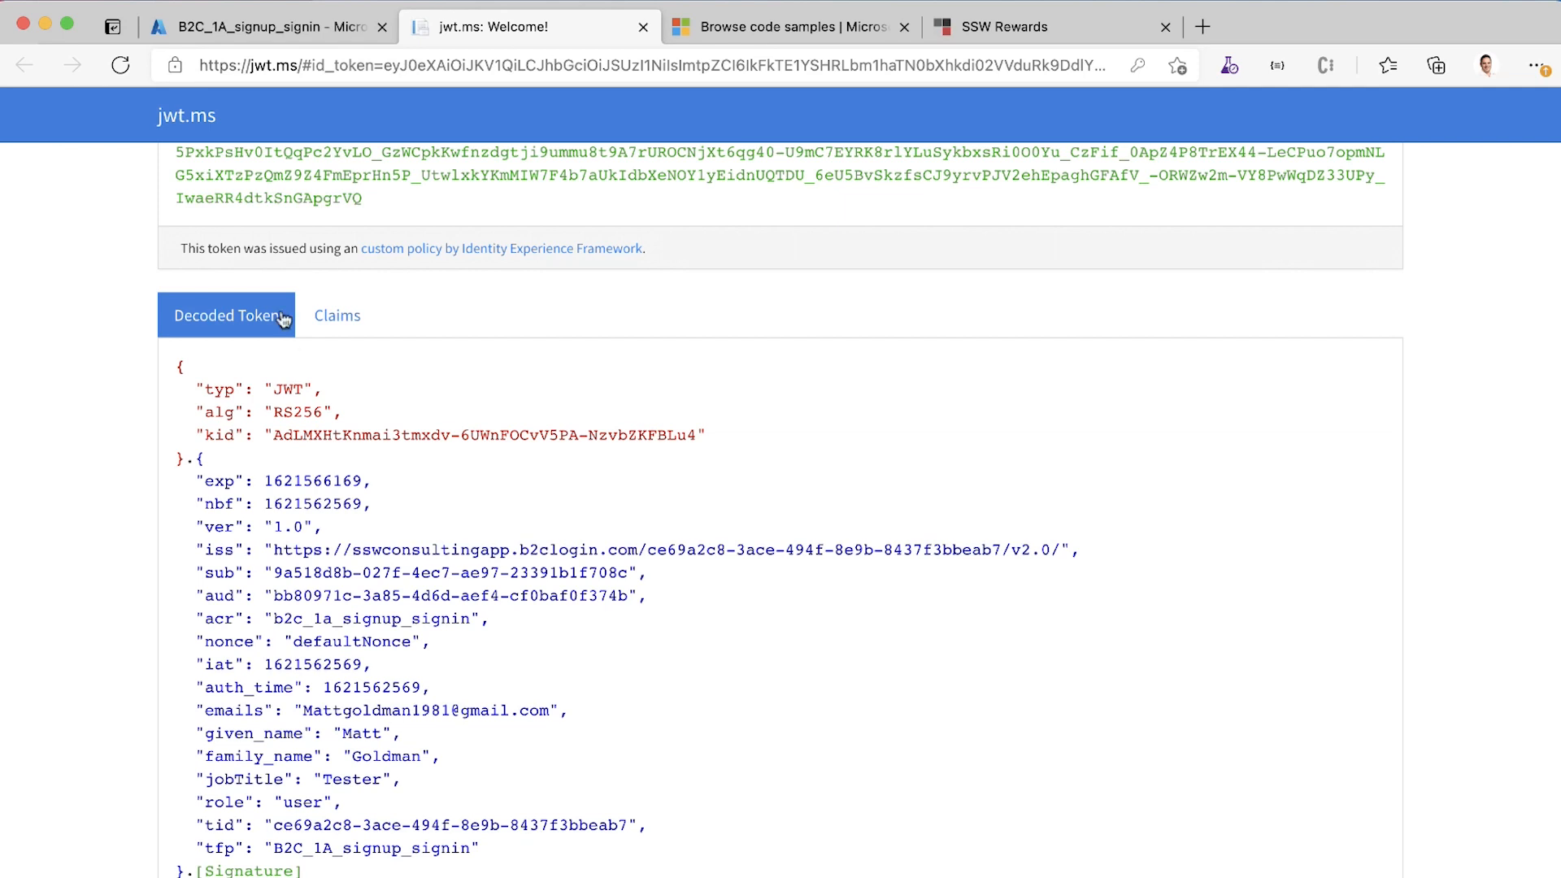
left_click(263, 28)
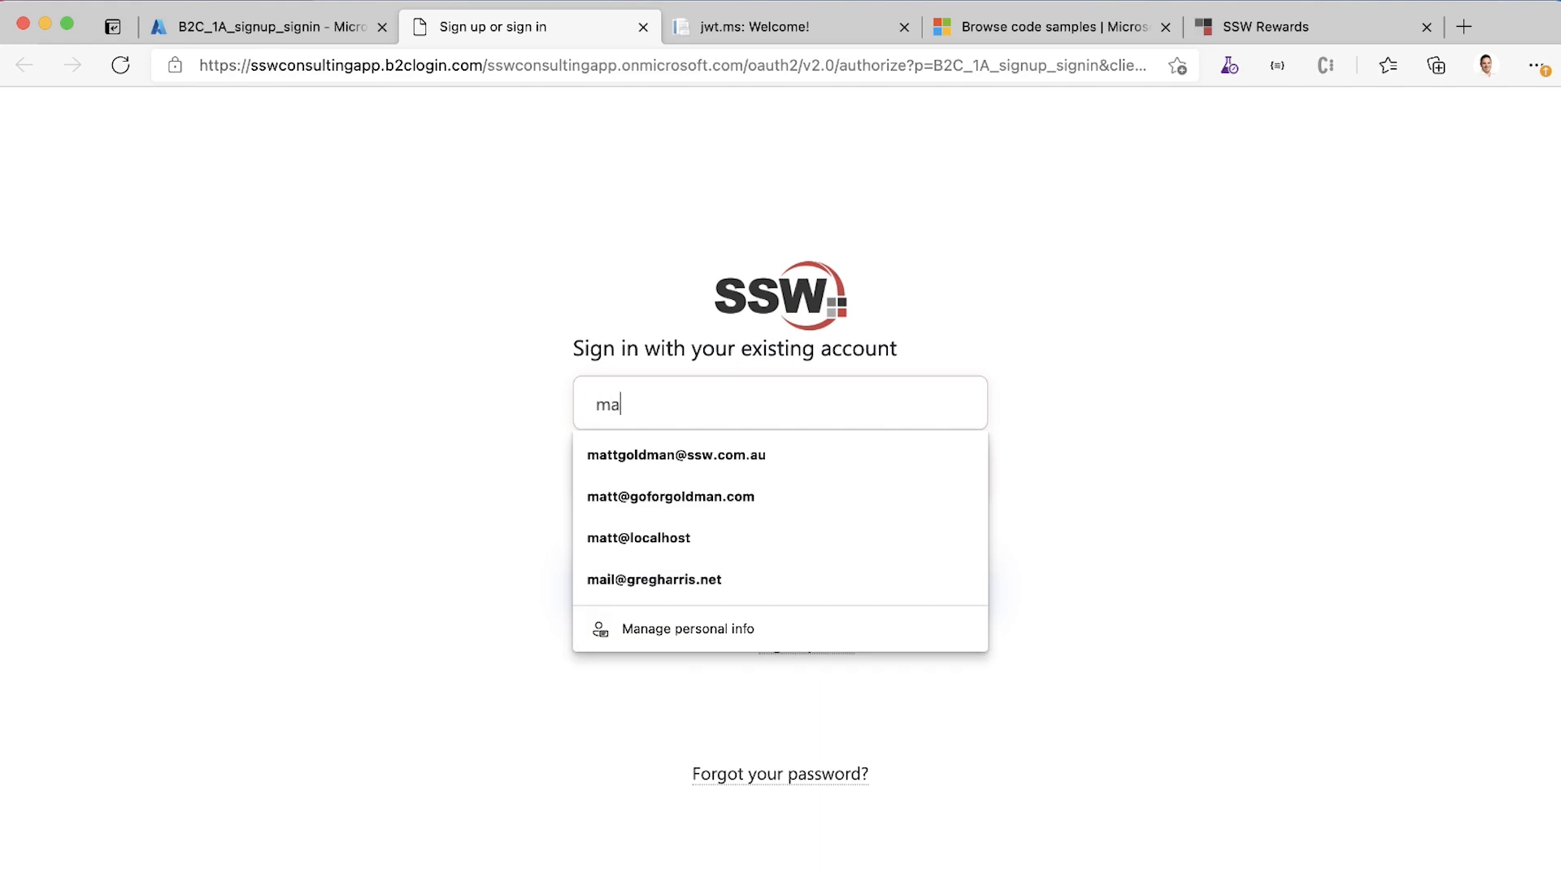
Sign in with the autofilled SSW work account so a new token opens on jwt.ms.
left_click(675, 455)
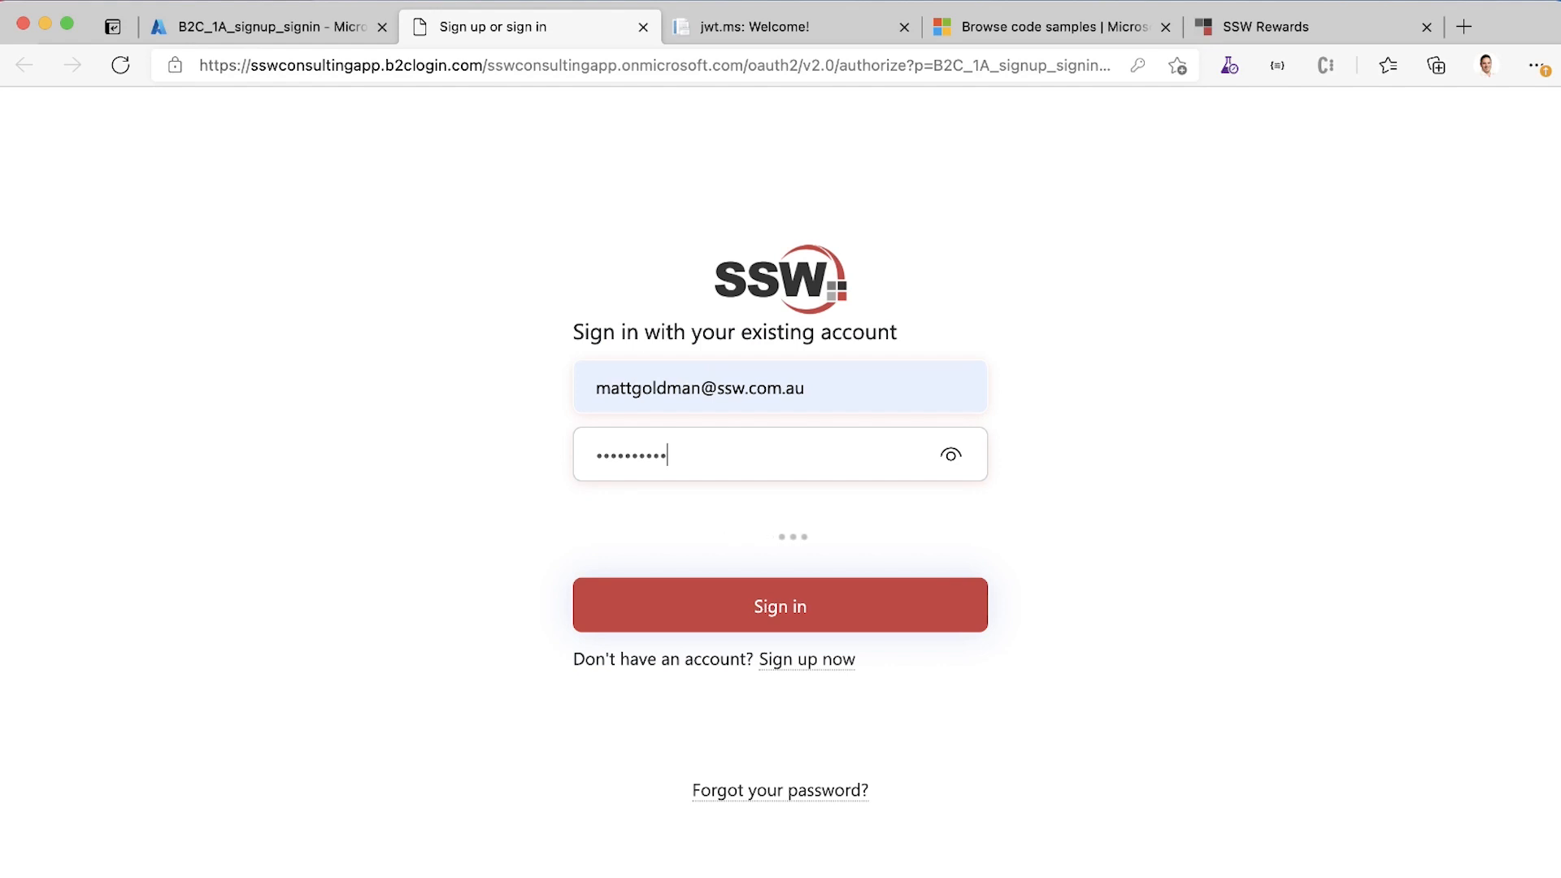
left_click(779, 605)
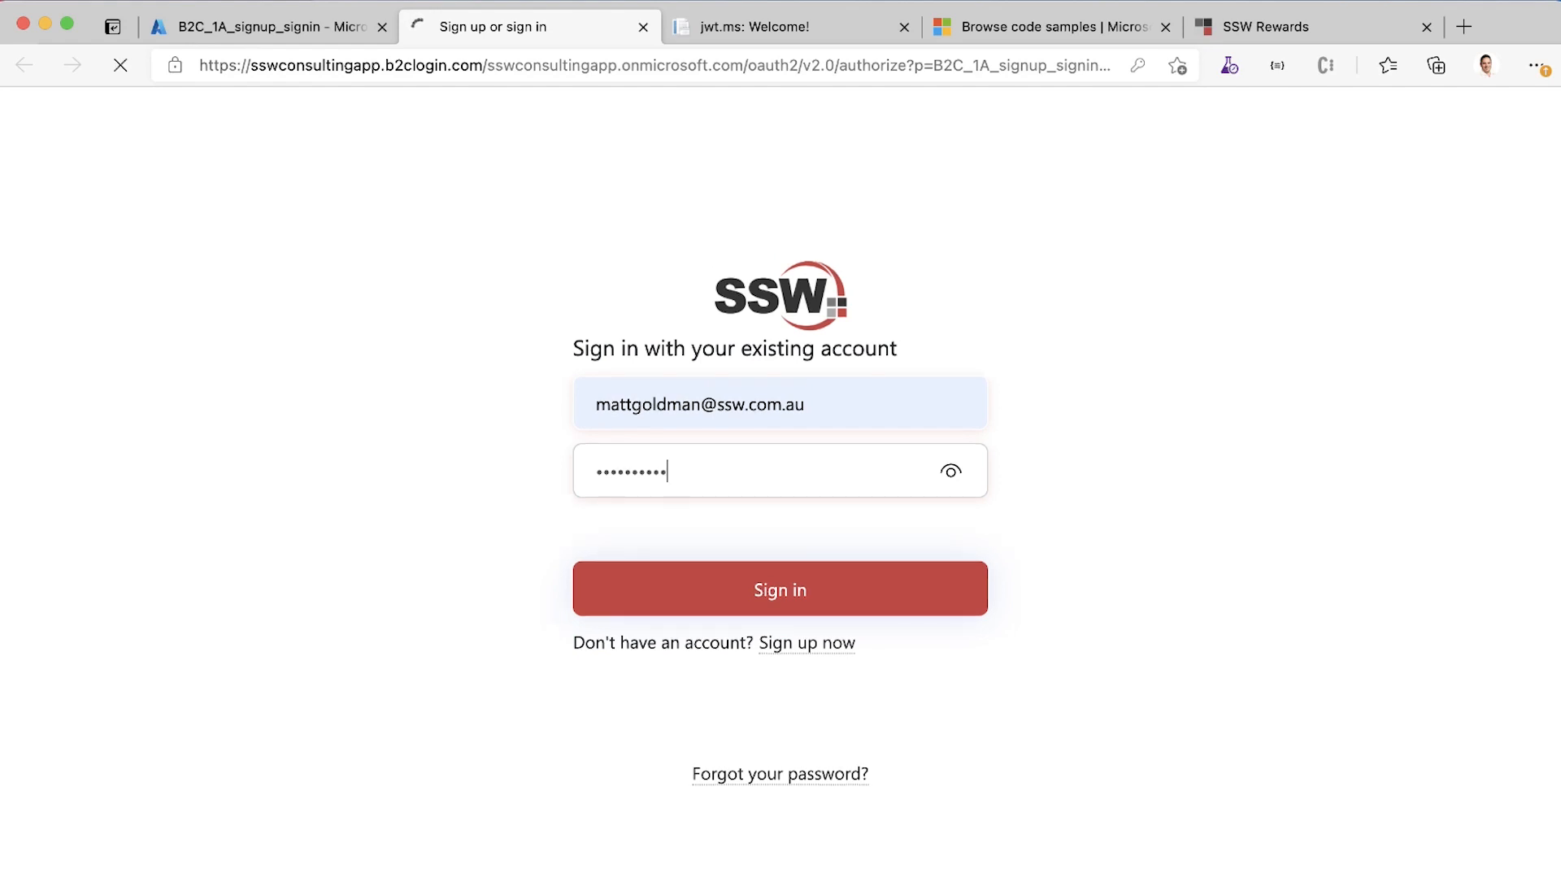
left_click(778, 588)
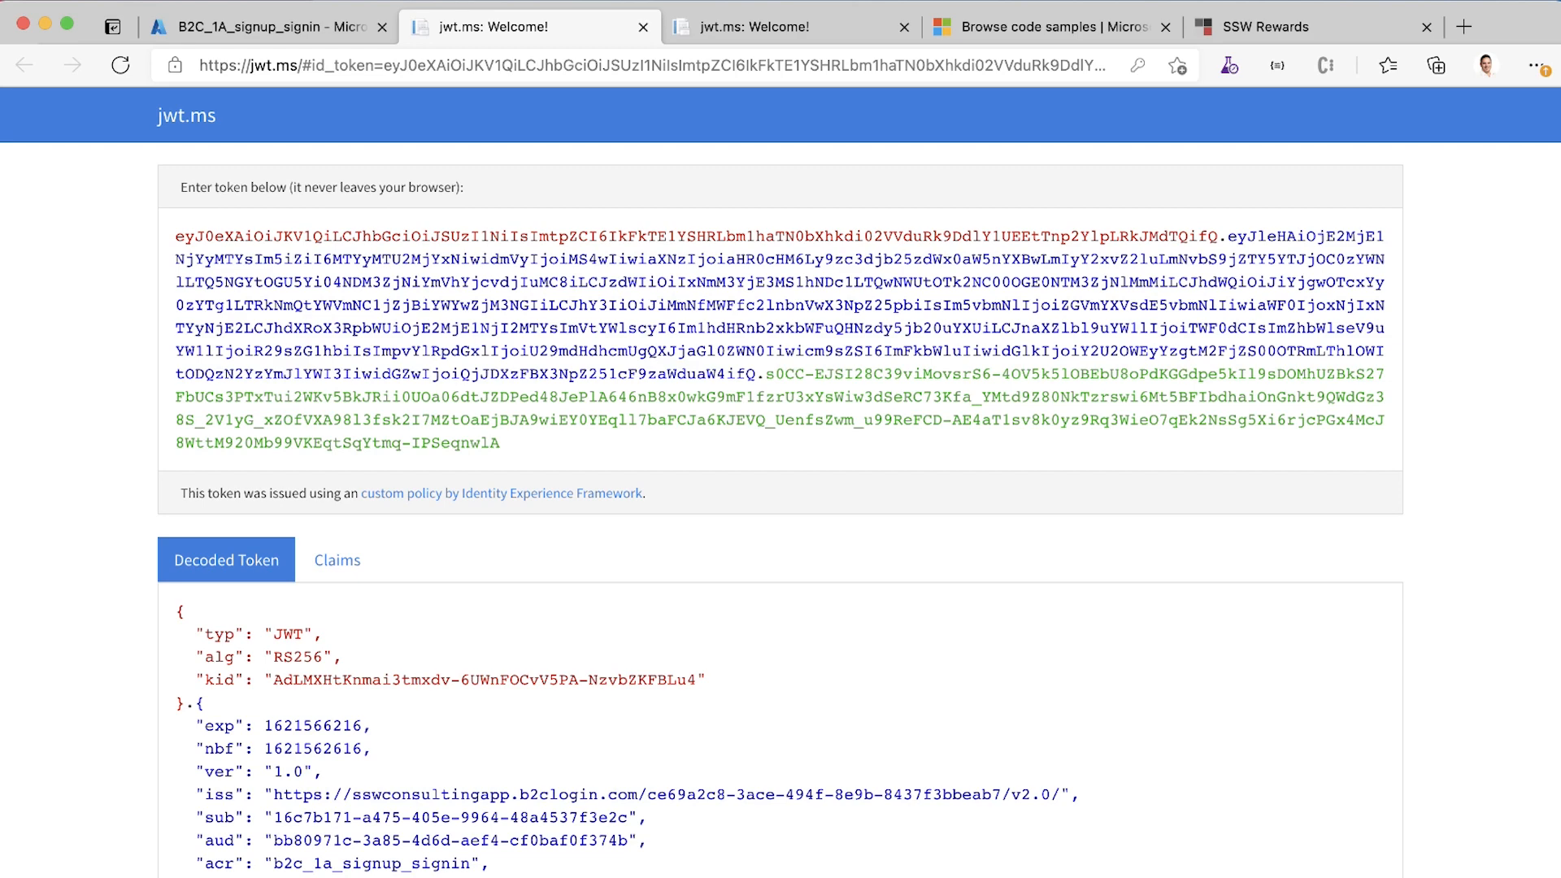
left_click(629, 341)
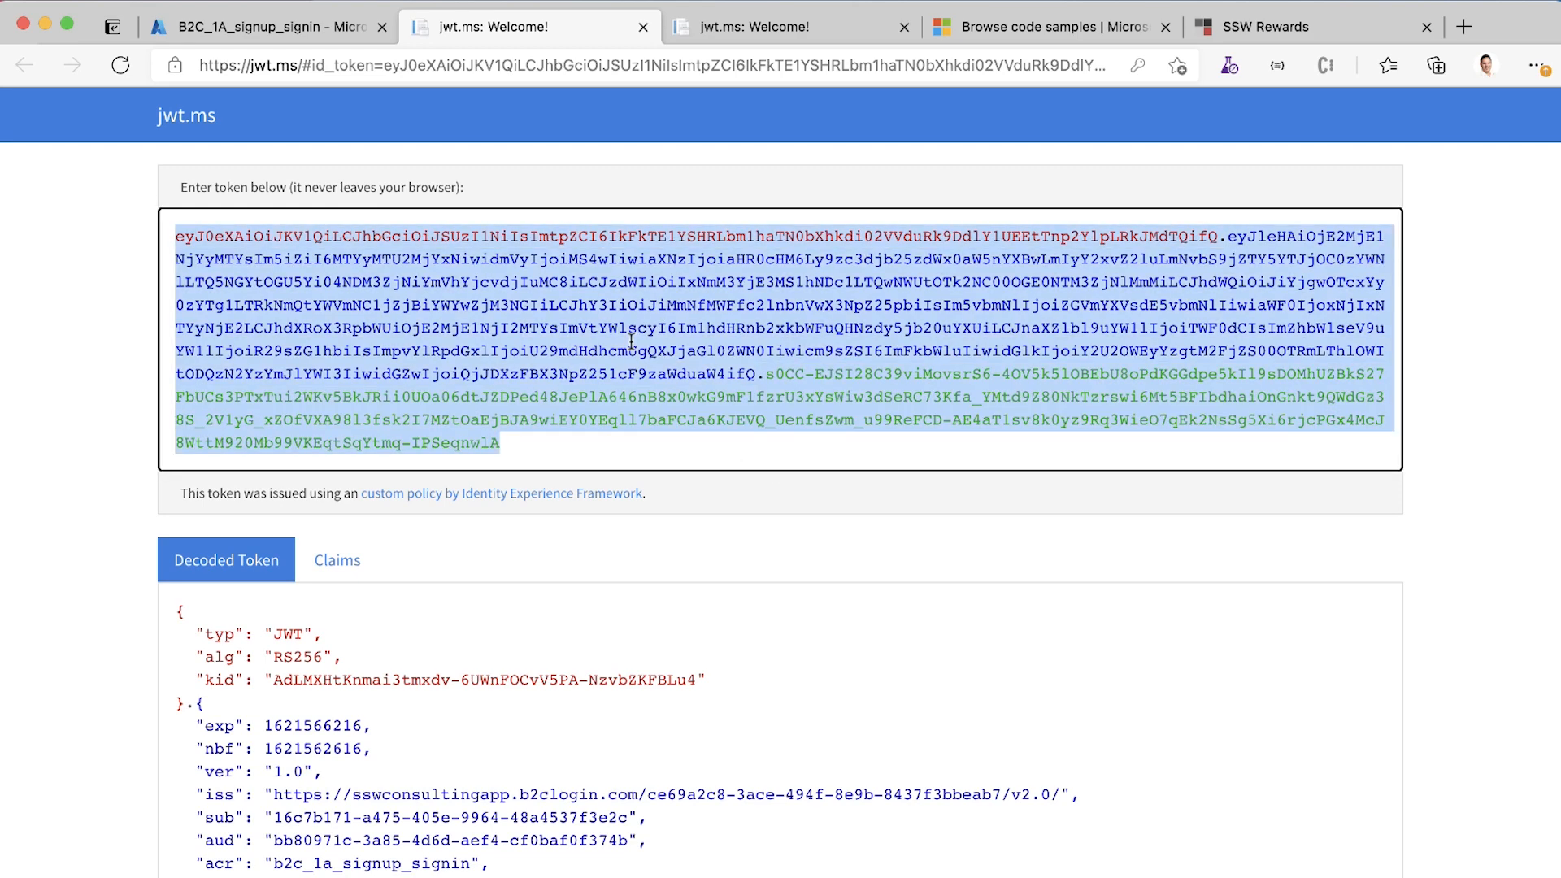
scroll("down", 3)
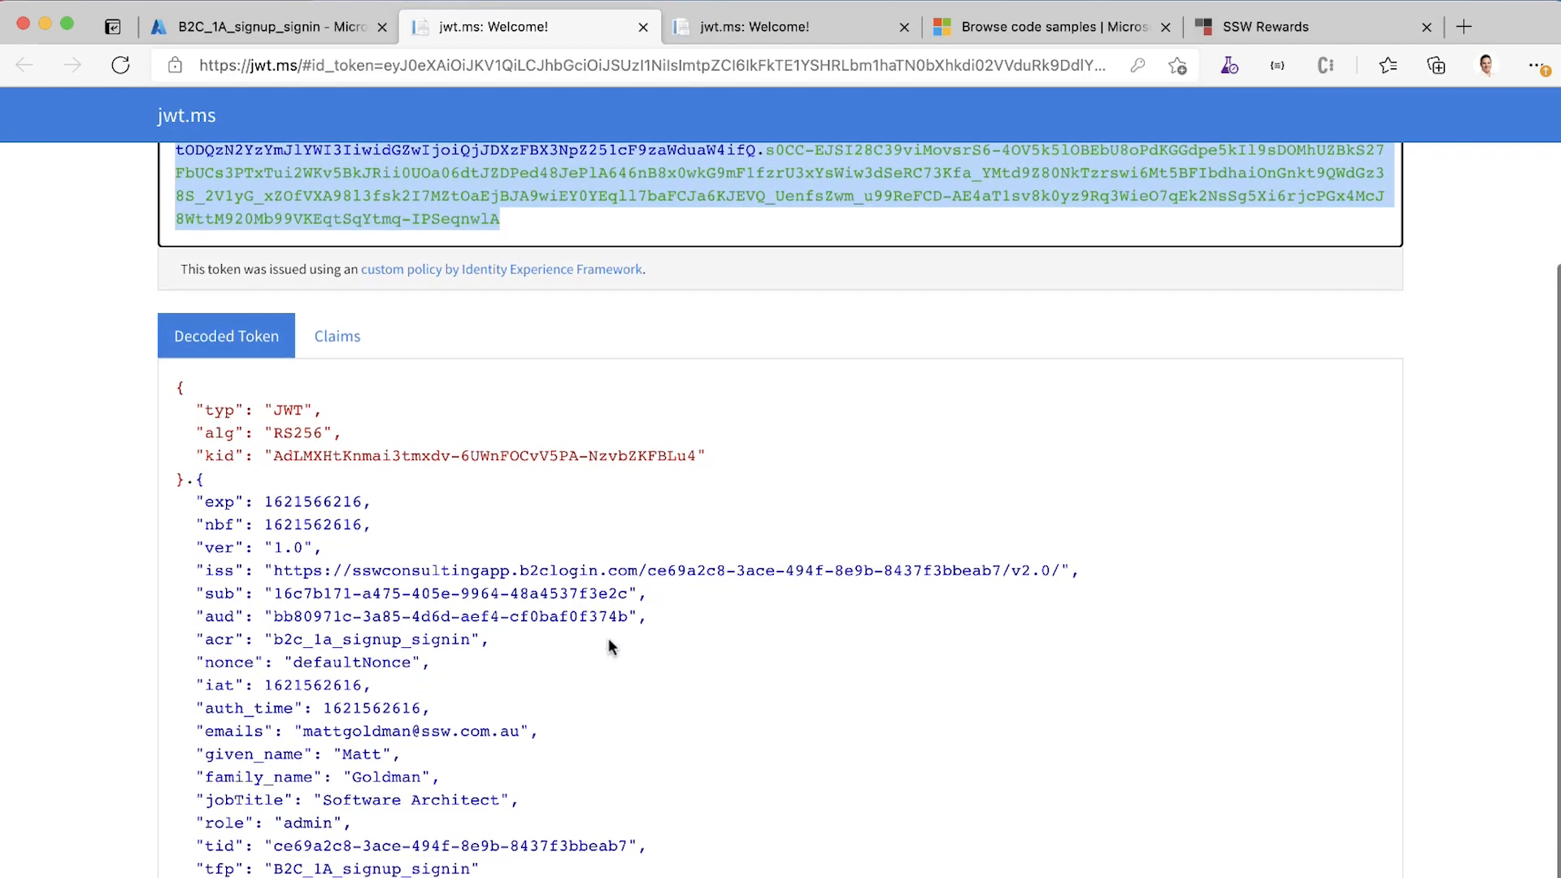
scroll("down", 3)
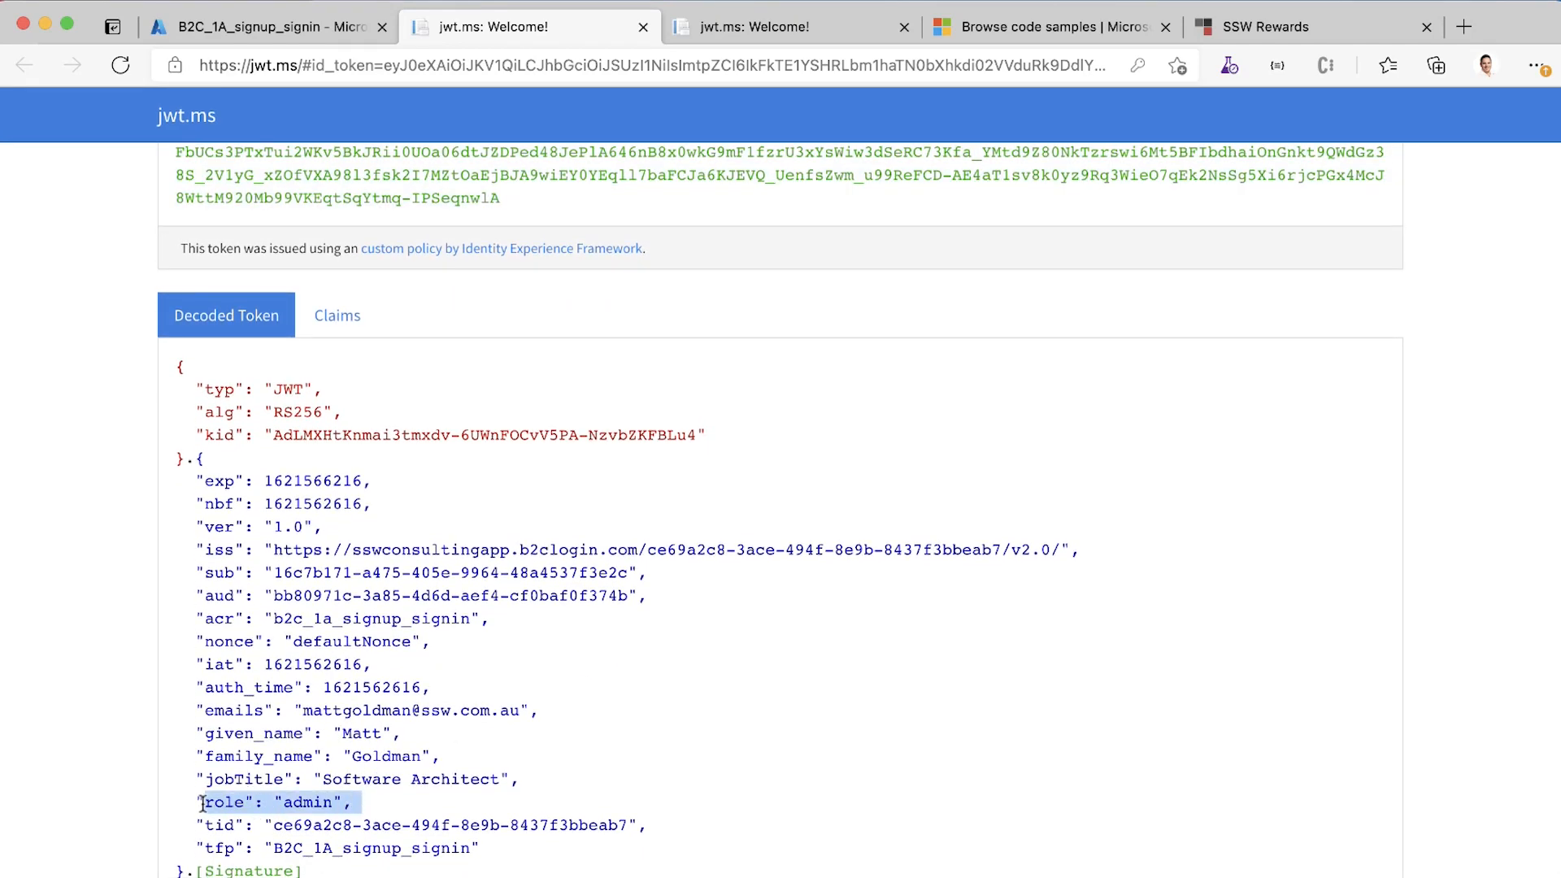
left_click(374, 806)
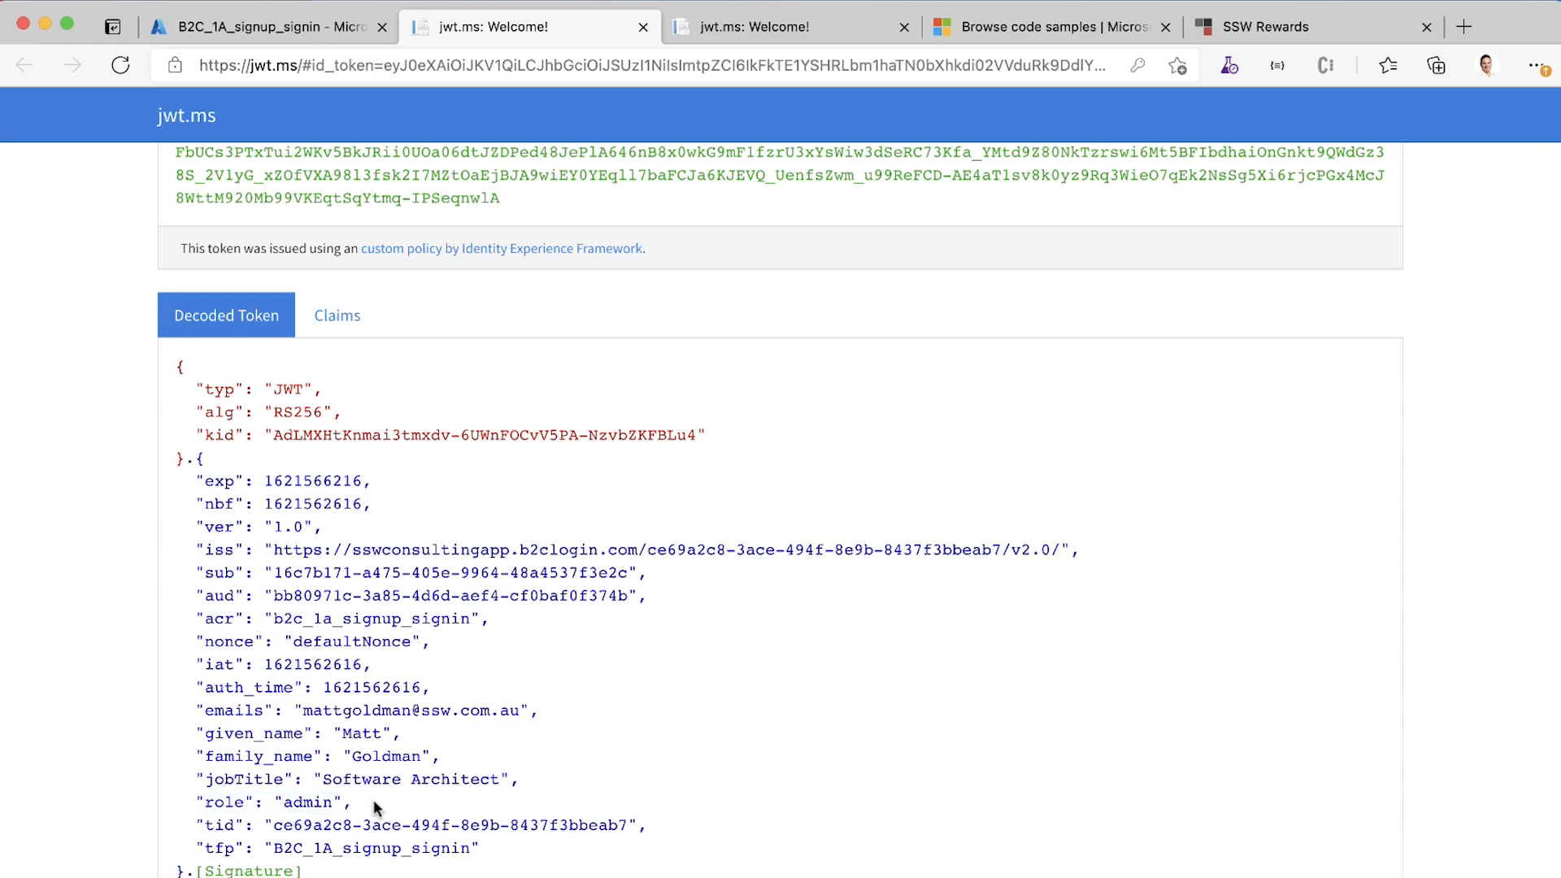